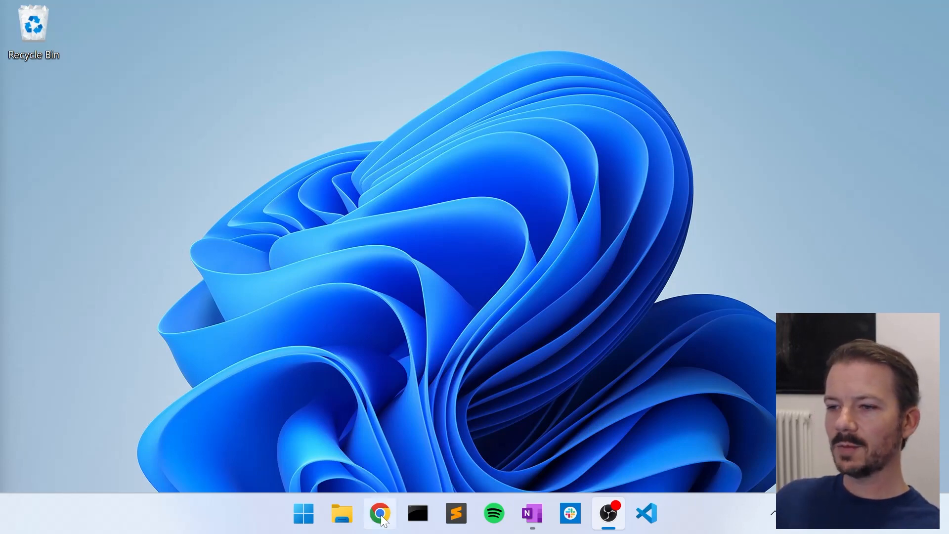
Reach GitHub in Chrome and open the ClientIntakeFlow repository found by searching 'client'
{"action": "left_click", "coordinate": [379, 513]}
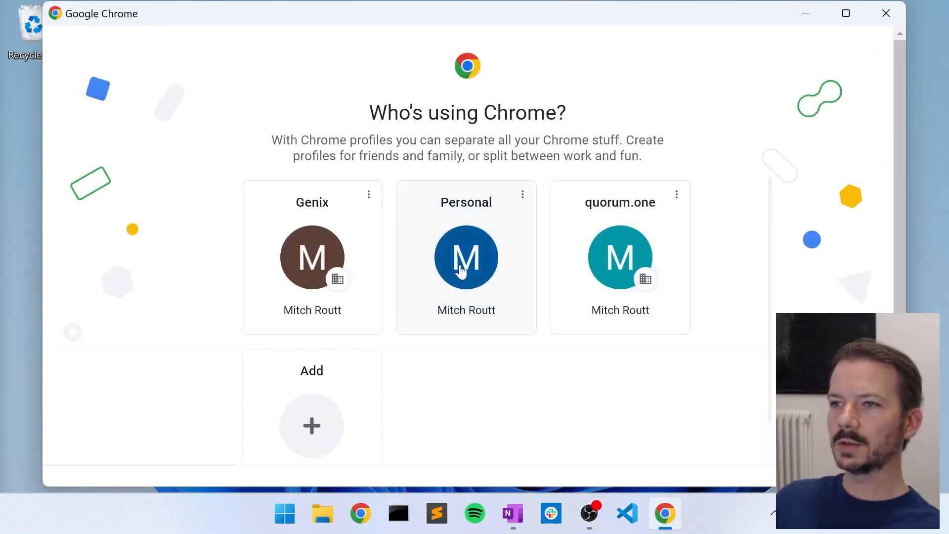
{"action": "left_click", "coordinate": [465, 257]}
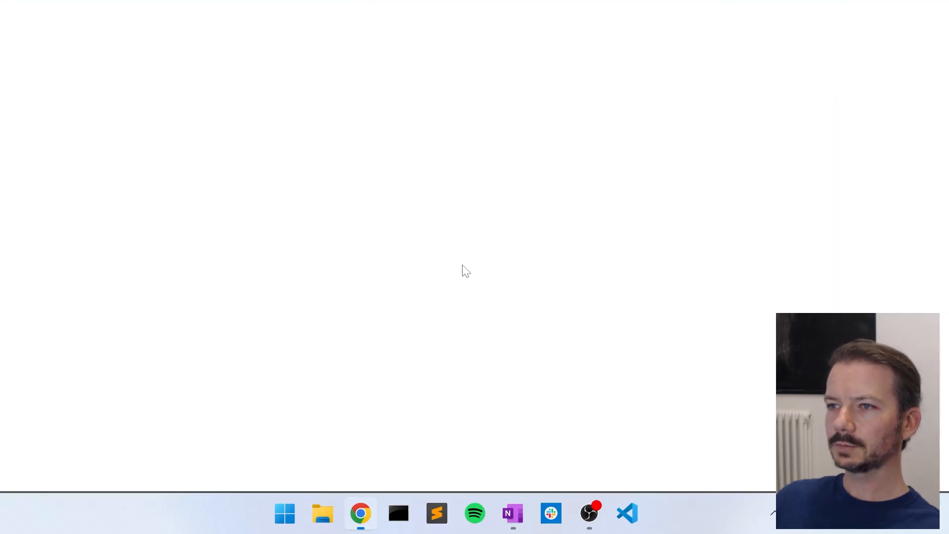
{"action": "left_click", "coordinate": [360, 513]}
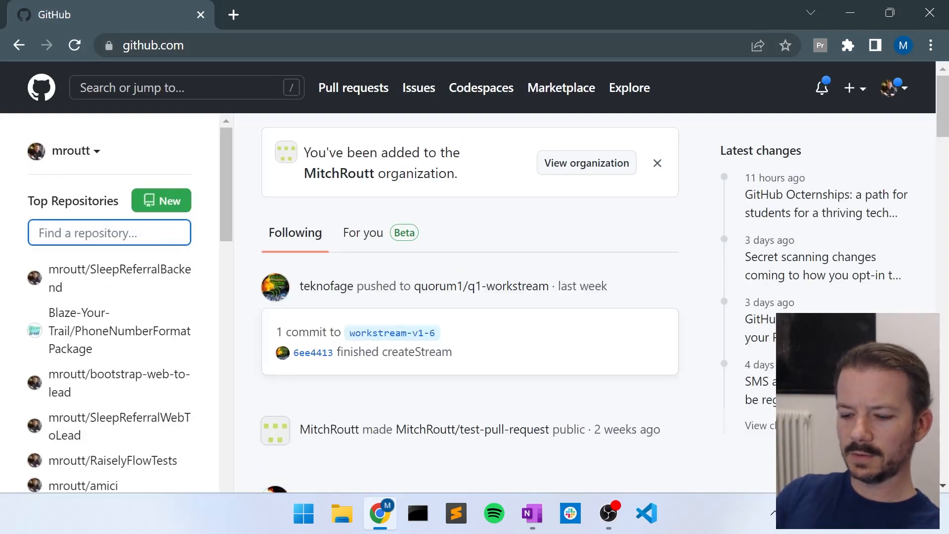
{"action": "type", "text": "client"}
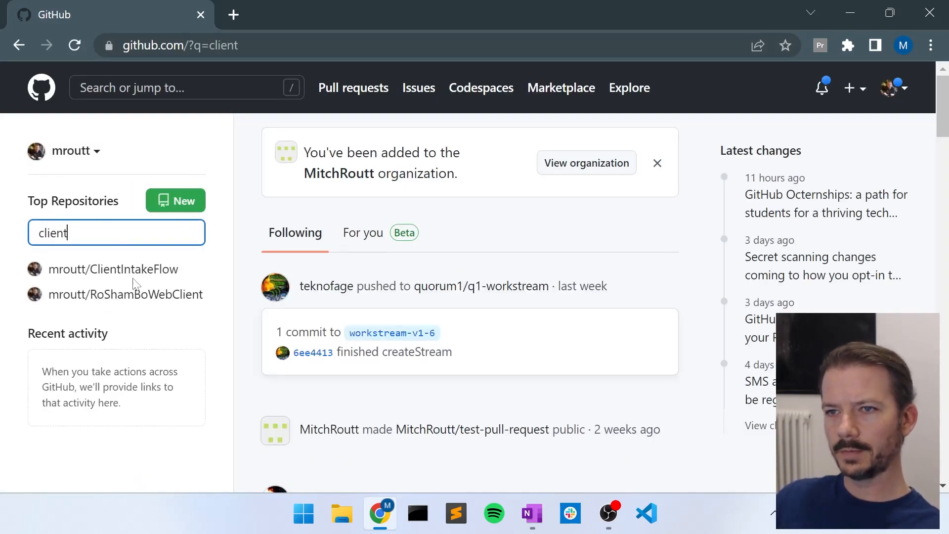
{"action": "left_click", "coordinate": [113, 269]}
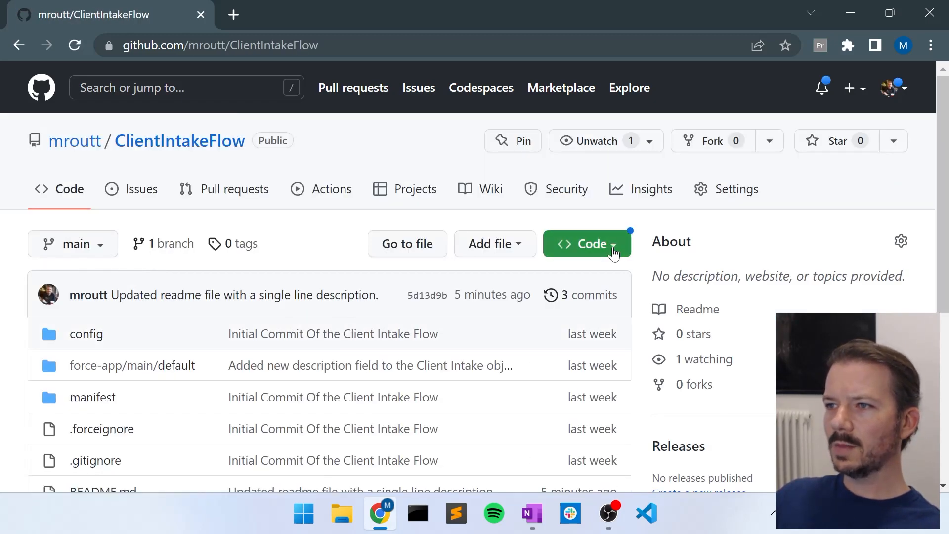
Copy the repository's HTTPS clone URL from the Code menu and move to the code editor
{"action": "left_click", "coordinate": [586, 244]}
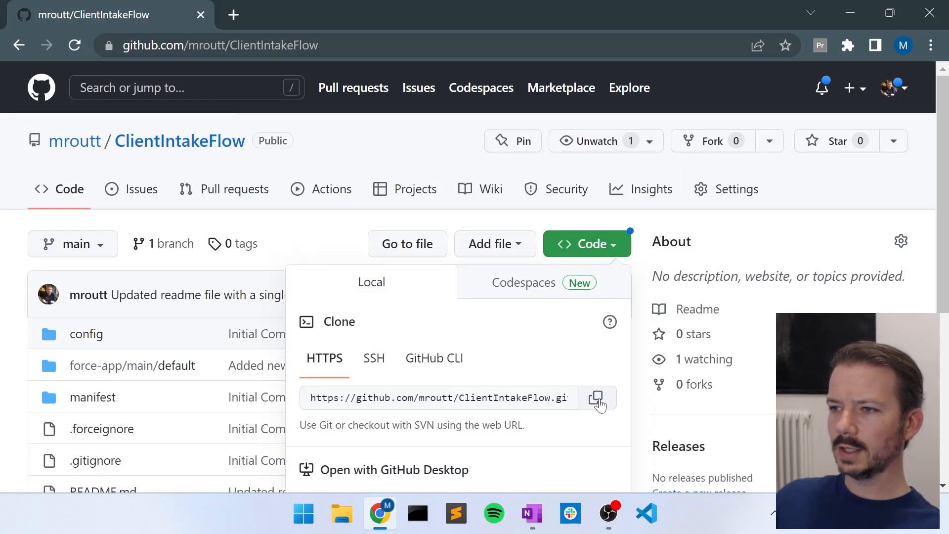
{"action": "left_click", "coordinate": [597, 398]}
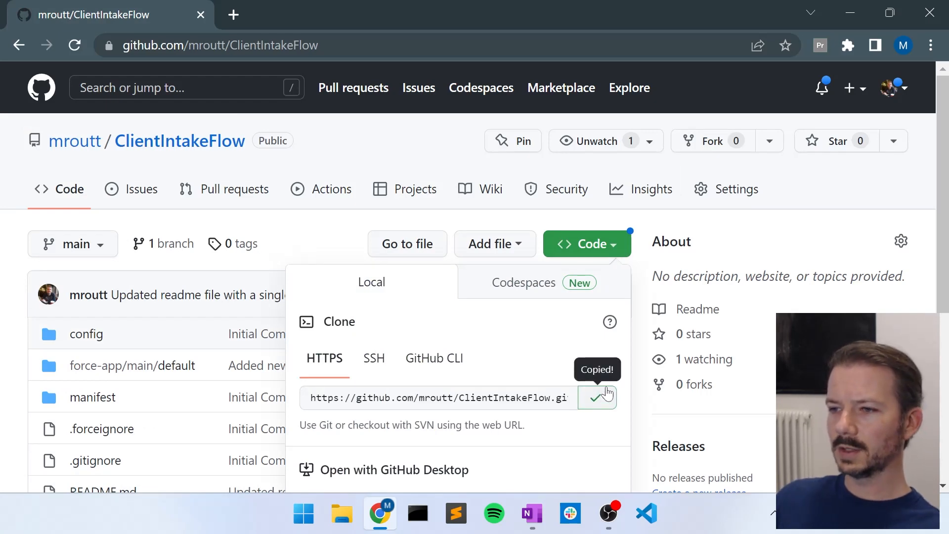
{"action": "left_click", "coordinate": [646, 513]}
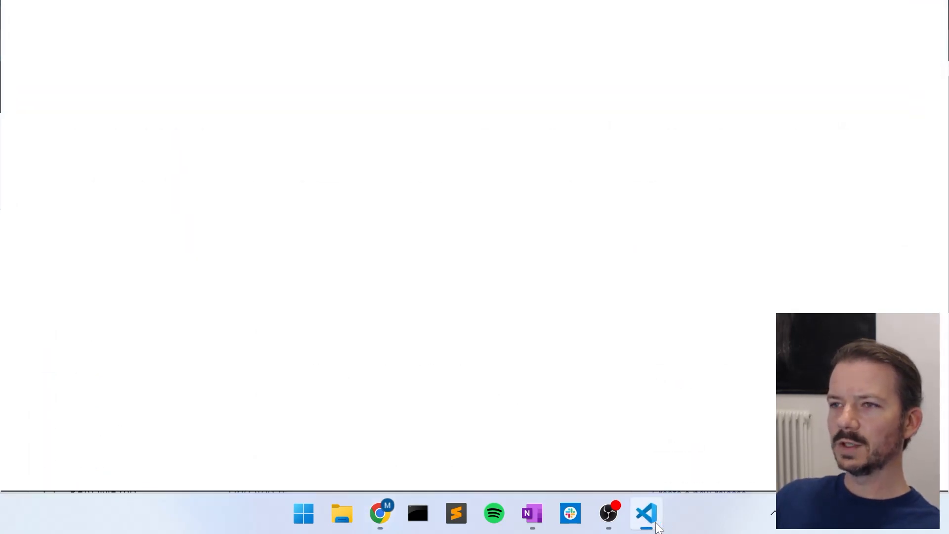
Start cloning a repository from Source Control using the copied ClientIntakeFlow URL
{"action": "left_click", "coordinate": [646, 513]}
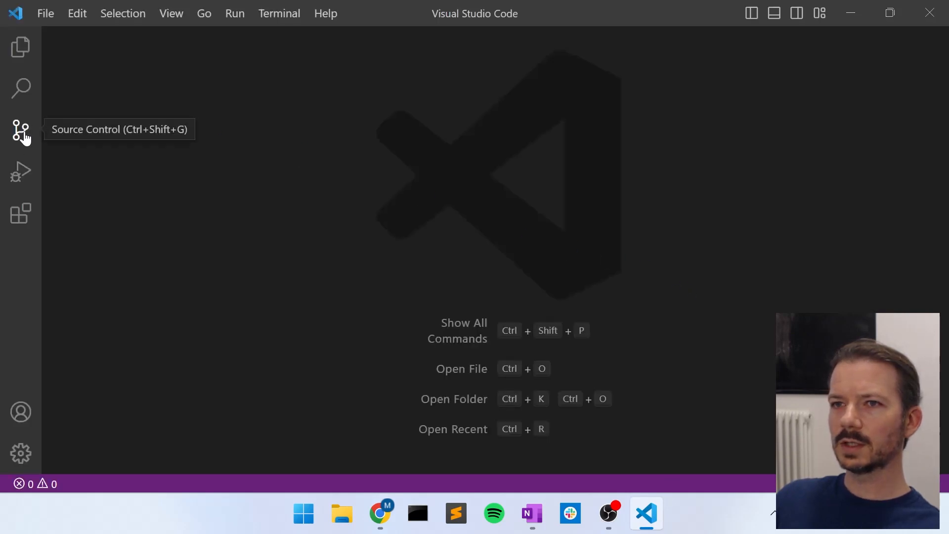
{"action": "left_click", "coordinate": [20, 129]}
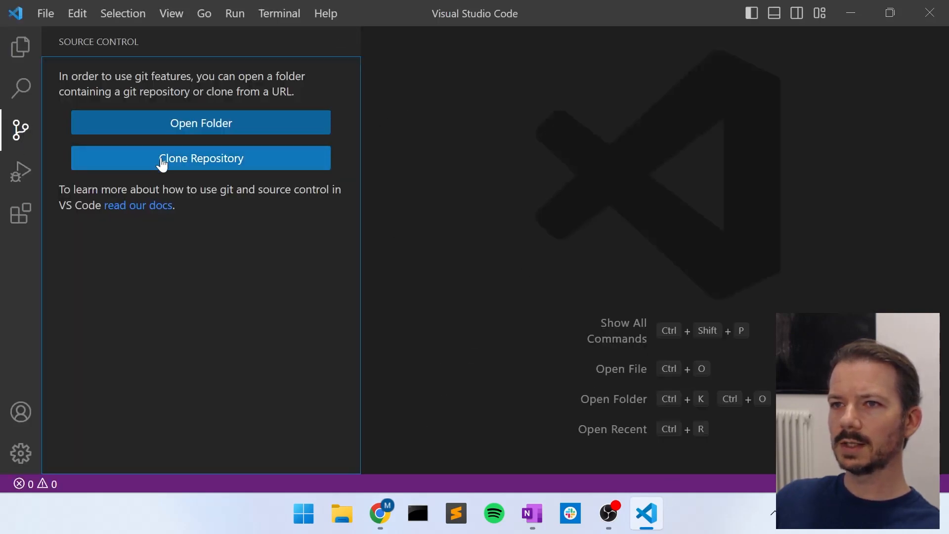
{"action": "left_click", "coordinate": [201, 158]}
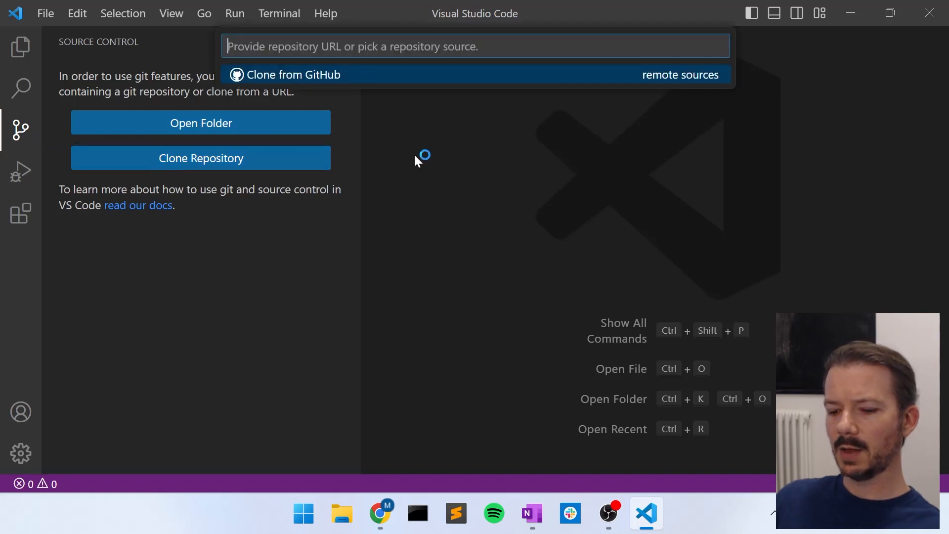
{"action": "key", "text": "Escape"}
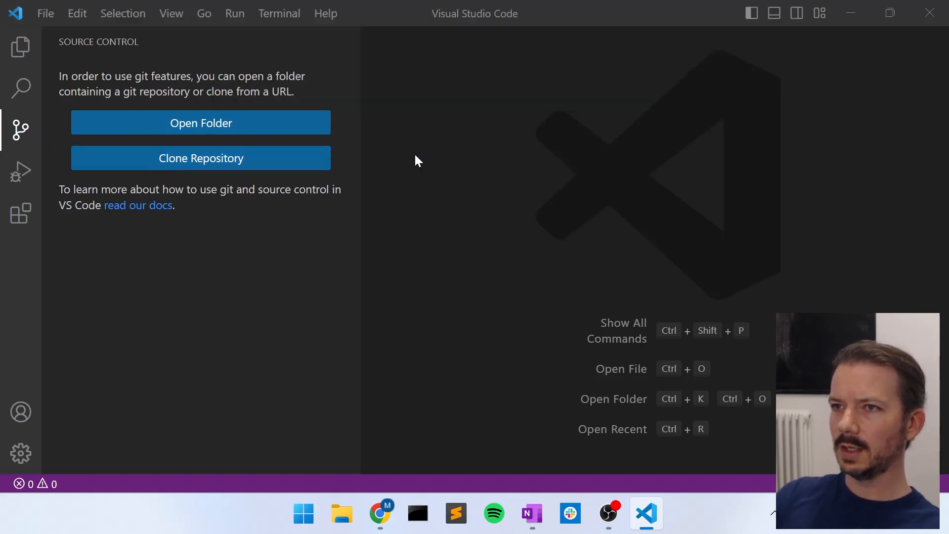
{"action": "left_click", "coordinate": [200, 158]}
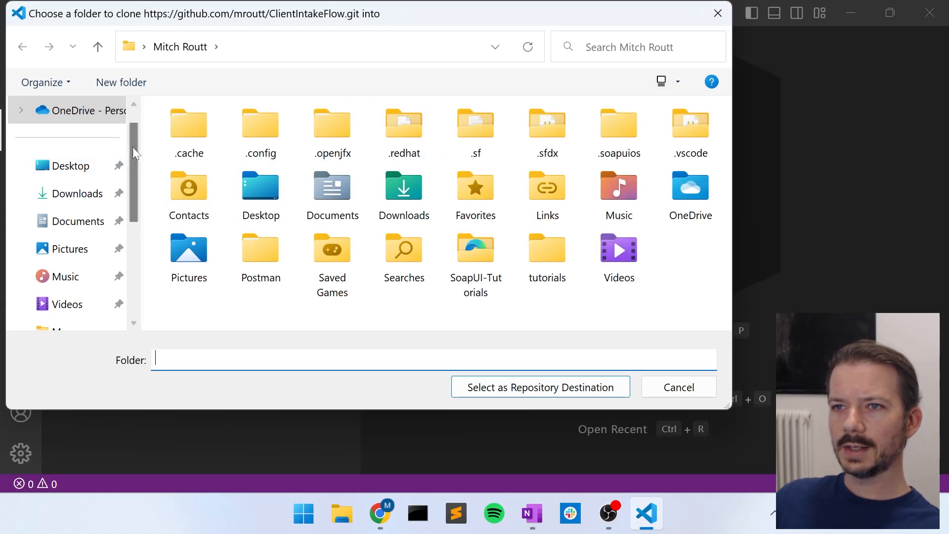
Clone into C:\src and open the cloned ClientIntakeFlow repository in this window
{"action": "left_click", "coordinate": [85, 277]}
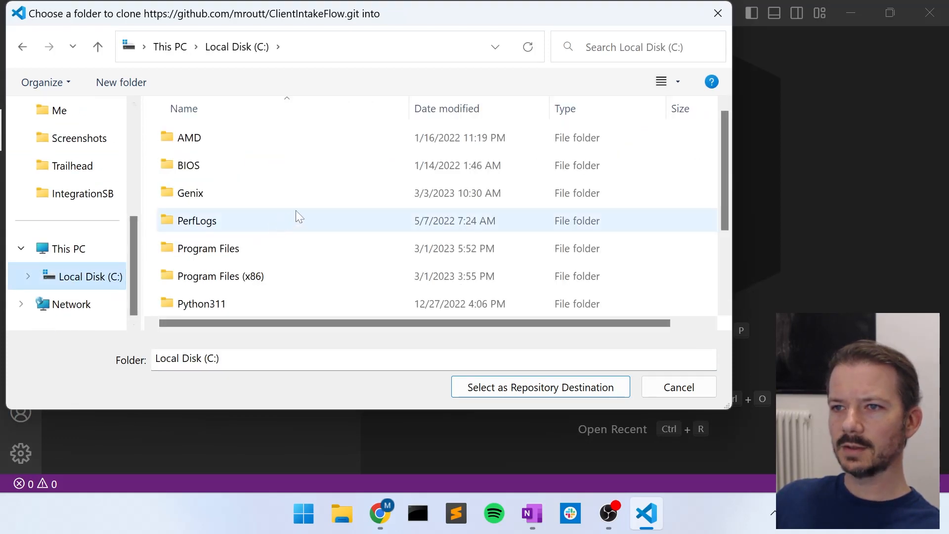
{"action": "left_click", "coordinate": [183, 249]}
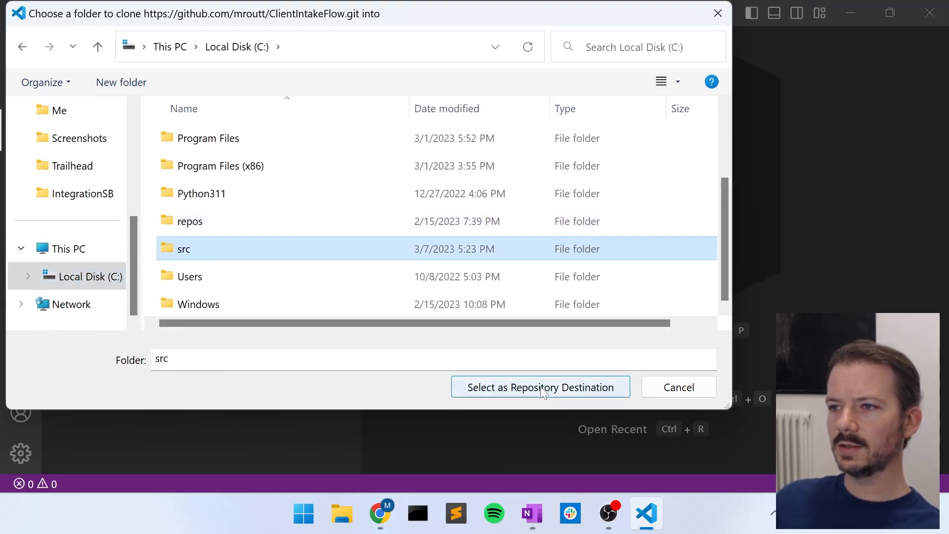
{"action": "left_click", "coordinate": [540, 386]}
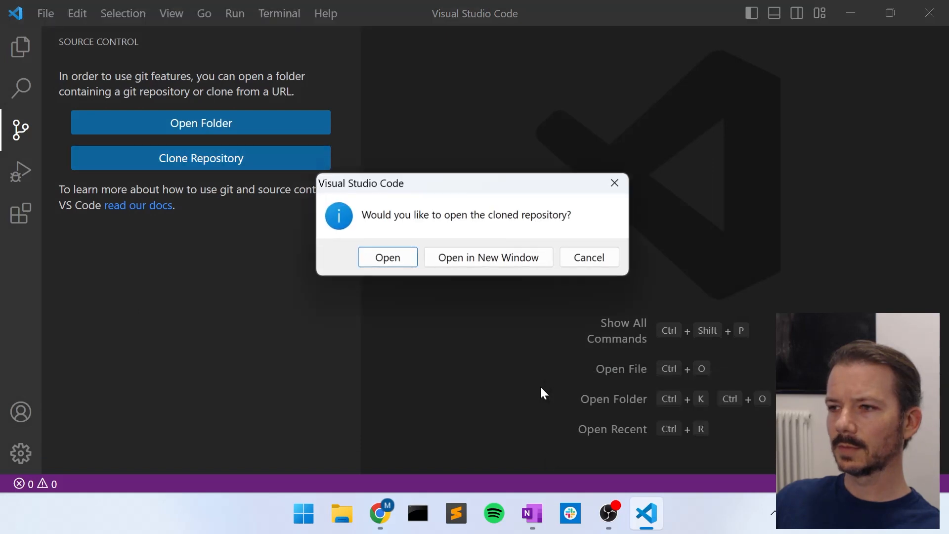
{"action": "mouse_move", "coordinate": [387, 257]}
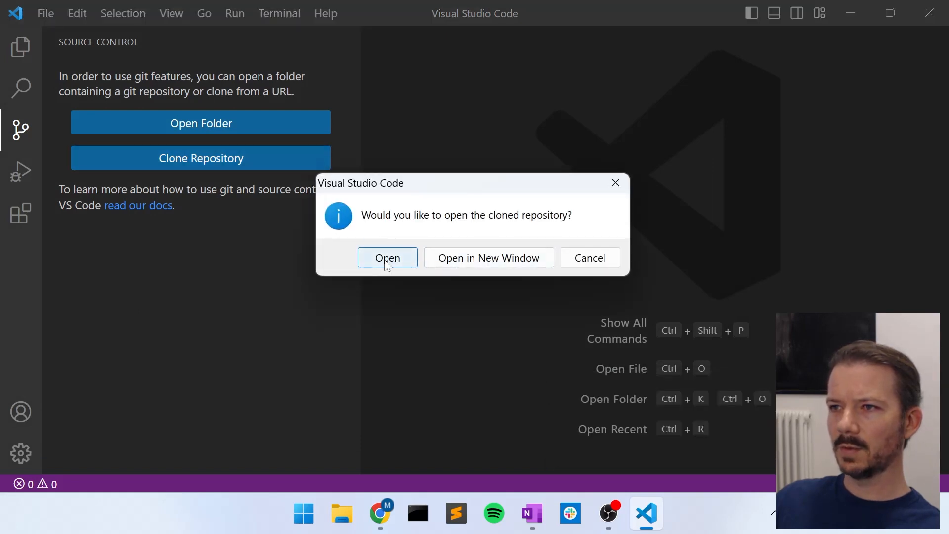
{"action": "left_click", "coordinate": [387, 257]}
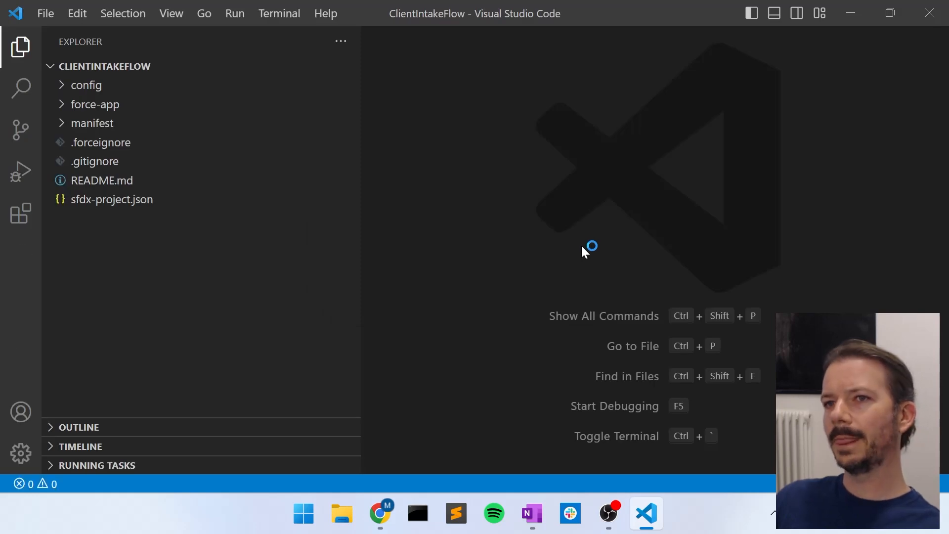
{"action": "mouse_move", "coordinate": [66, 111]}
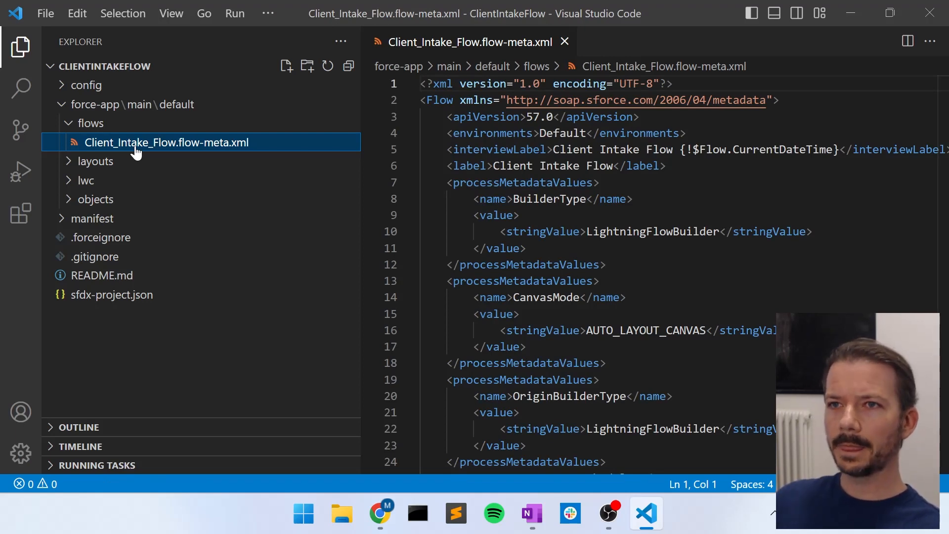
View Client_Intake_Flow.flow-meta.xml and show Source Control on main with no pending changes
{"action": "left_click", "coordinate": [20, 129]}
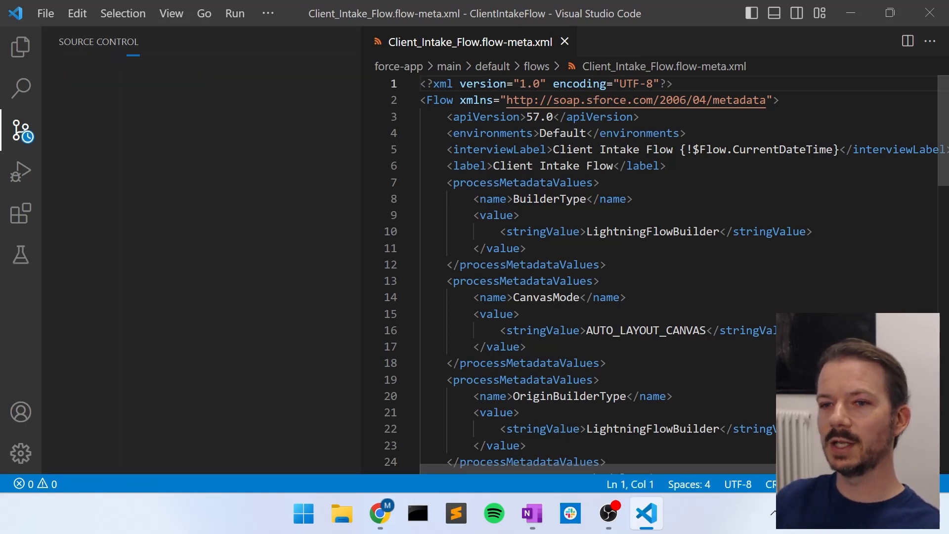
{"action": "left_click", "coordinate": [21, 131]}
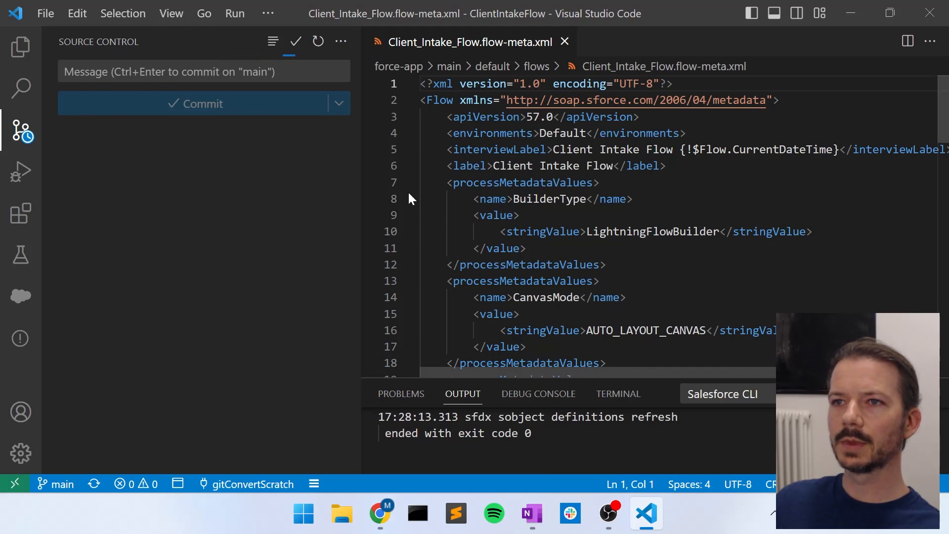
{"action": "mouse_move", "coordinate": [61, 483]}
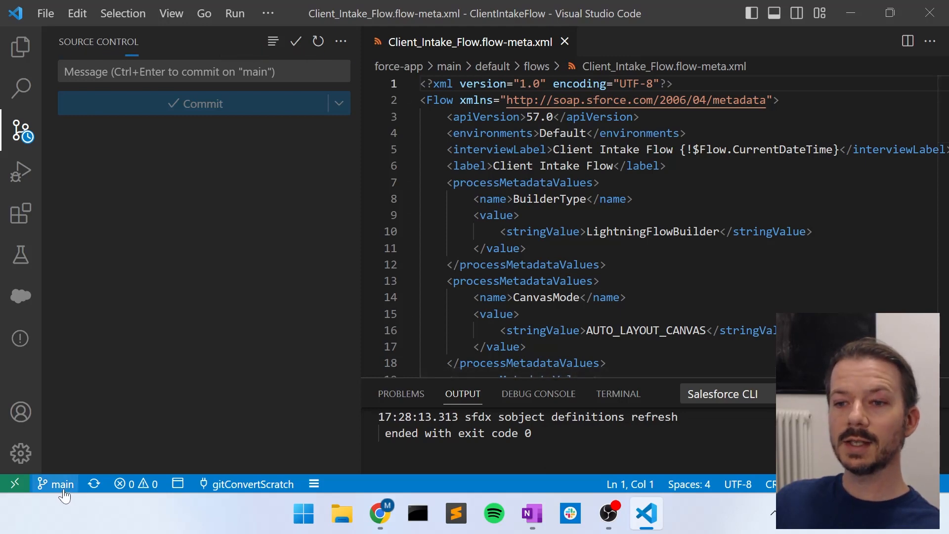
{"action": "mouse_move", "coordinate": [61, 483]}
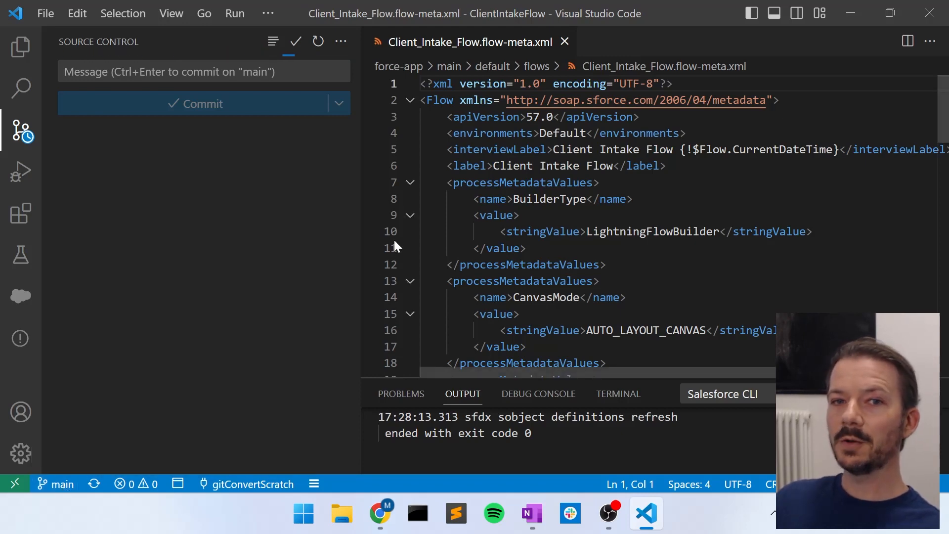
{"action": "mouse_move", "coordinate": [373, 254]}
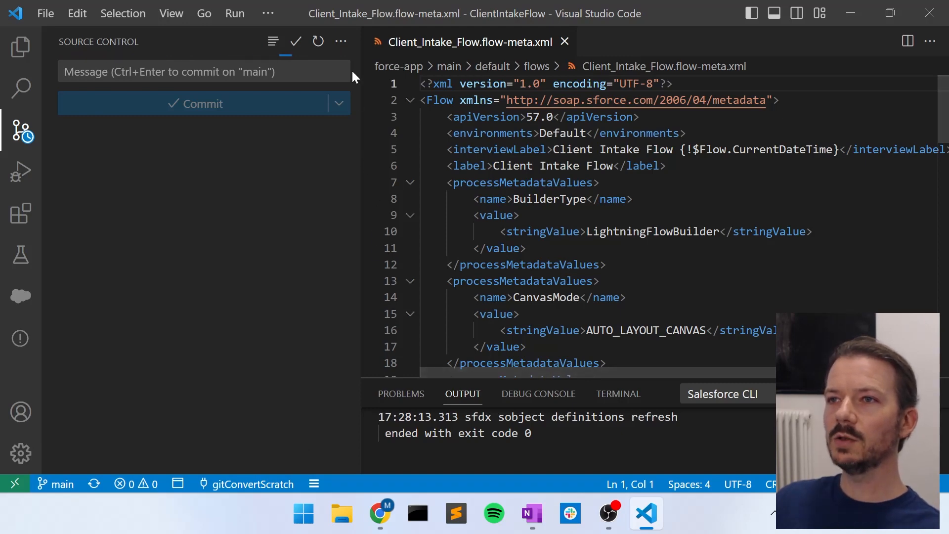
Create and check out a new local branch named first-feature-branch
{"action": "left_click", "coordinate": [340, 42]}
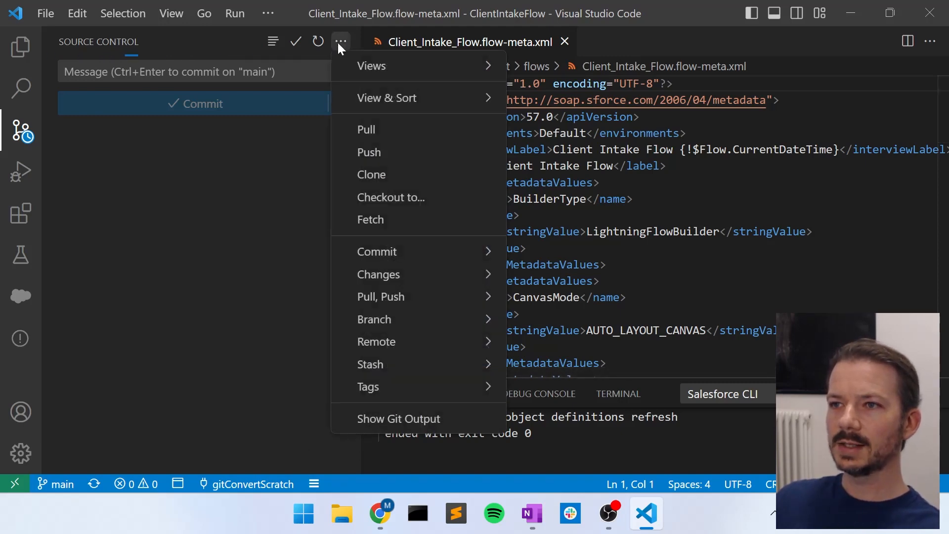
{"action": "mouse_move", "coordinate": [385, 319]}
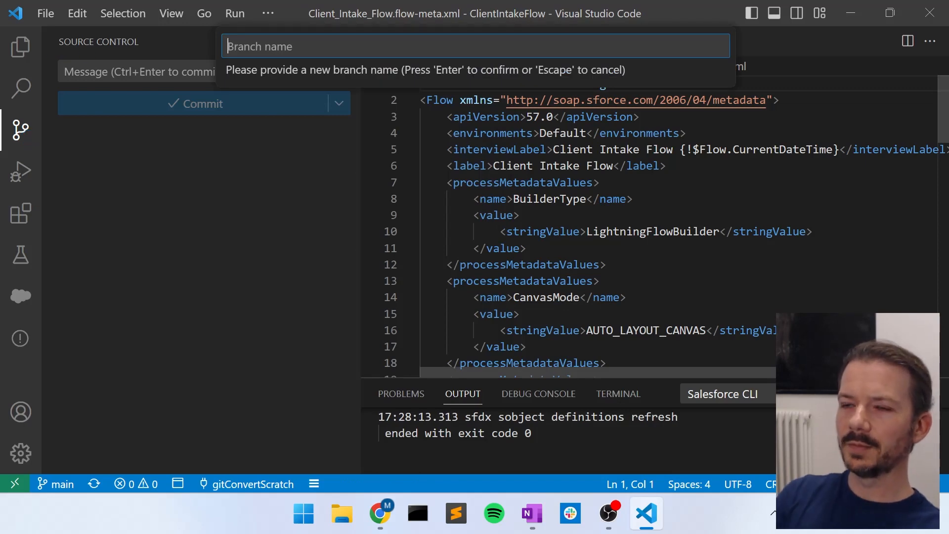
{"action": "type", "text": "first-fea"}
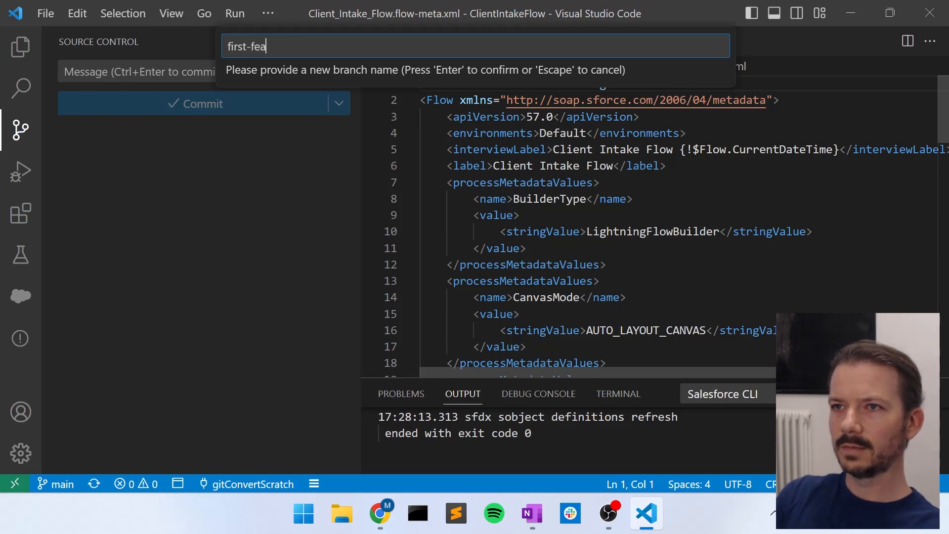
{"action": "type", "text": "ture-branch"}
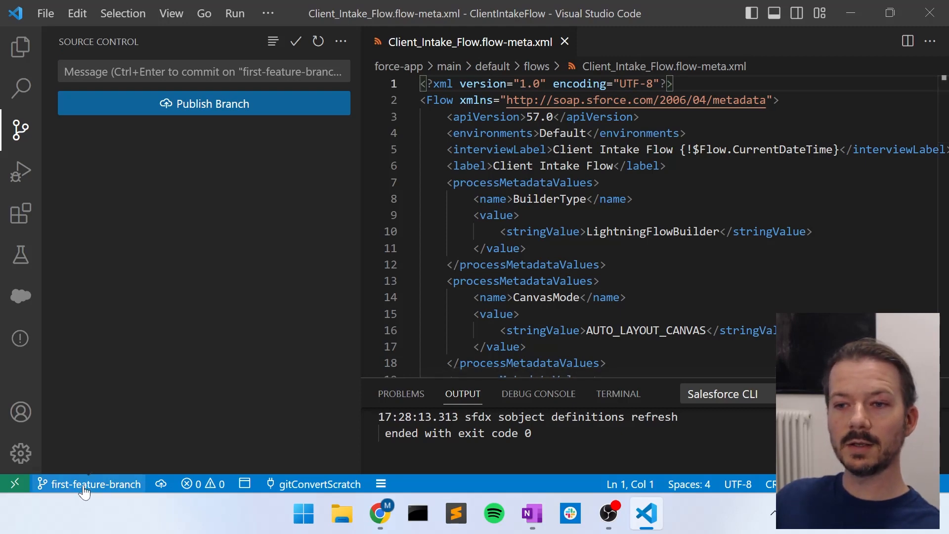
{"action": "mouse_move", "coordinate": [88, 483]}
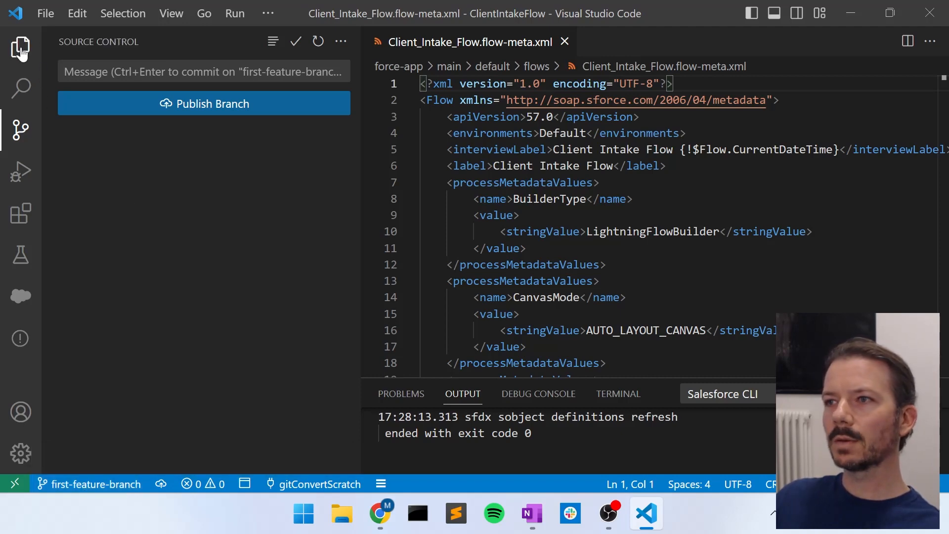
{"action": "mouse_move", "coordinate": [20, 47]}
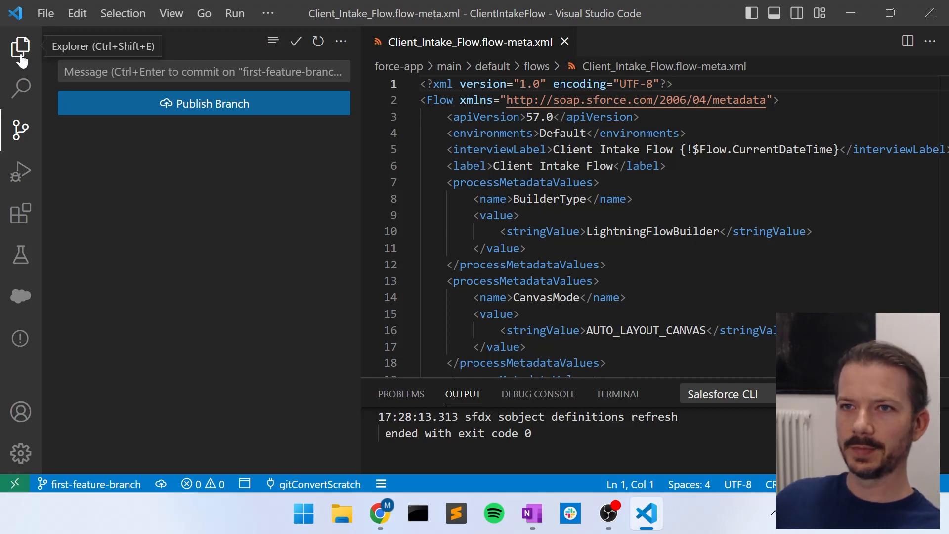
Replace README.md with 'This is the first-feature-branch. It is totally different than the main branch.' and save
{"action": "left_click", "coordinate": [19, 45]}
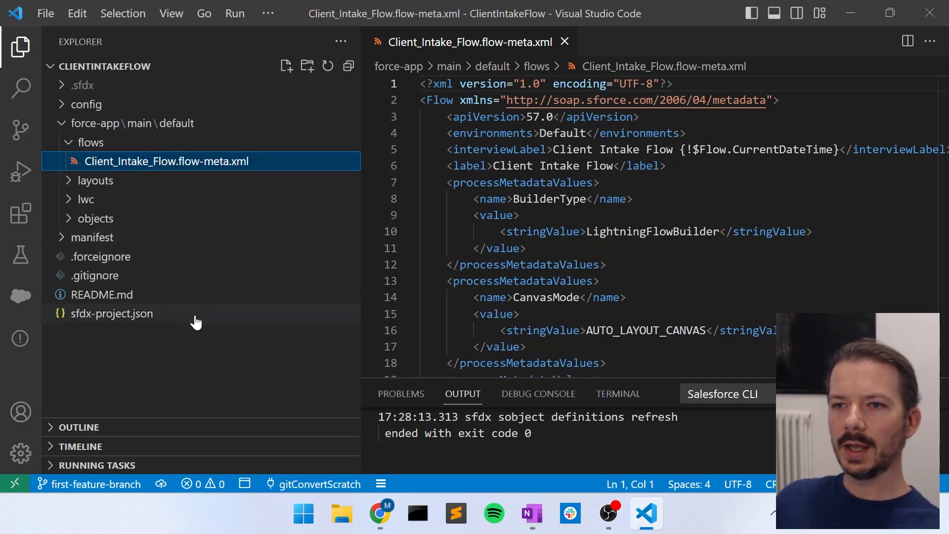
{"action": "left_click", "coordinate": [101, 294]}
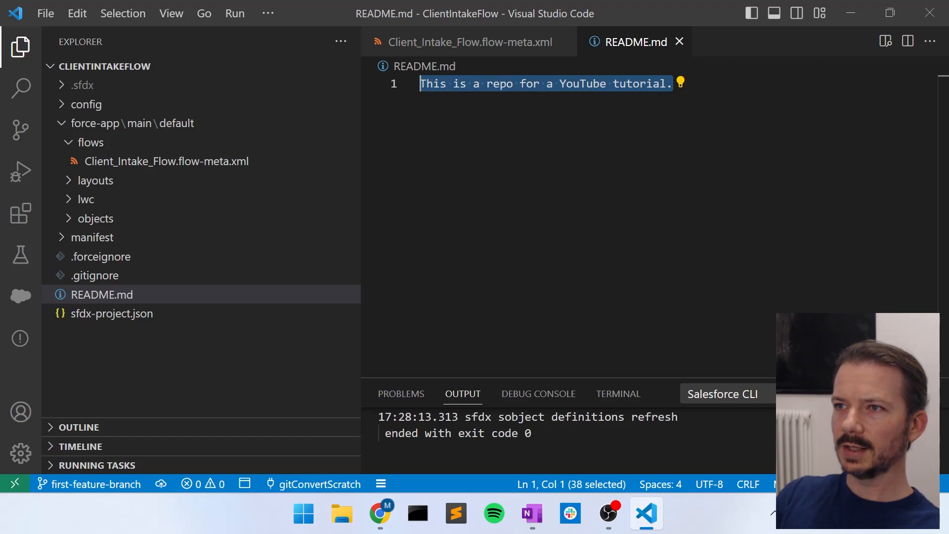
{"action": "key", "text": "Delete"}
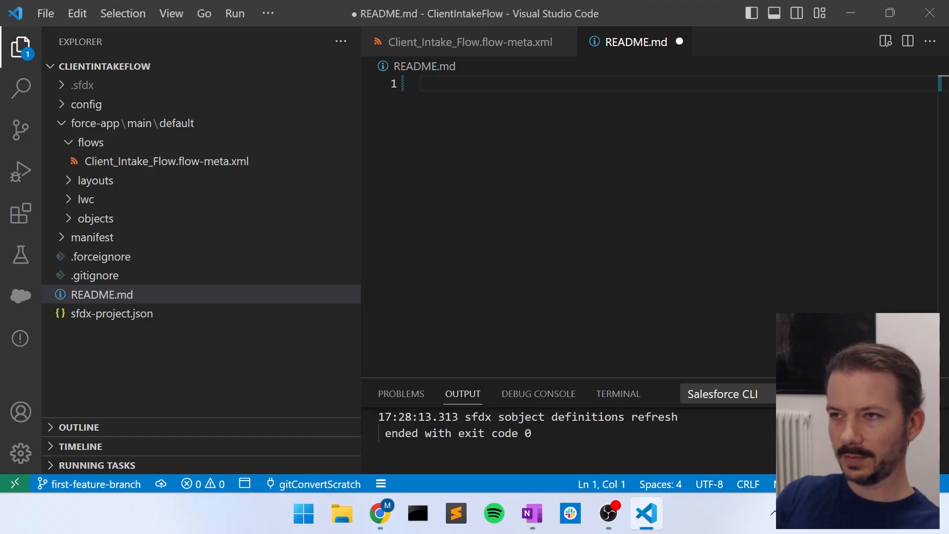
{"action": "type", "text": "This is the first"}
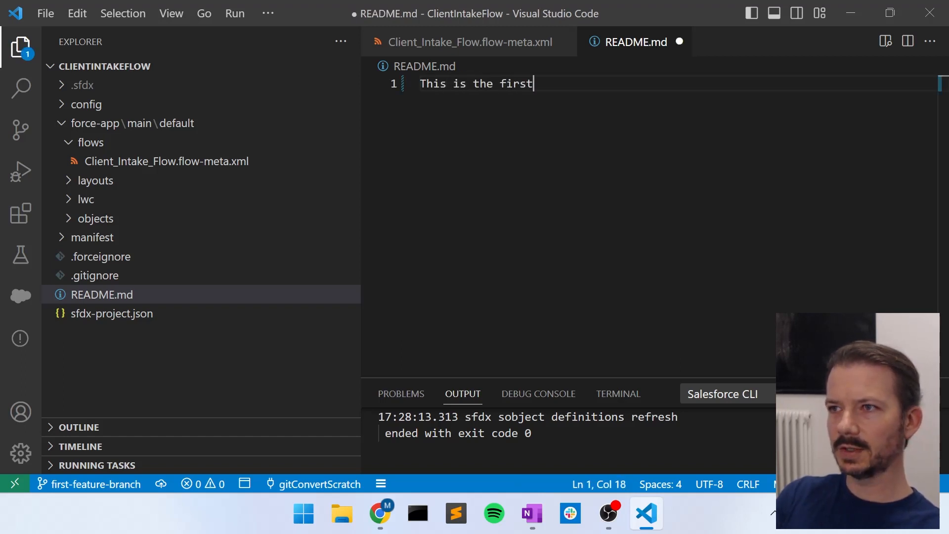
{"action": "type", "text": "-feature-"}
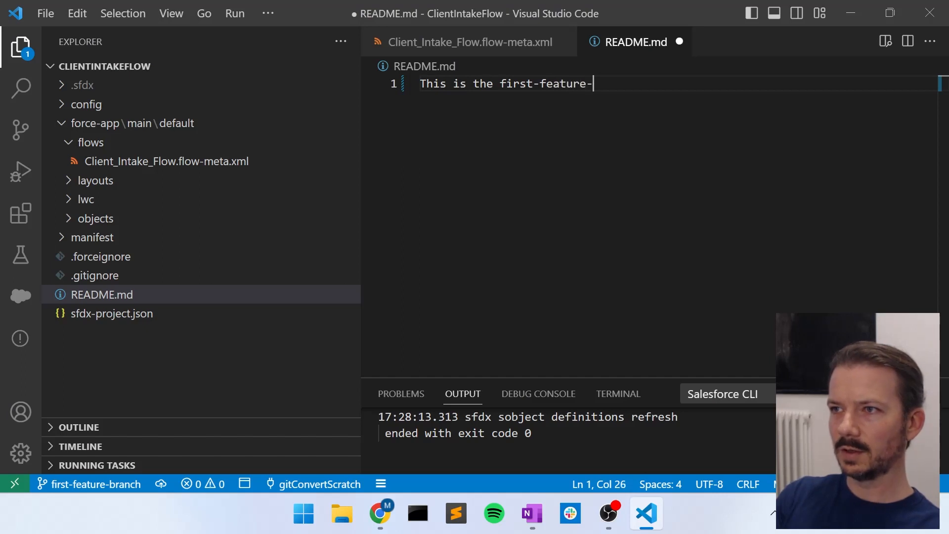
{"action": "type", "text": "branch. It"}
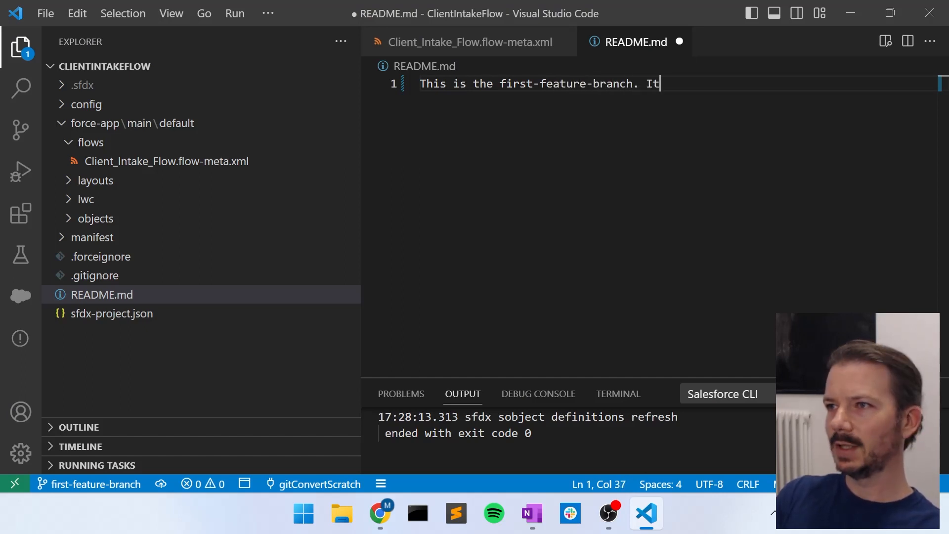
{"action": "type", "text": "is totally"}
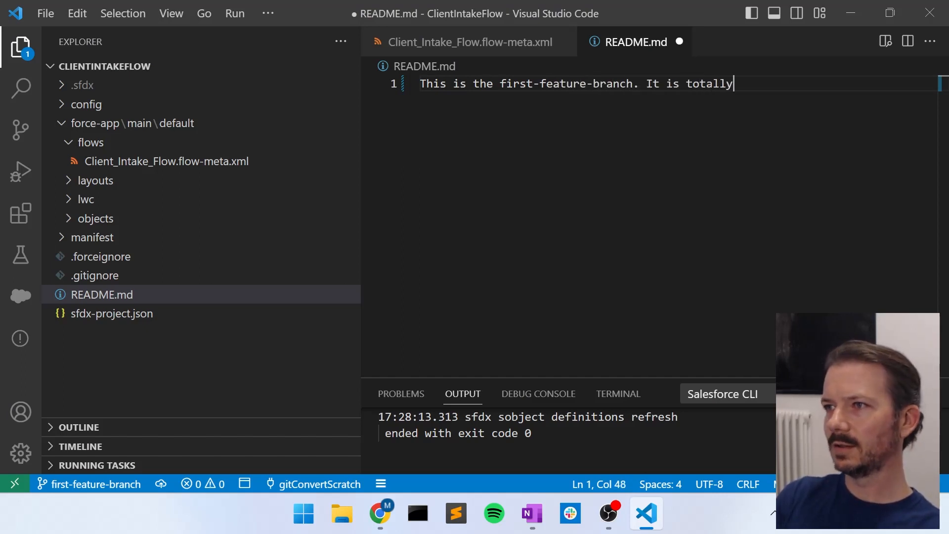
{"action": "type", "text": "different"}
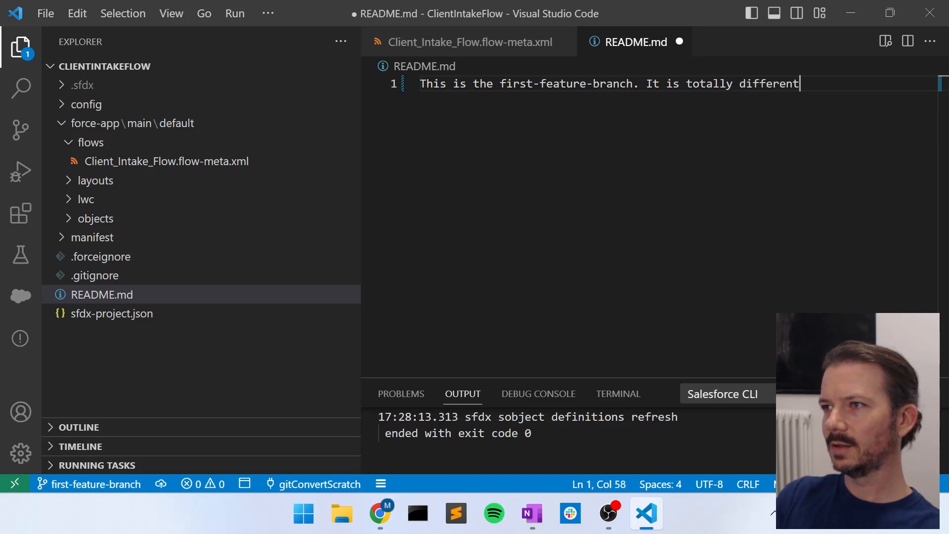
{"action": "type", "text": "than the mai"}
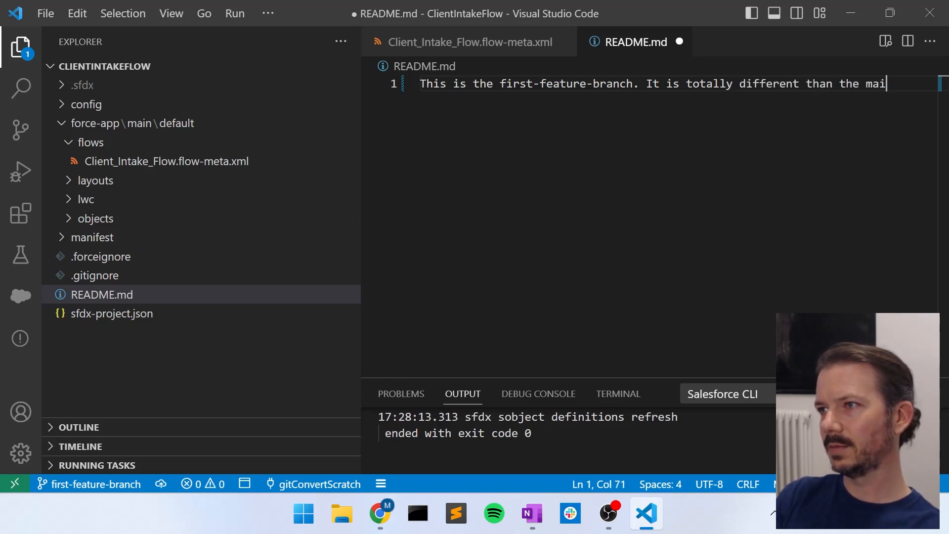
{"action": "type", "text": "n branch."}
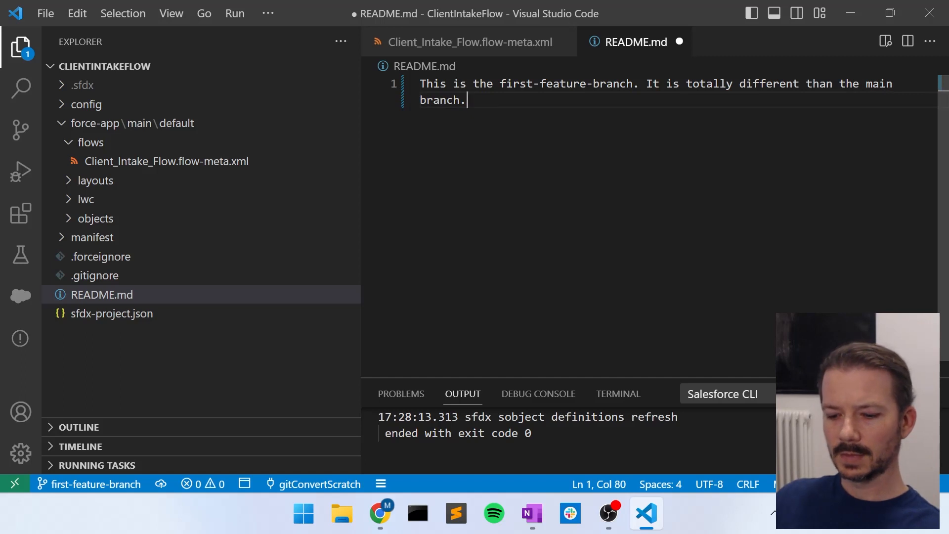
{"action": "key", "text": "ctrl+s"}
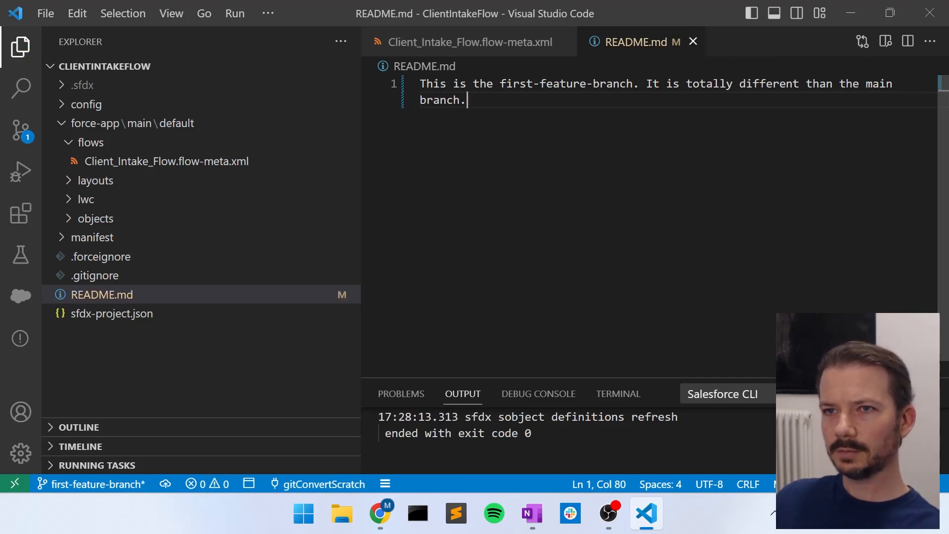
Stage README.md and commit it with message 'Upated the readme to reflect the feature branch.'
{"action": "left_click", "coordinate": [20, 131]}
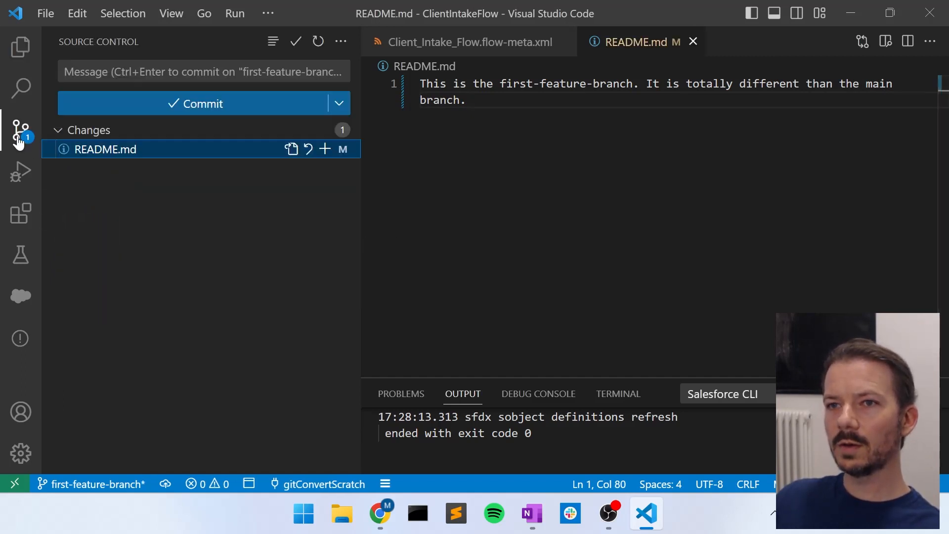
{"action": "mouse_move", "coordinate": [319, 165]}
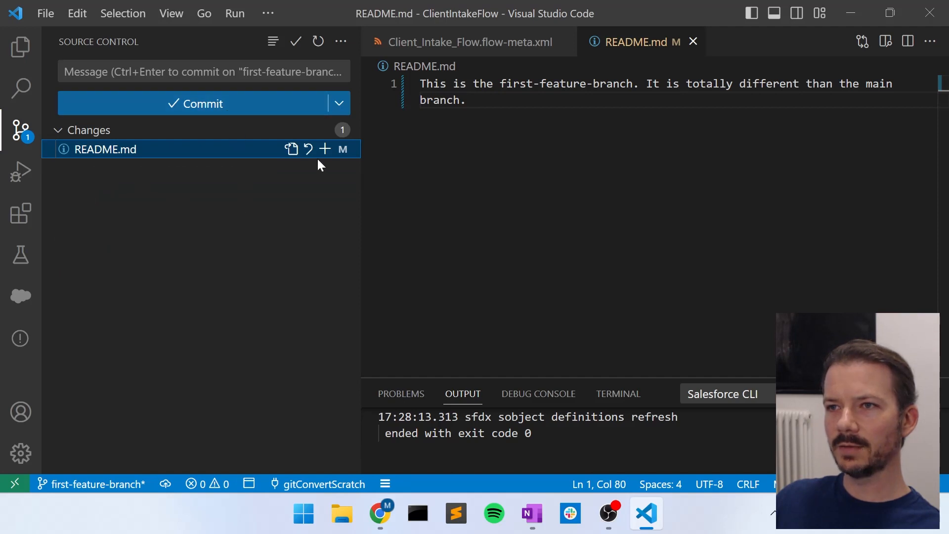
{"action": "mouse_move", "coordinate": [324, 150]}
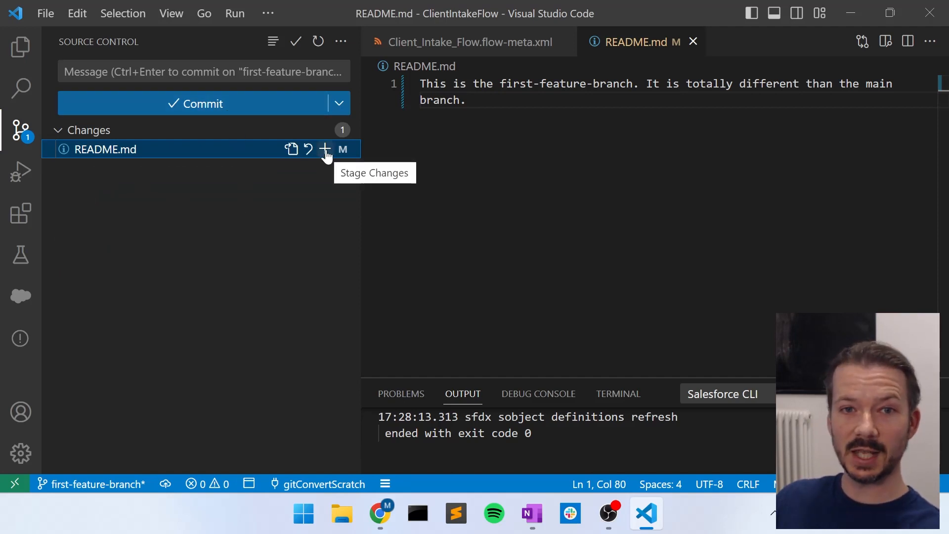
{"action": "left_click", "coordinate": [326, 149]}
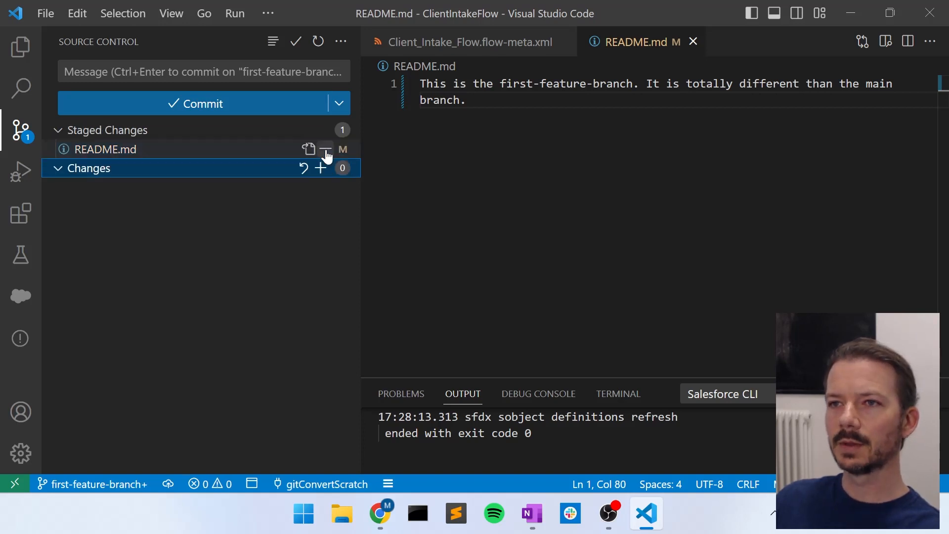
{"action": "type", "text": "Upated the read"}
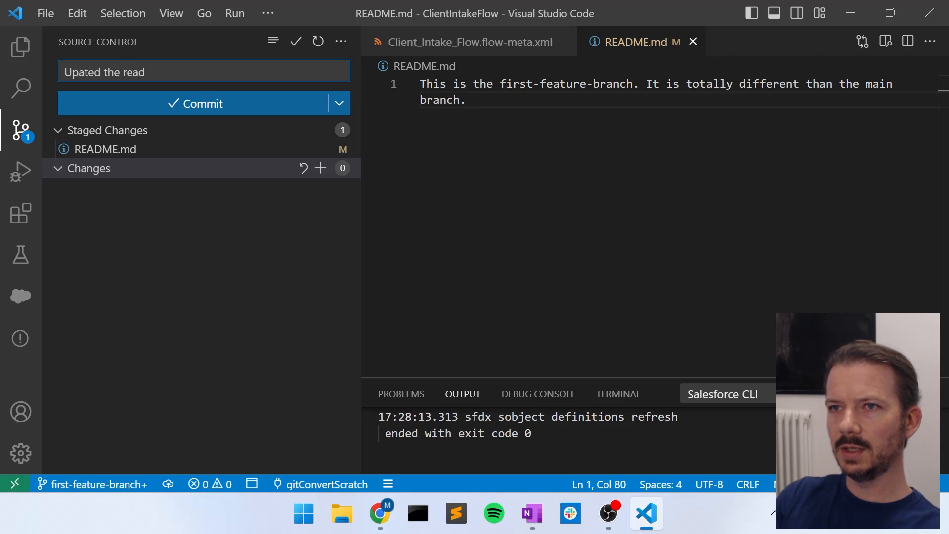
{"action": "type", "text": "me to"}
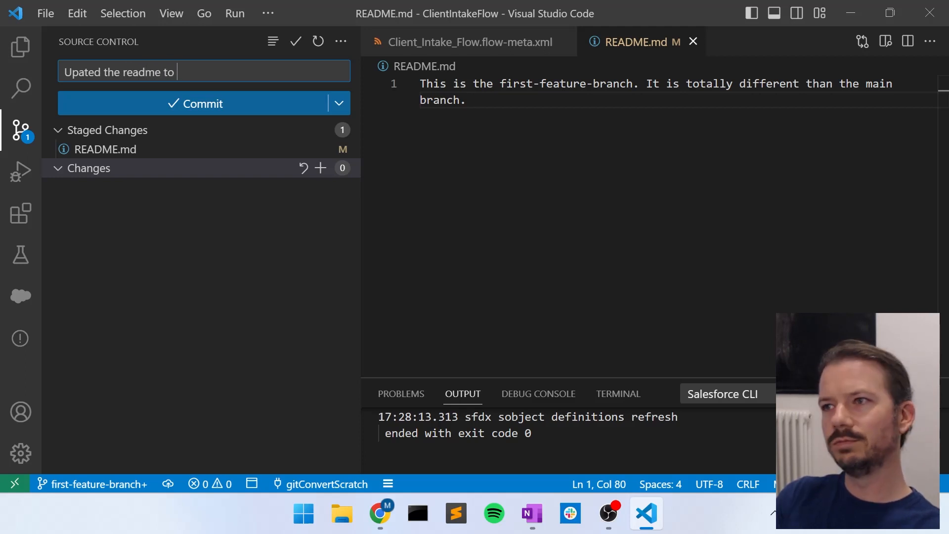
{"action": "type", "text": "reflect"}
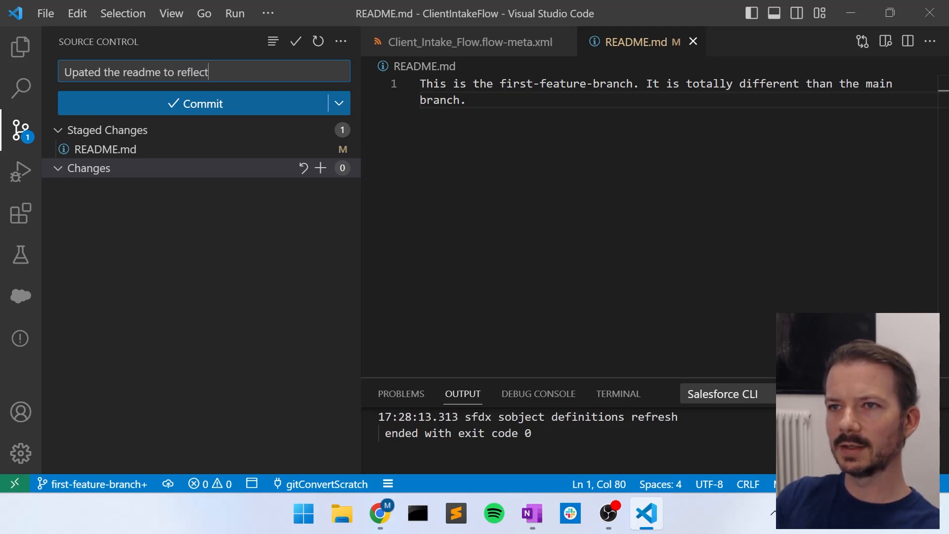
{"action": "type", "text": "the feature"}
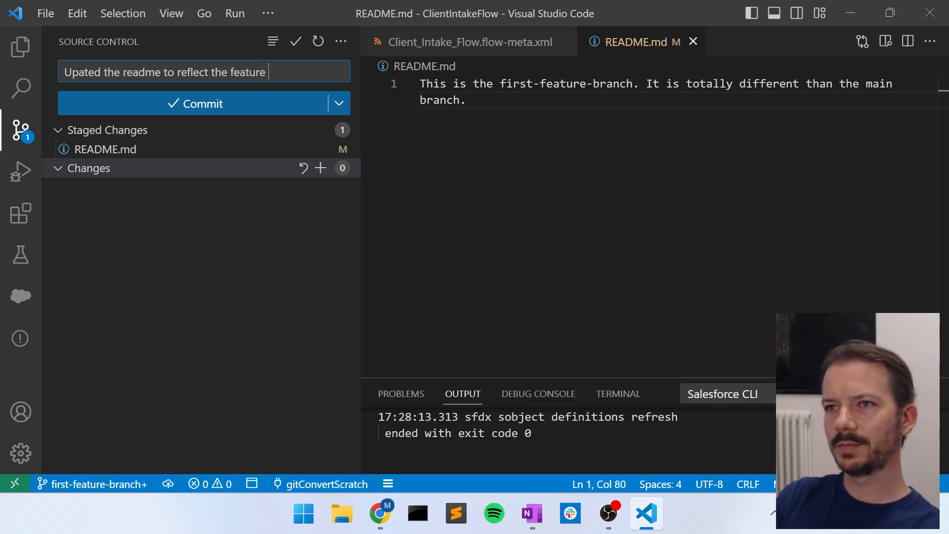
{"action": "type", "text": "branch."}
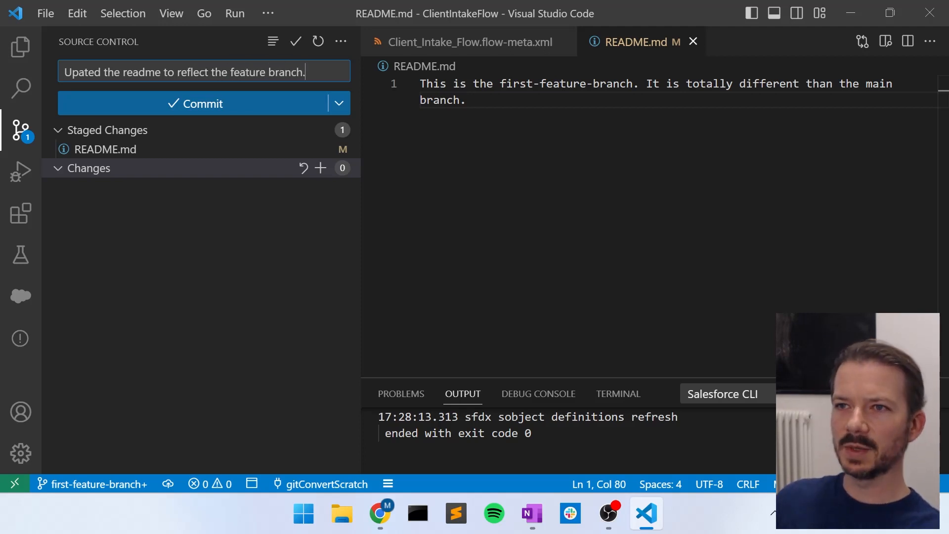
{"action": "left_click", "coordinate": [203, 104]}
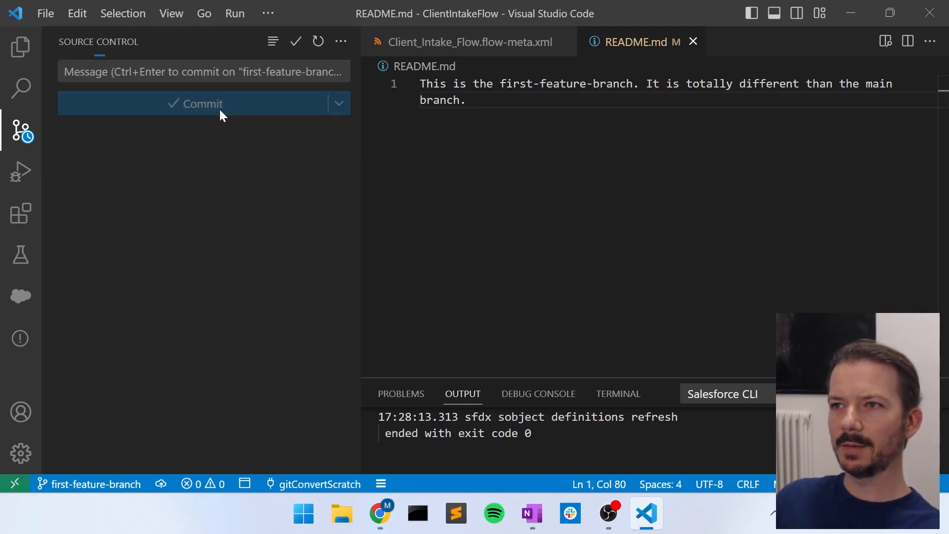
Check out the main branch from the status bar branch picker
{"action": "left_click", "coordinate": [204, 103]}
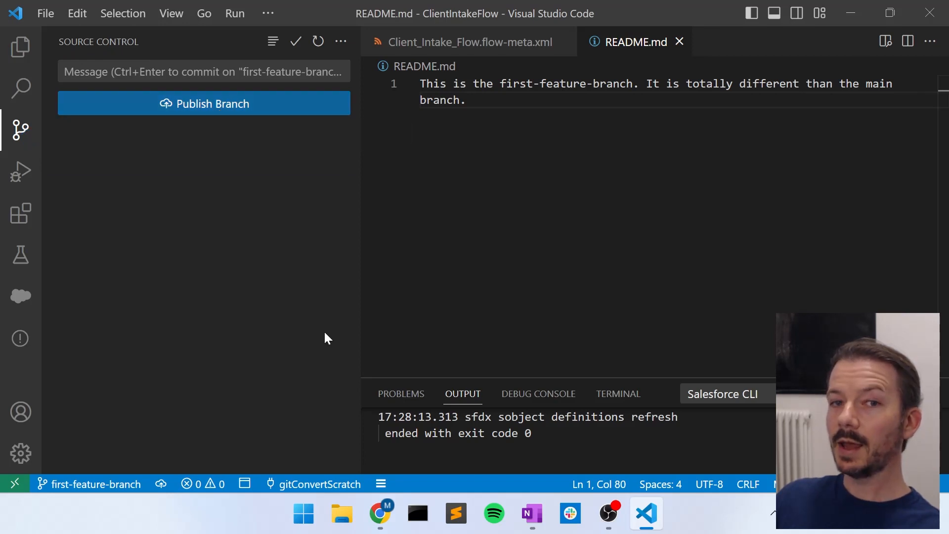
{"action": "mouse_move", "coordinate": [399, 322]}
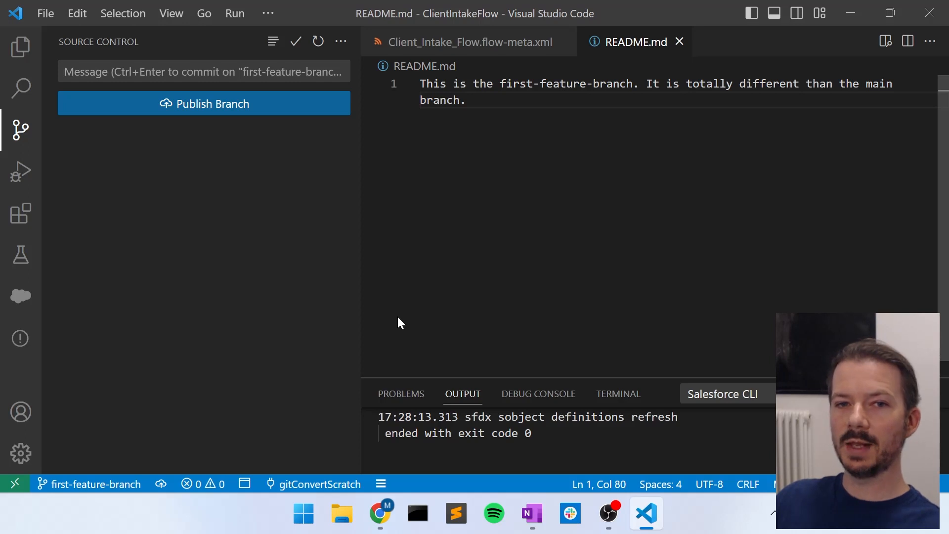
{"action": "mouse_move", "coordinate": [363, 294]}
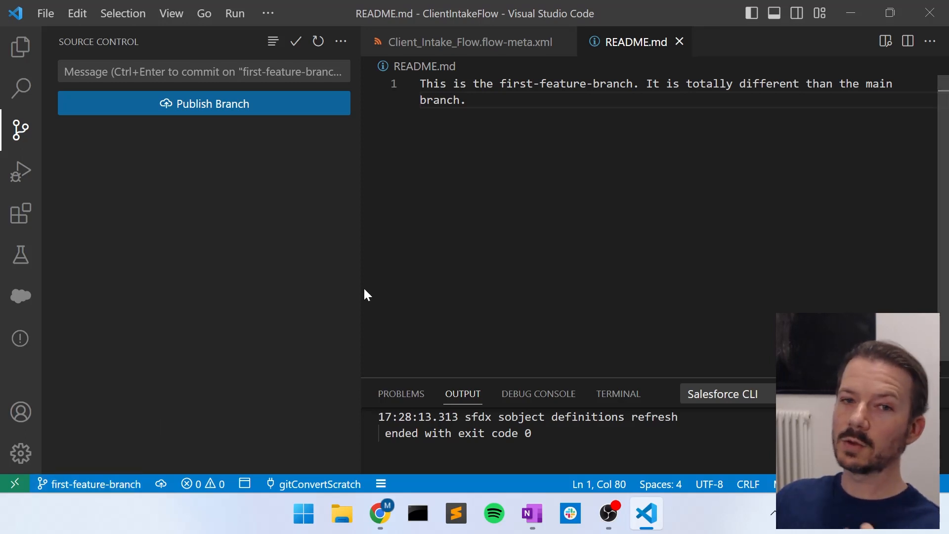
{"action": "mouse_move", "coordinate": [94, 484]}
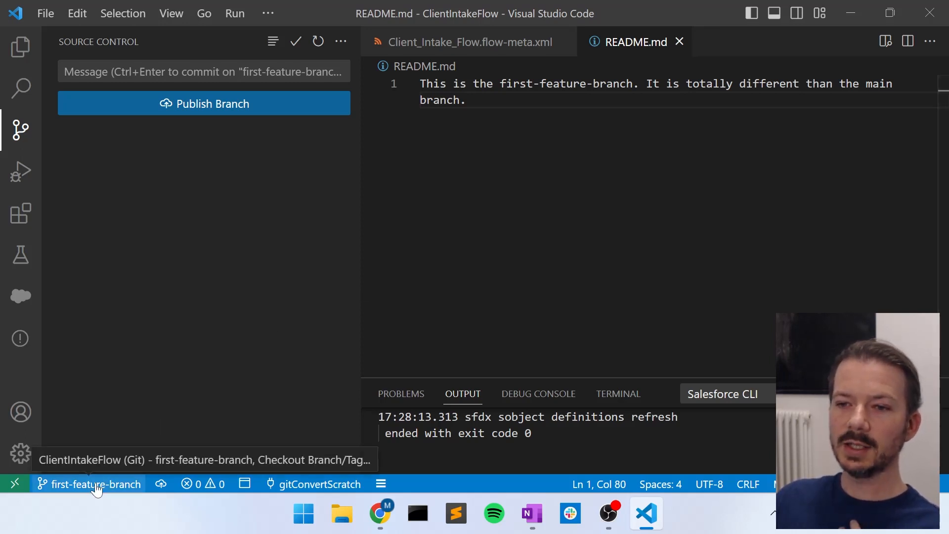
{"action": "left_click", "coordinate": [96, 483]}
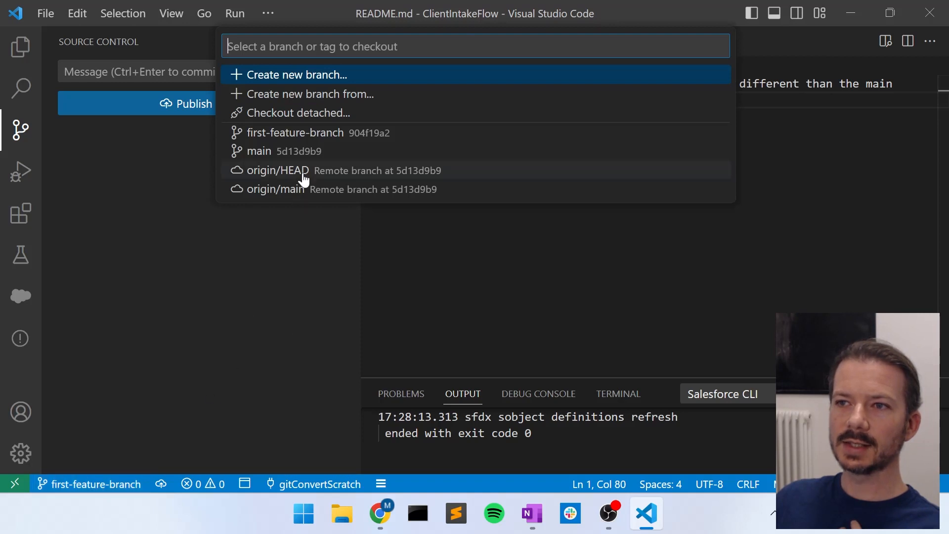
{"action": "mouse_move", "coordinate": [297, 158]}
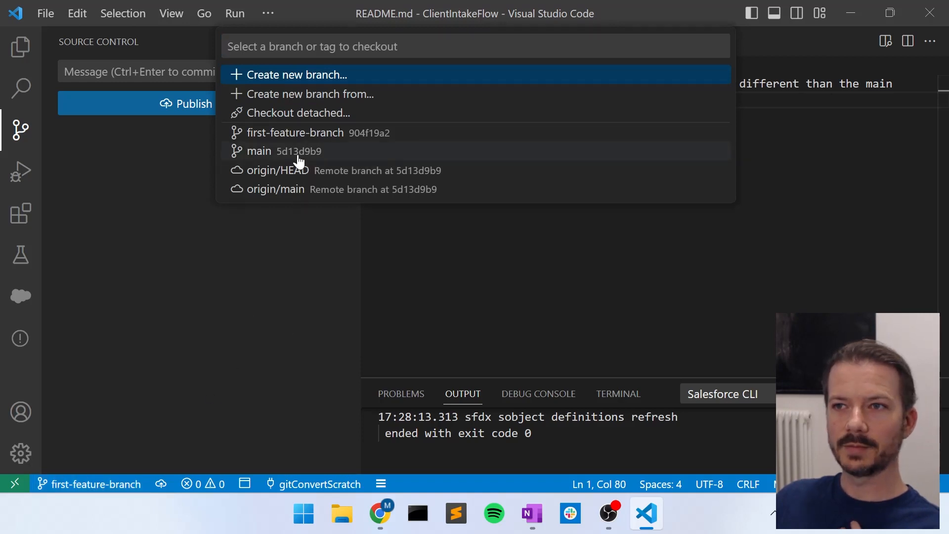
{"action": "left_click", "coordinate": [258, 150]}
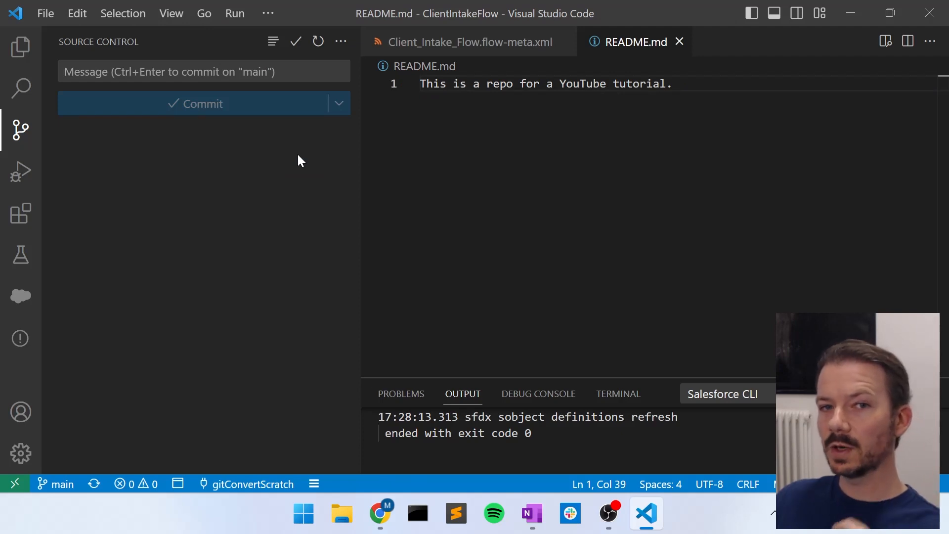
{"action": "mouse_move", "coordinate": [52, 479]}
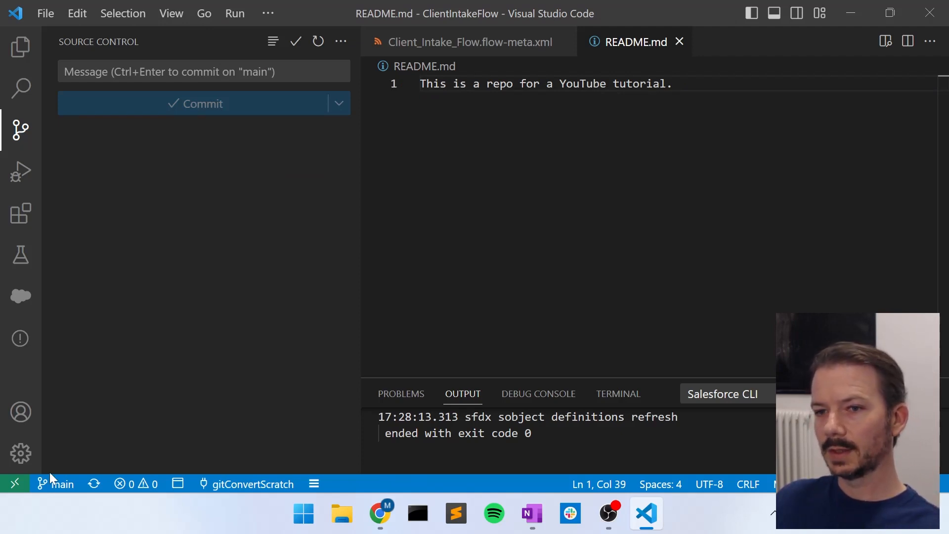
Check out first-feature-branch, then return to main where README still reads the YouTube tutorial text
{"action": "left_click", "coordinate": [61, 483]}
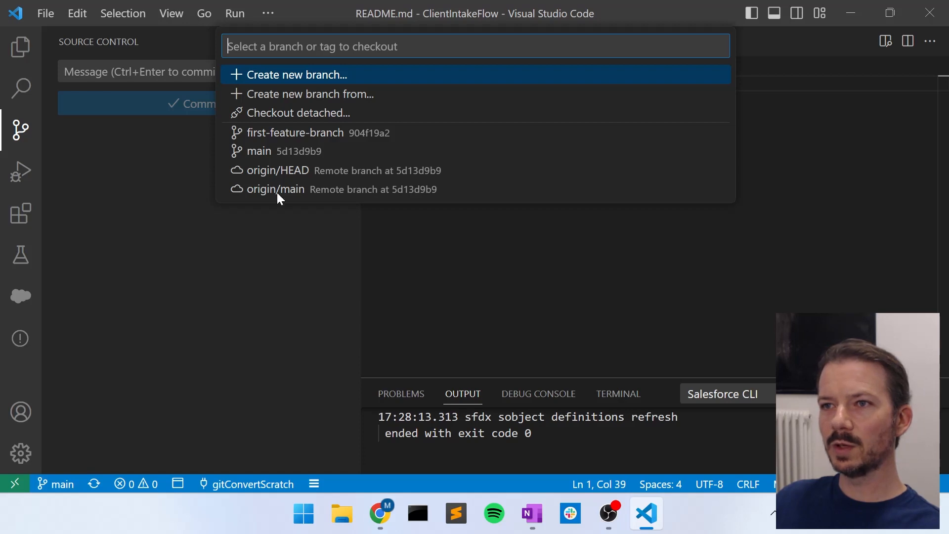
{"action": "left_click", "coordinate": [294, 133]}
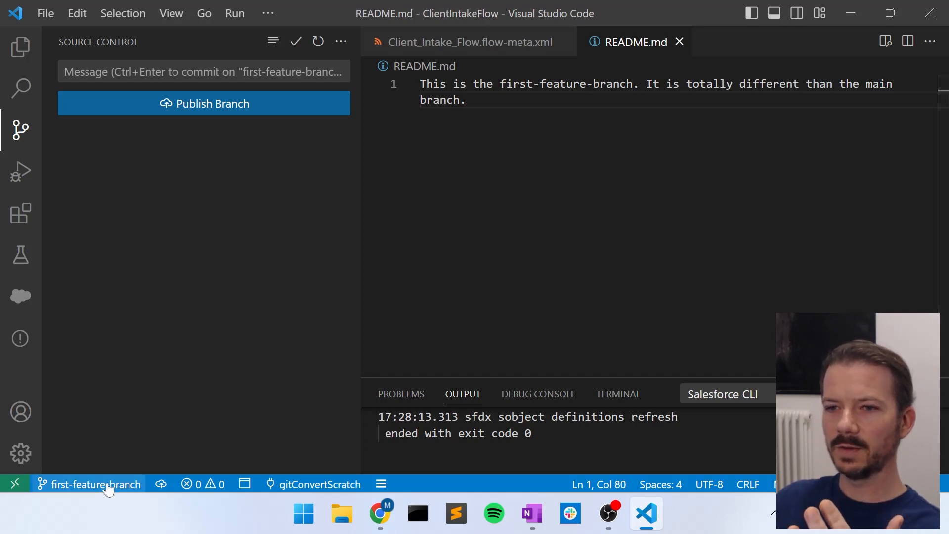
{"action": "left_click", "coordinate": [88, 483]}
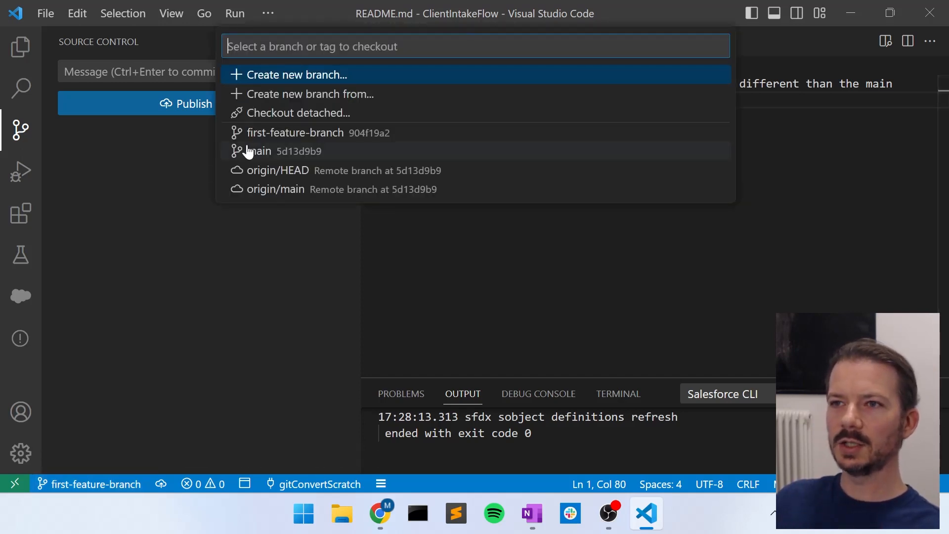
{"action": "left_click", "coordinate": [259, 150]}
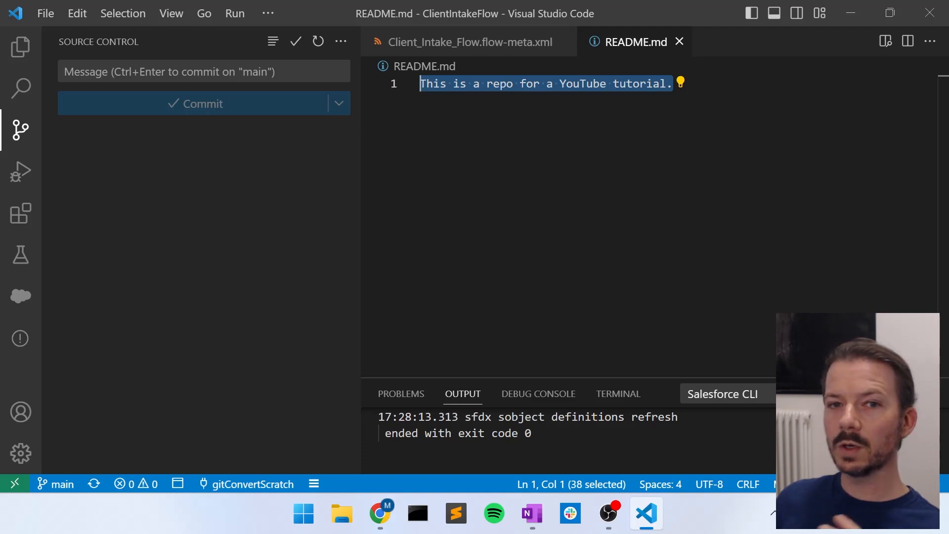
{"action": "mouse_move", "coordinate": [846, 31]}
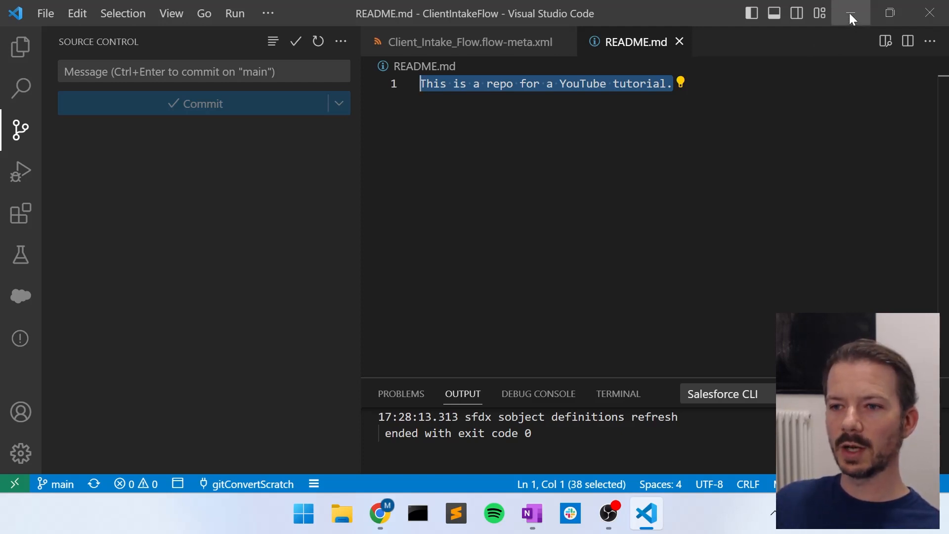
Minimize VS Code and show the ClientIntakeFlow repository's Branches settings in GitHub
{"action": "left_click", "coordinate": [380, 514]}
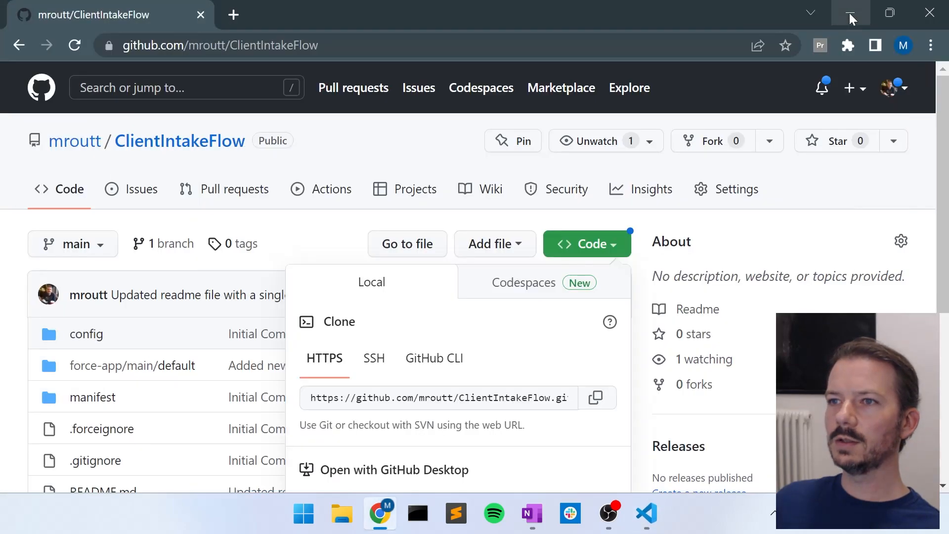
{"action": "mouse_move", "coordinate": [737, 197]}
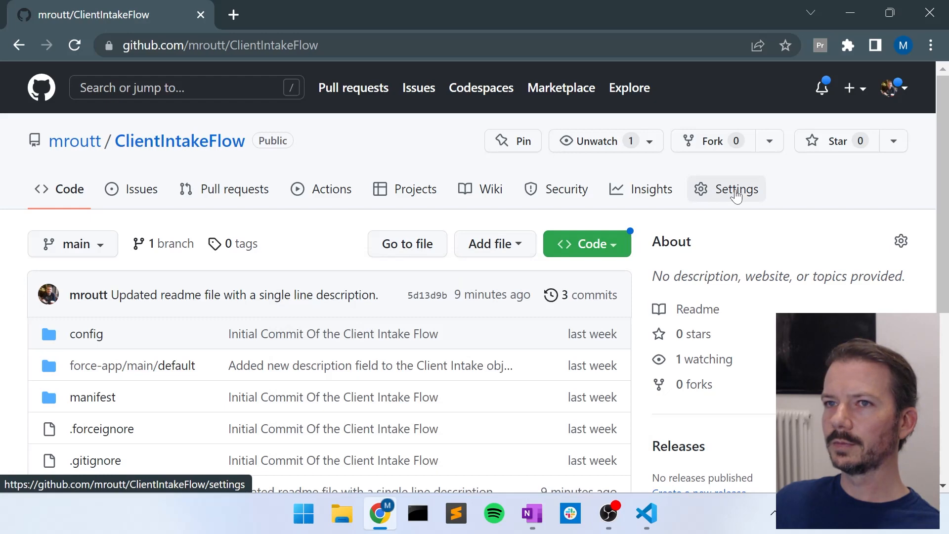
{"action": "left_click", "coordinate": [737, 187]}
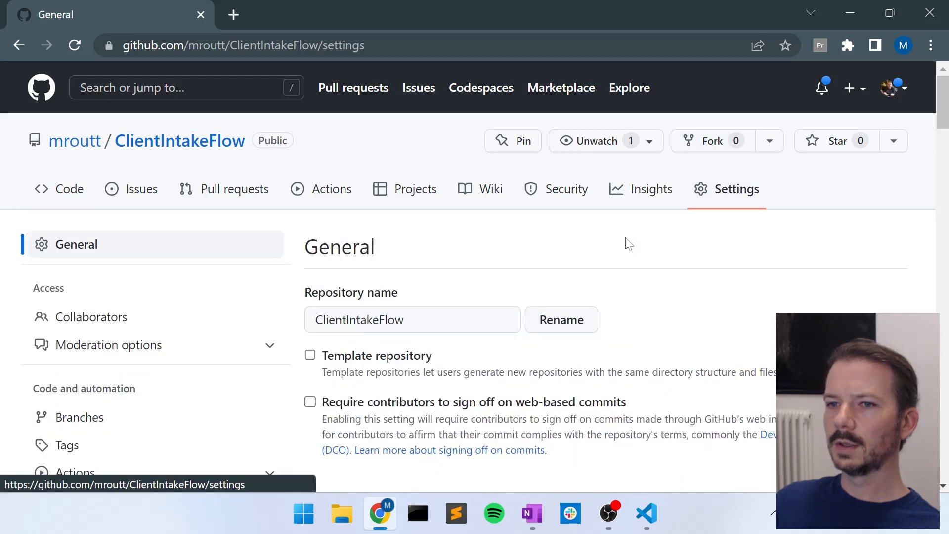
{"action": "scroll", "scroll_direction": "down", "scroll_amount": 3}
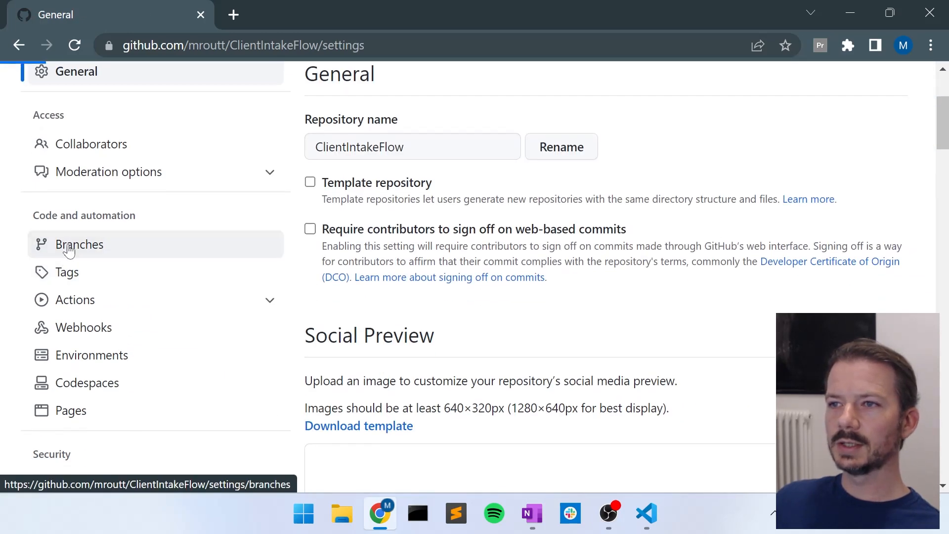
{"action": "left_click", "coordinate": [80, 244]}
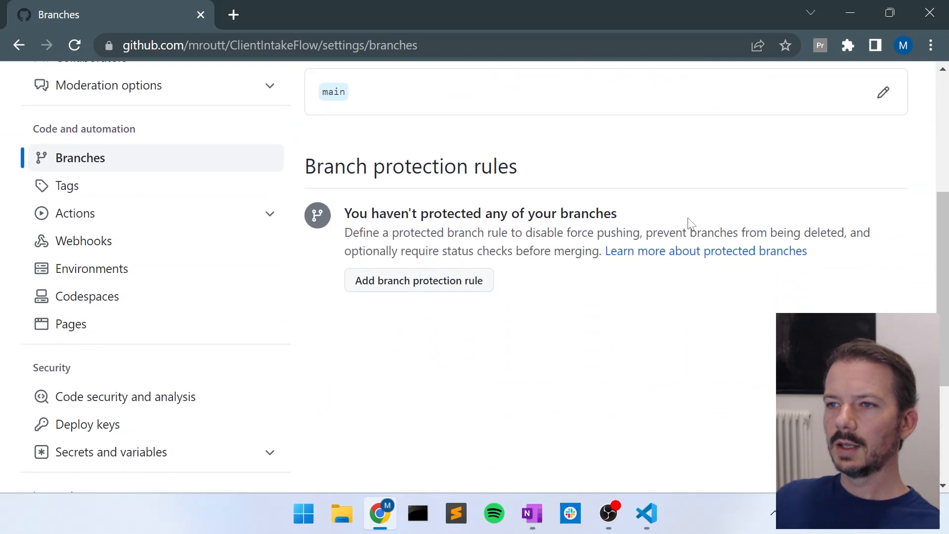
{"action": "mouse_move", "coordinate": [761, 332]}
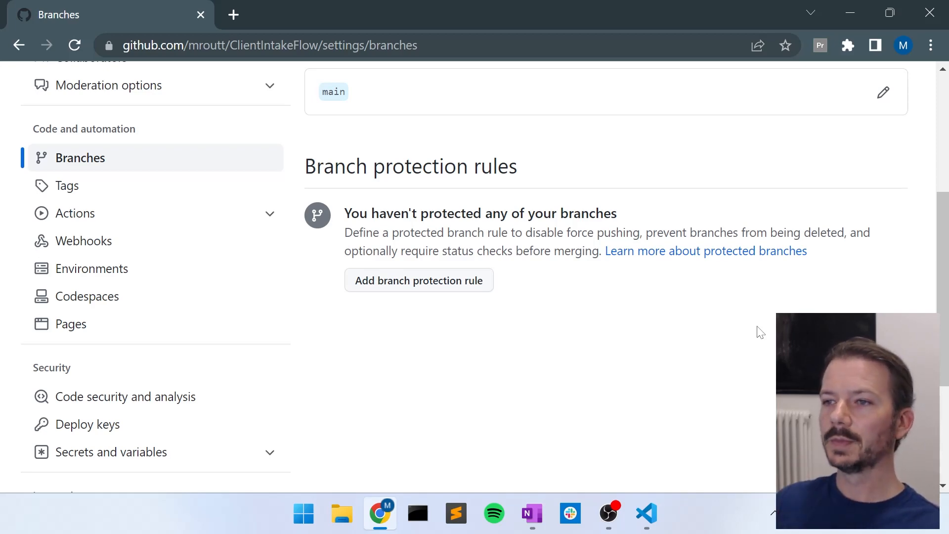
{"action": "mouse_move", "coordinate": [771, 306]}
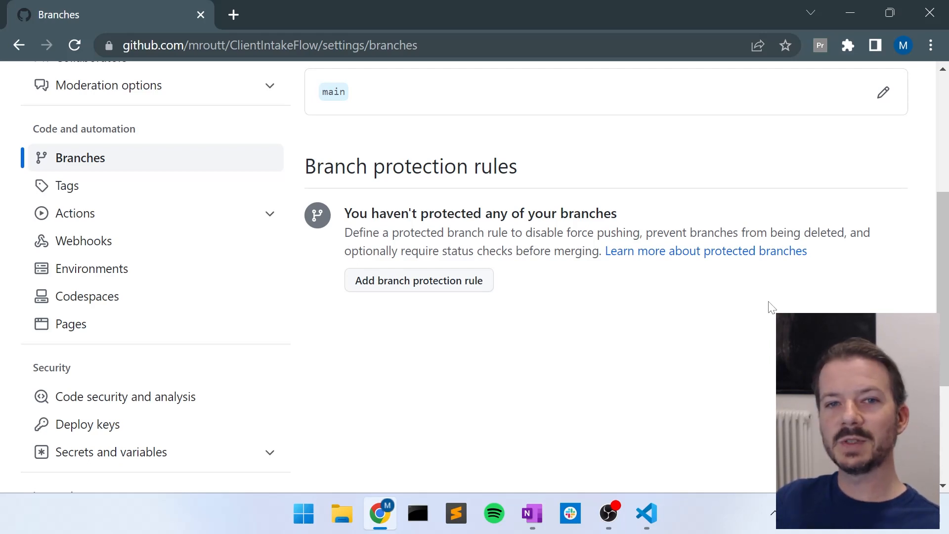
{"action": "mouse_move", "coordinate": [761, 280]}
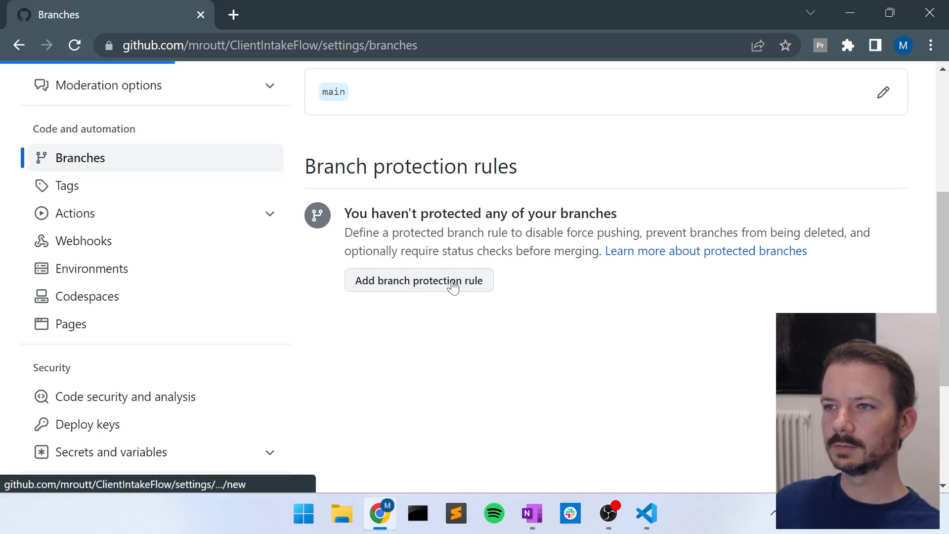
Begin a new branch protection rule with the branch name pattern 'main'
{"action": "left_click", "coordinate": [418, 280]}
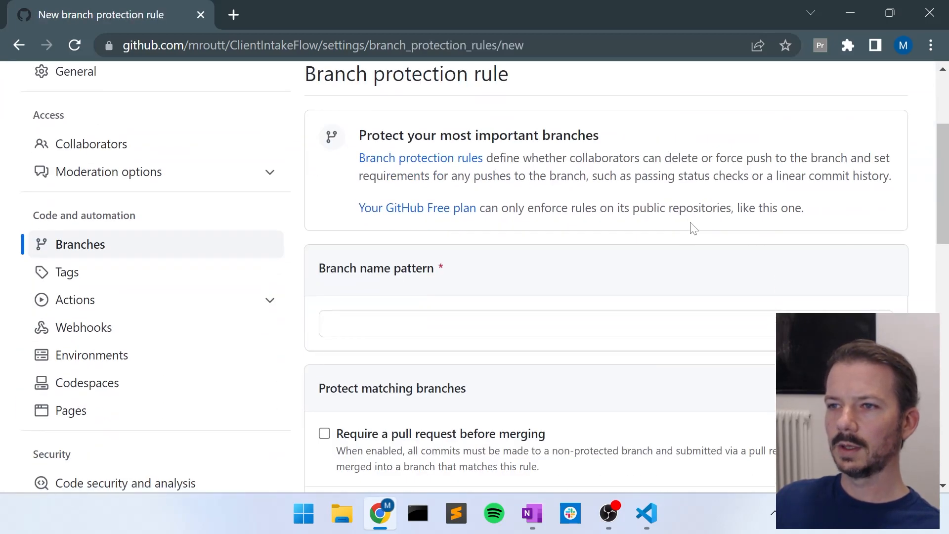
{"action": "double_click", "coordinate": [416, 268]}
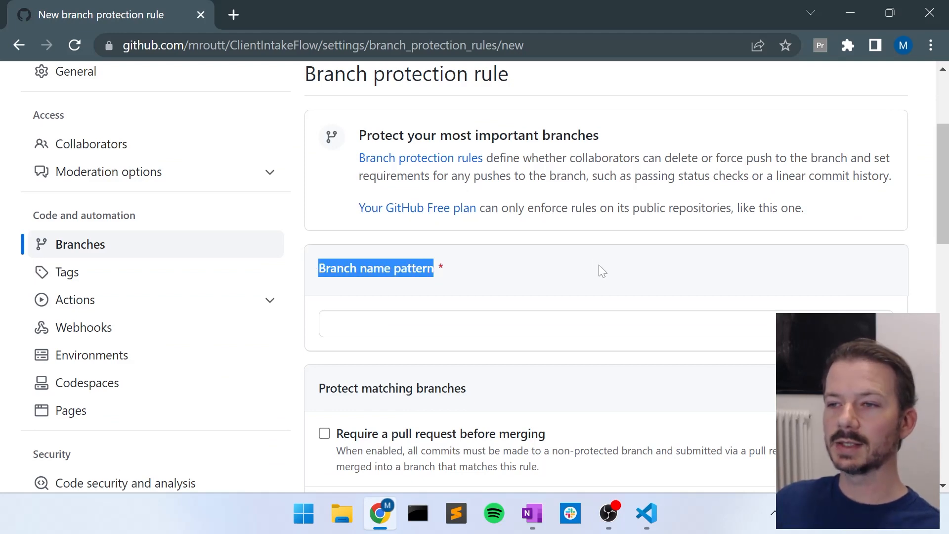
{"action": "type", "text": "m"}
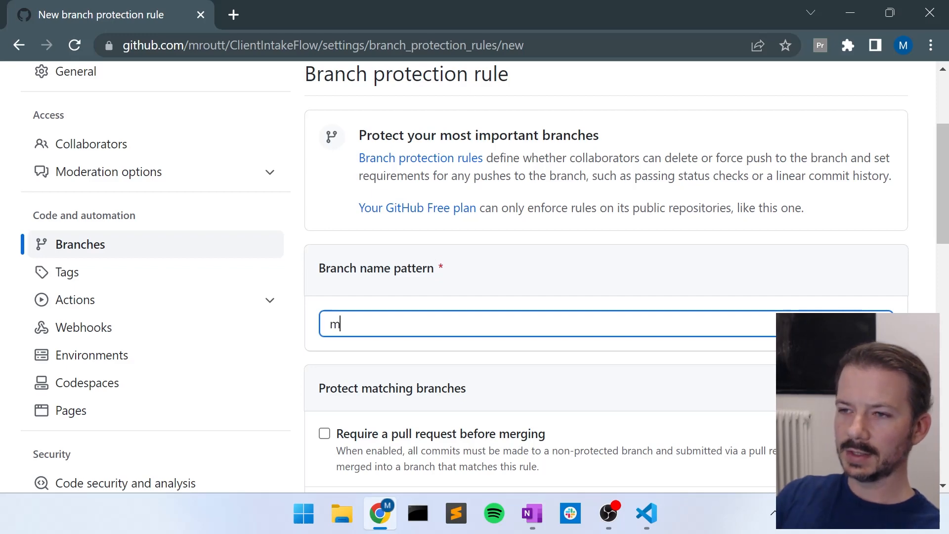
{"action": "type", "text": "ain"}
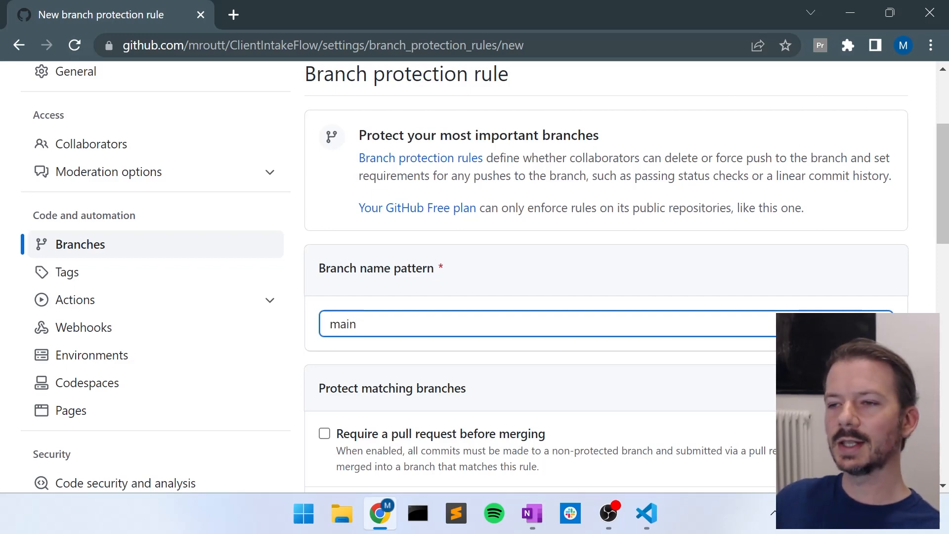
{"action": "mouse_move", "coordinate": [739, 255]}
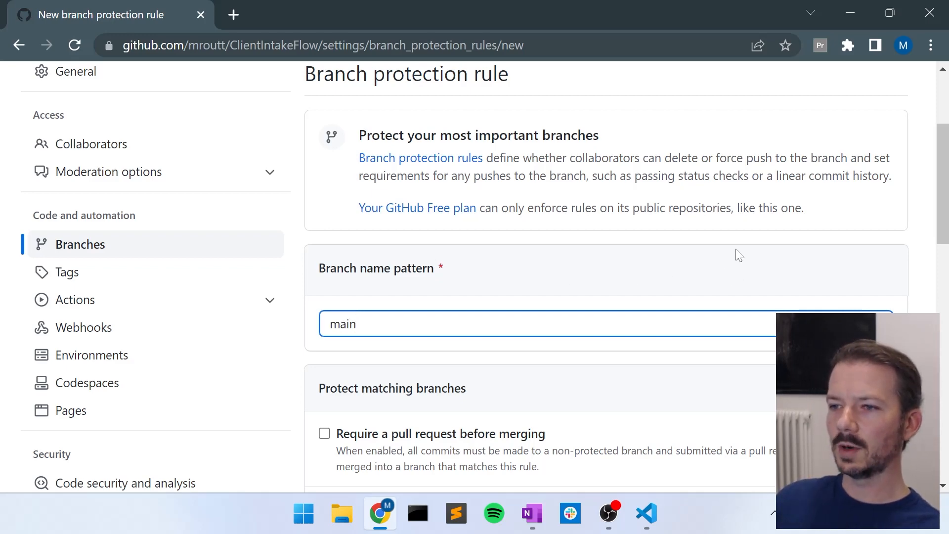
Require a pull request before merging and untick Require approvals
{"action": "scroll", "scroll_direction": "down", "scroll_amount": 3}
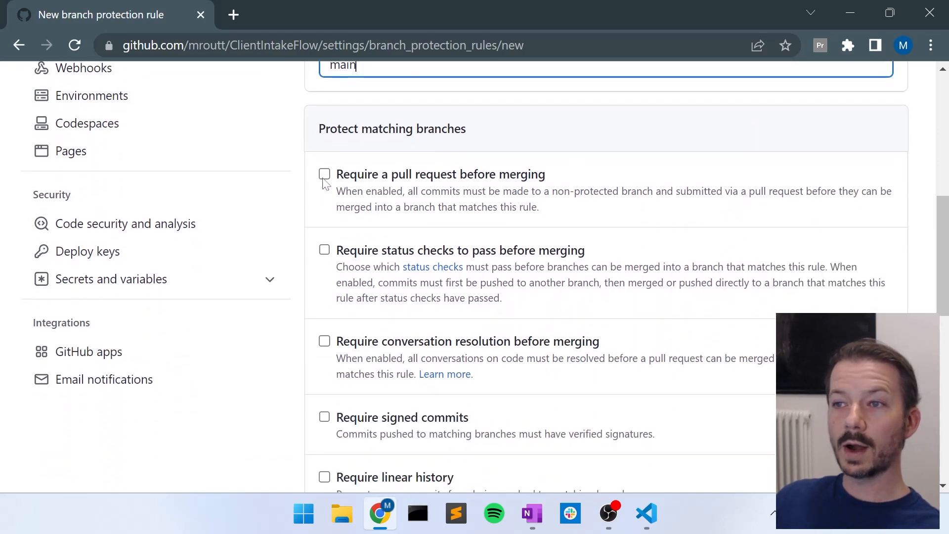
{"action": "left_click", "coordinate": [324, 174]}
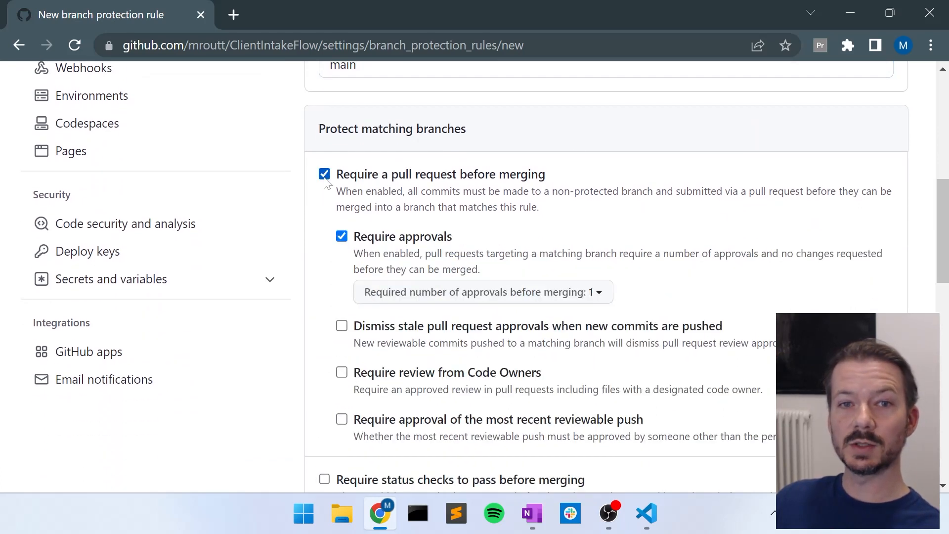
{"action": "mouse_move", "coordinate": [695, 178]}
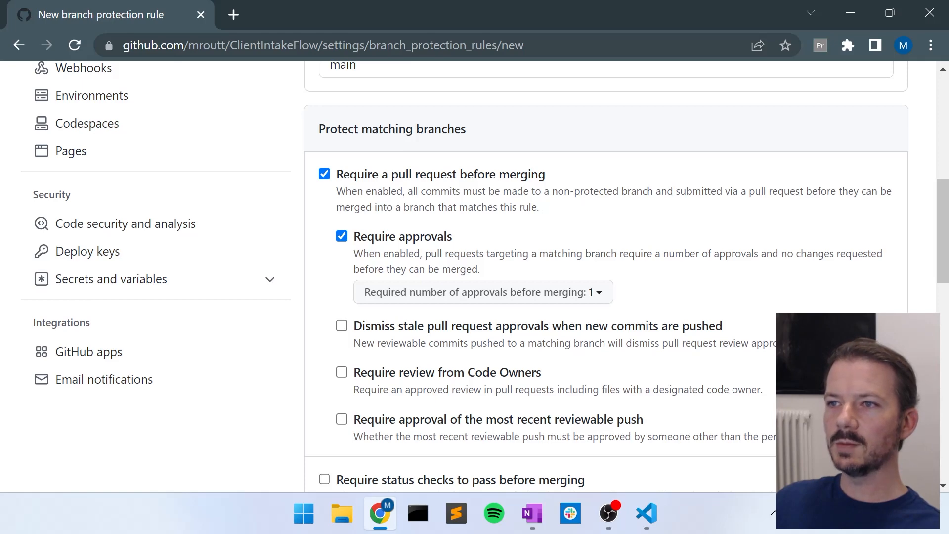
{"action": "mouse_move", "coordinate": [679, 216]}
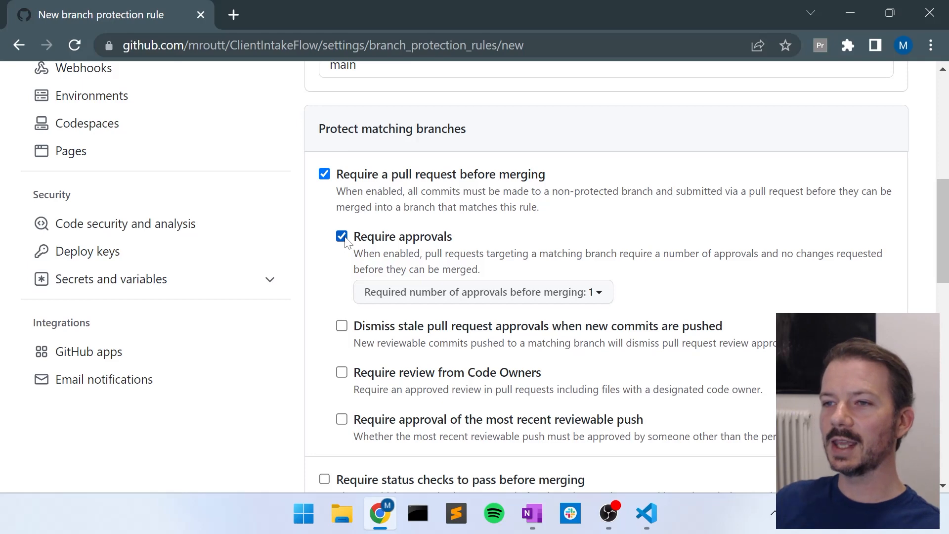
{"action": "left_click", "coordinate": [342, 236]}
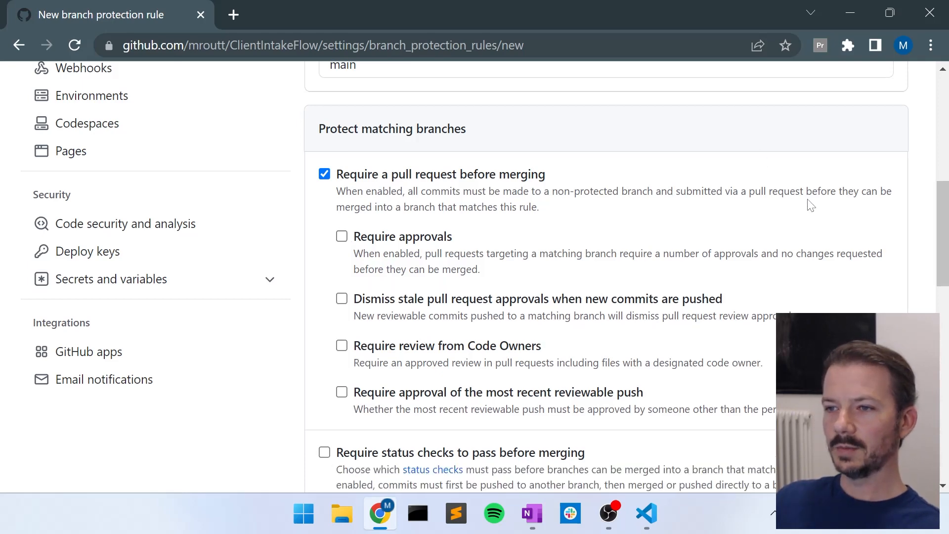
Tick 'Do not allow bypassing the above settings' so the rule applies to administrators too
{"action": "scroll", "scroll_direction": "down", "scroll_amount": 3}
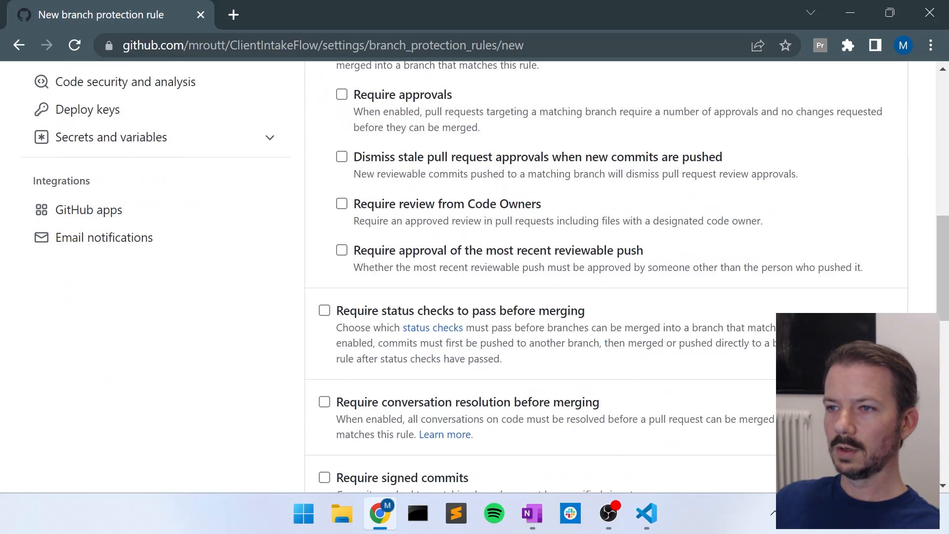
{"action": "scroll", "scroll_direction": "down", "scroll_amount": 3}
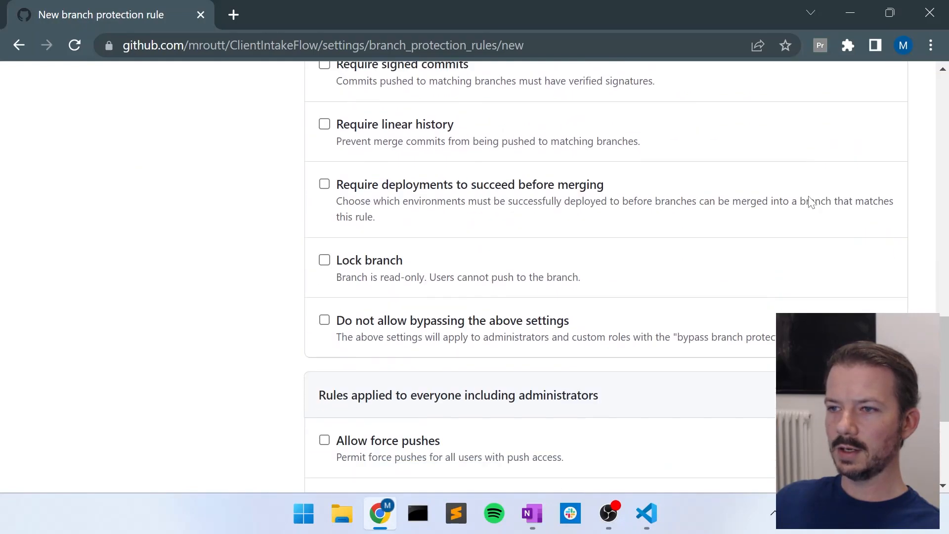
{"action": "scroll", "scroll_direction": "down", "scroll_amount": 3}
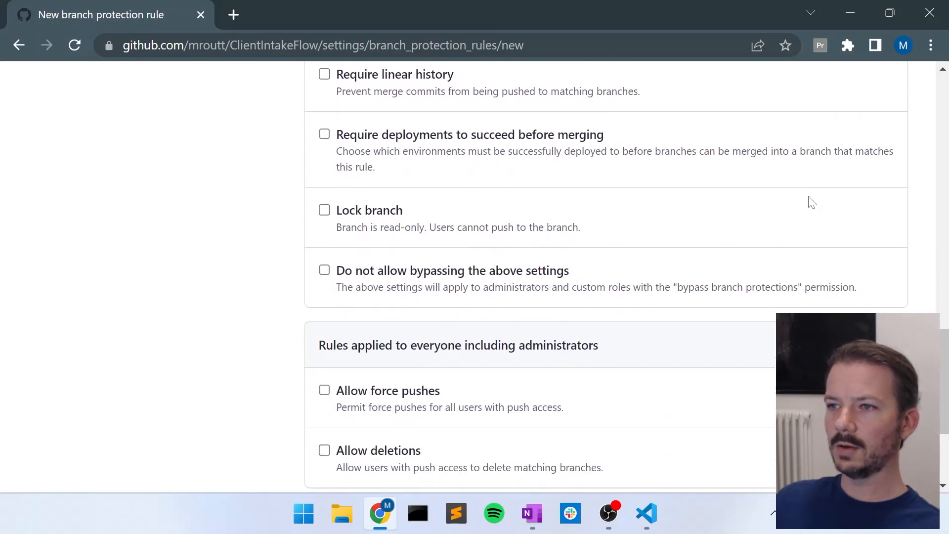
{"action": "mouse_move", "coordinate": [399, 259]}
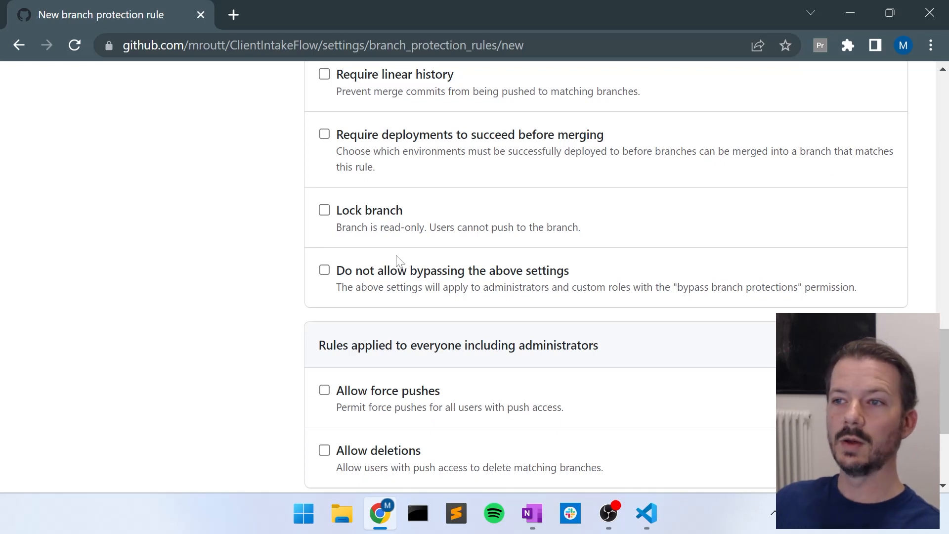
{"action": "mouse_move", "coordinate": [326, 271]}
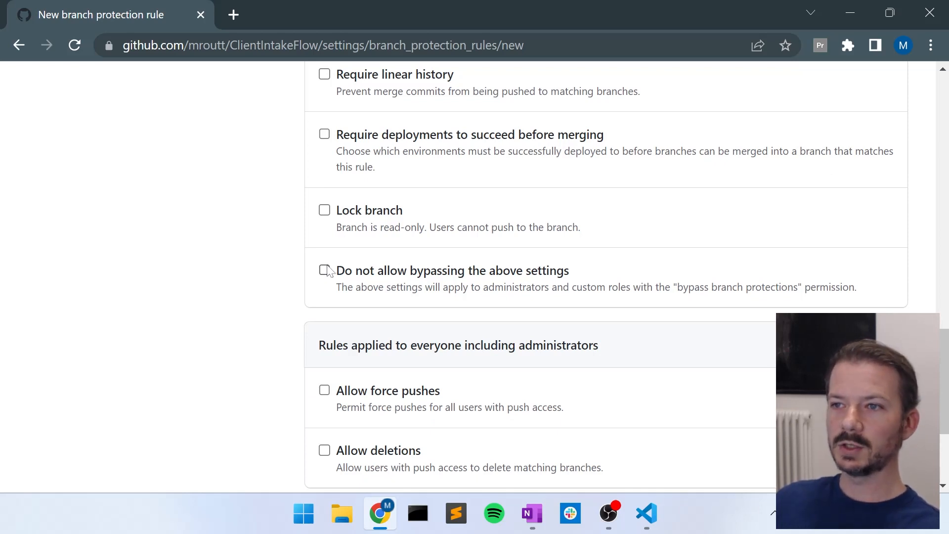
{"action": "left_click", "coordinate": [325, 269]}
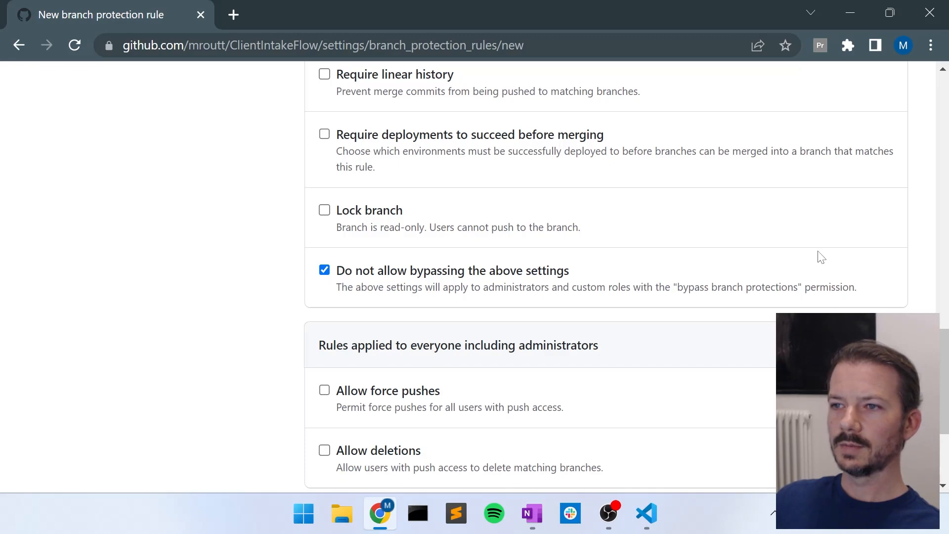
{"action": "scroll", "scroll_direction": "up", "scroll_amount": 3}
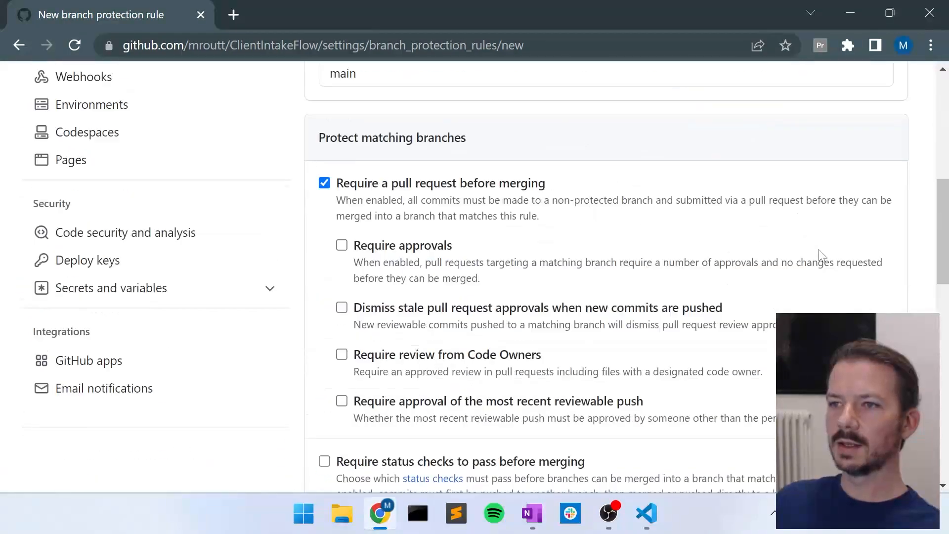
Save the branch protection rule for main and return to the local project in VS Code
{"action": "scroll", "scroll_direction": "down", "scroll_amount": 3}
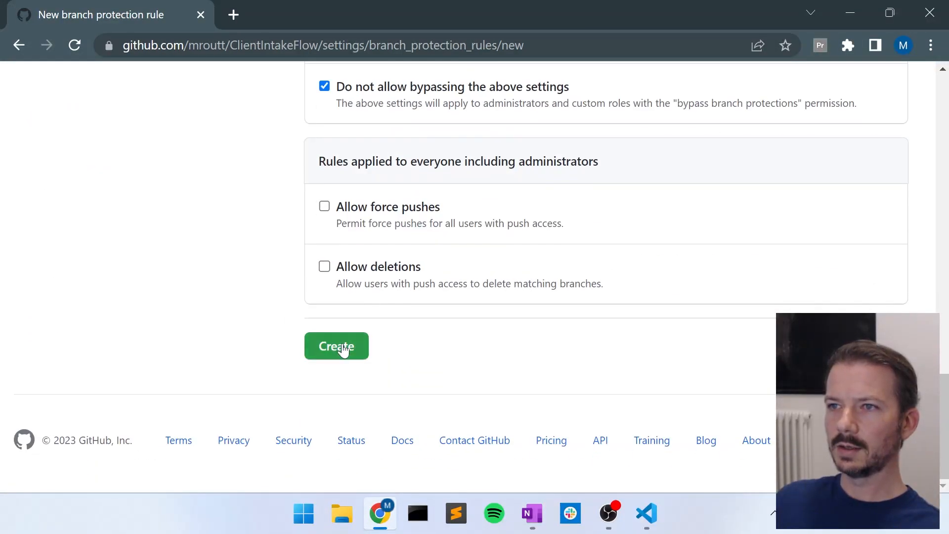
{"action": "left_click", "coordinate": [336, 346]}
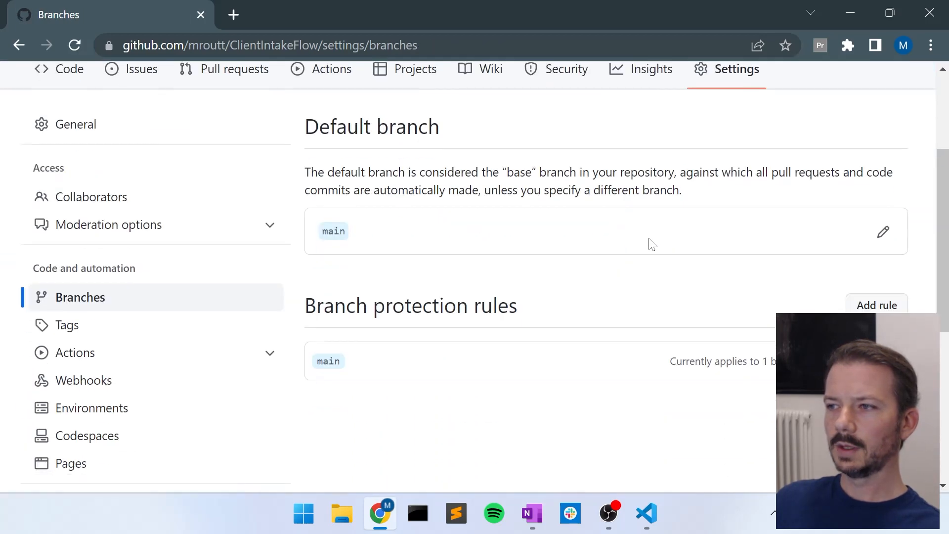
{"action": "mouse_move", "coordinate": [519, 365]}
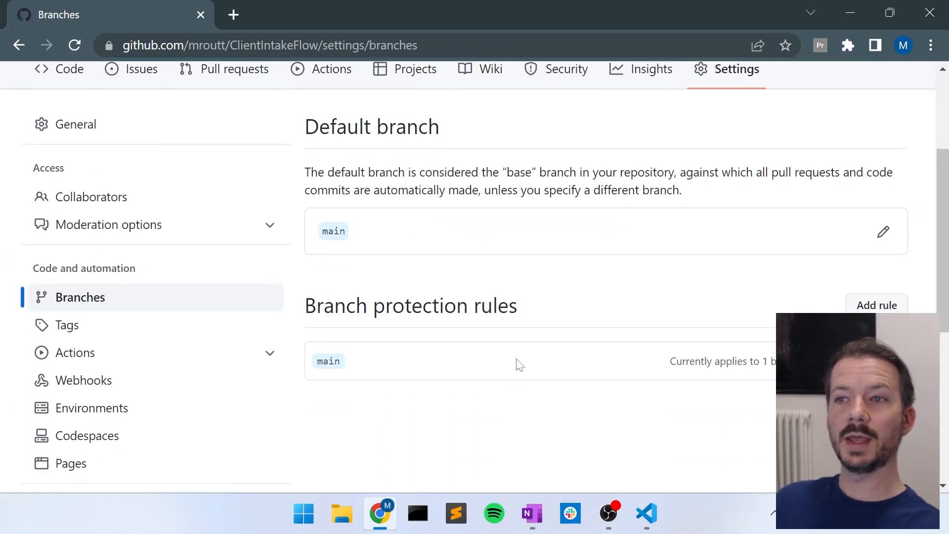
{"action": "mouse_move", "coordinate": [532, 355]}
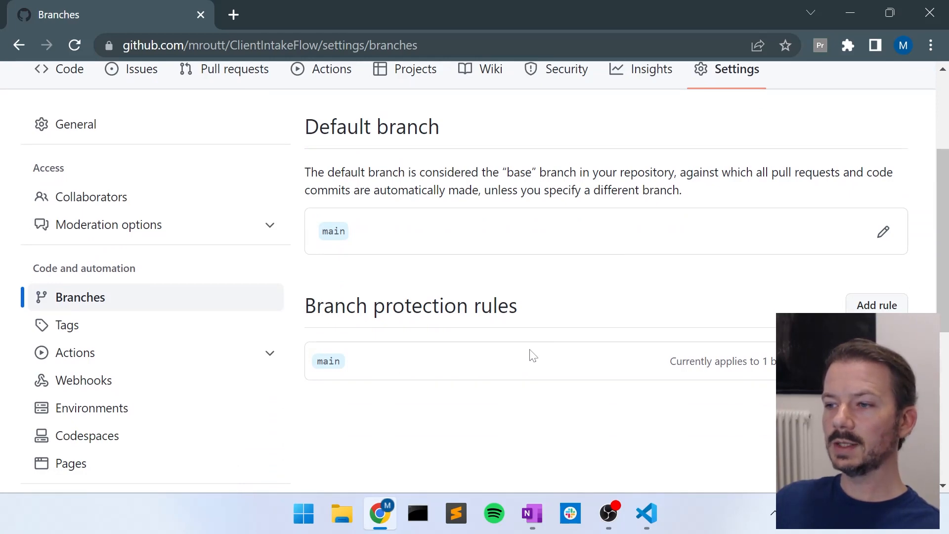
{"action": "left_click", "coordinate": [646, 514]}
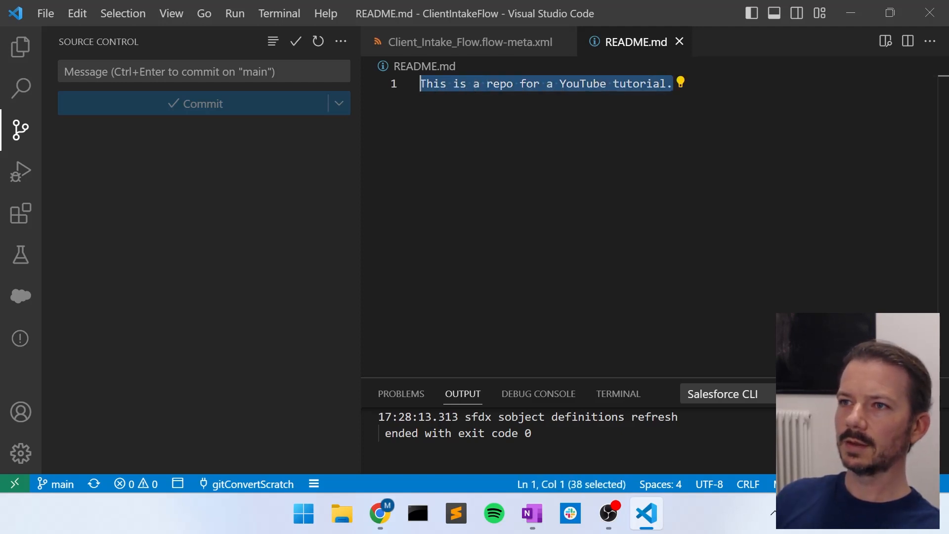
Replace the README text with "This is my attempt to make a change to the main branch."
{"action": "type", "text": "This"}
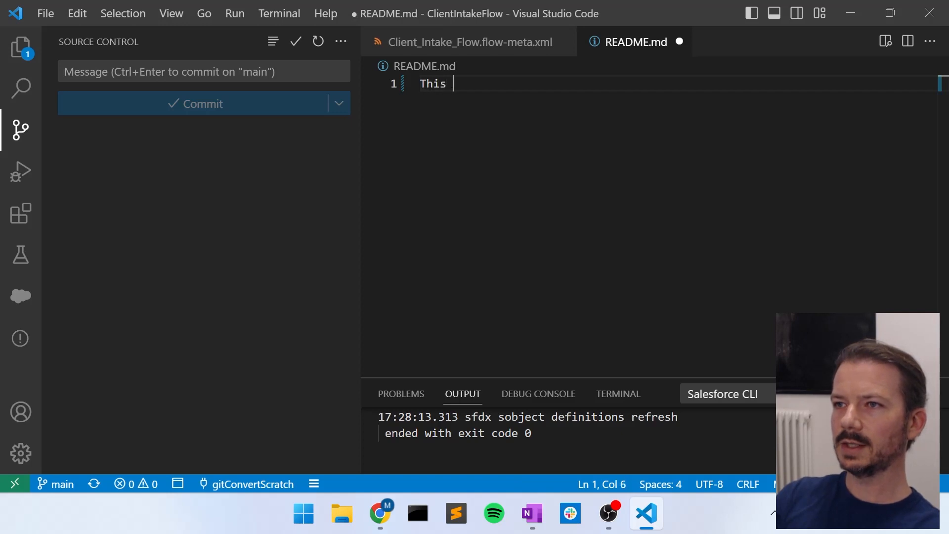
{"action": "type", "text": "is my attempt to"}
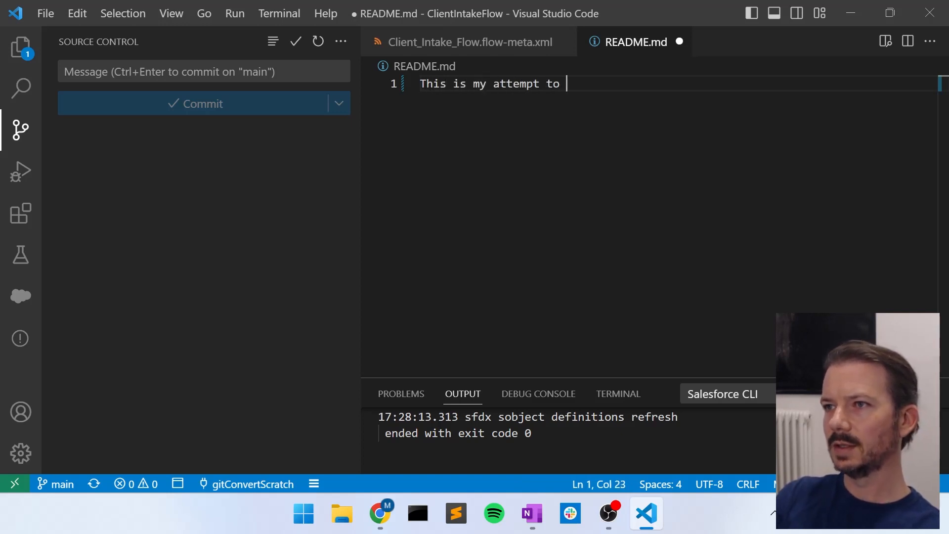
{"action": "type", "text": "make a change to the"}
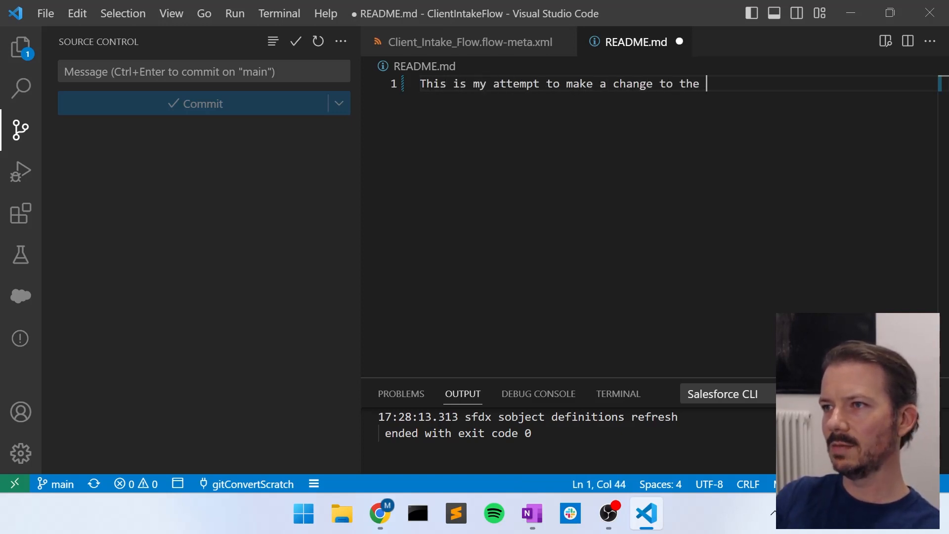
{"action": "type", "text": "main branch."}
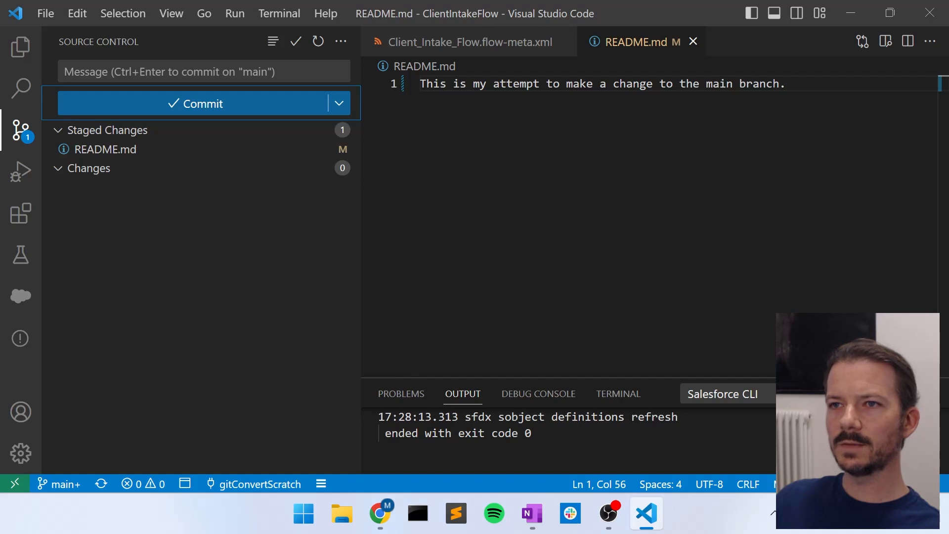
Commit the README change on main with message "Attempting to push directly to main."
{"action": "left_click", "coordinate": [203, 71]}
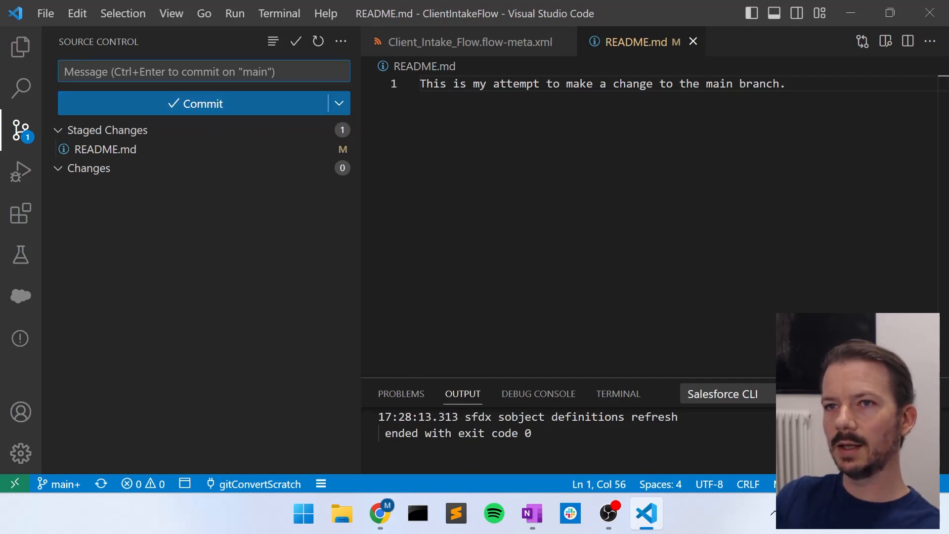
{"action": "type", "text": "Atte"}
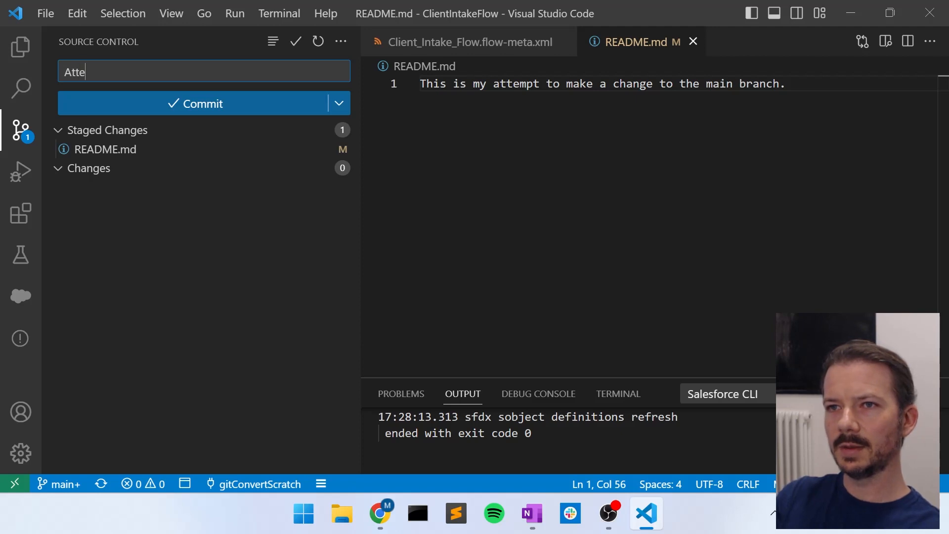
{"action": "type", "text": "mpting to push"}
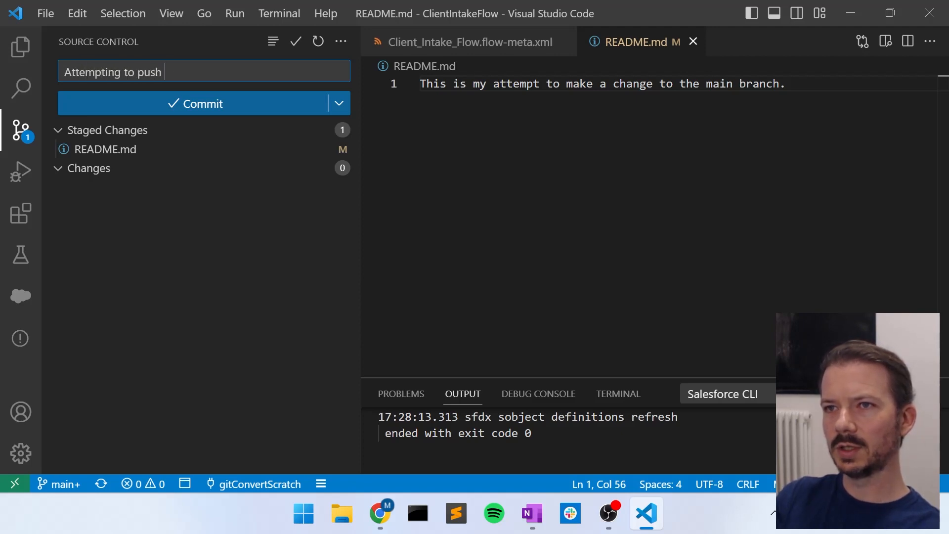
{"action": "type", "text": "directly to main."}
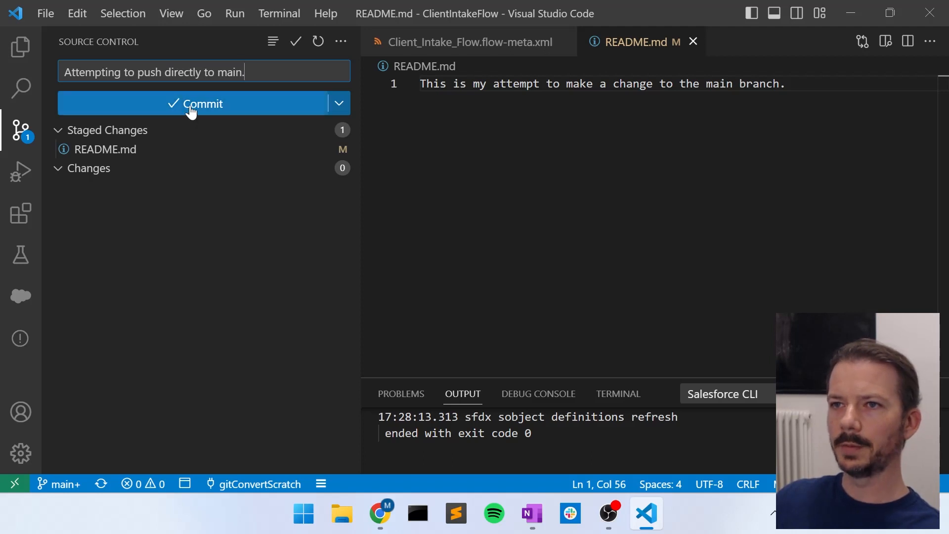
{"action": "left_click", "coordinate": [203, 104]}
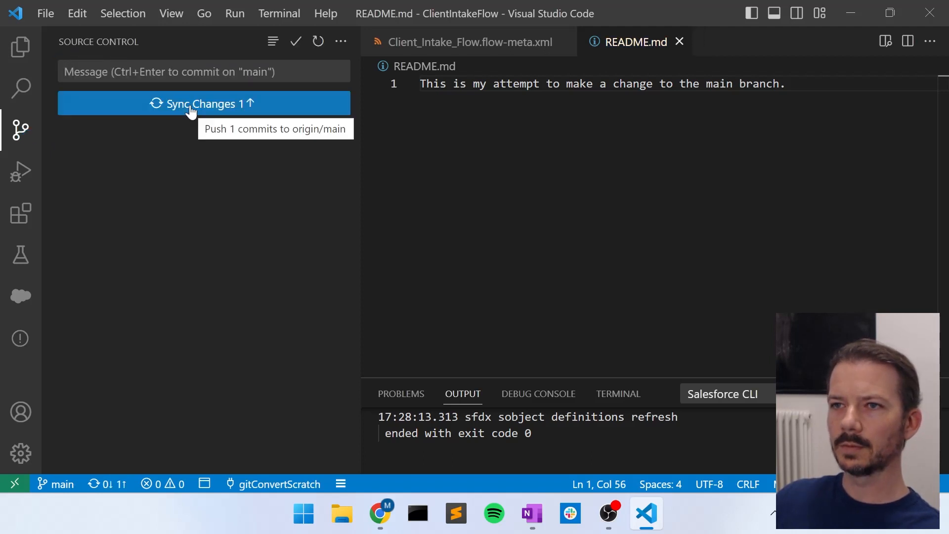
Sync the commit to origin main; the push is rejected, so show the git command output
{"action": "left_click", "coordinate": [204, 103]}
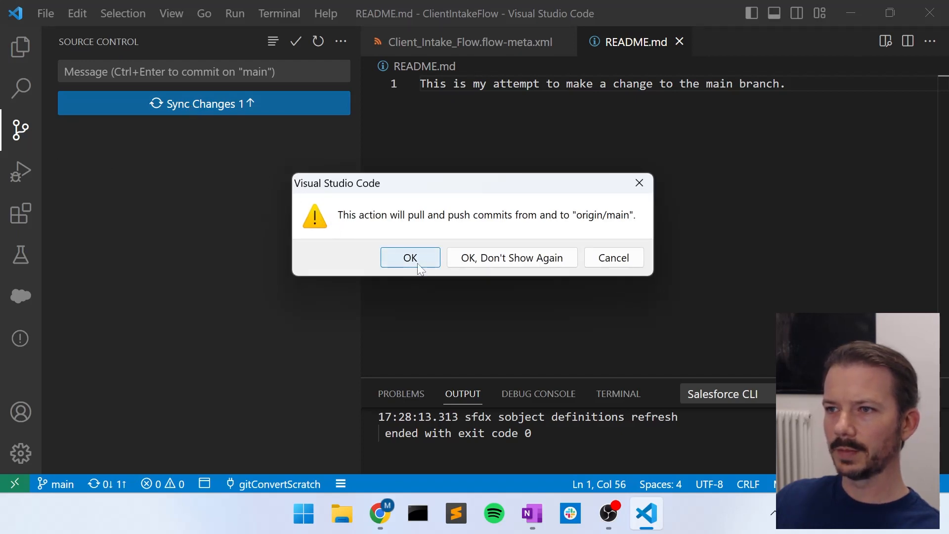
{"action": "left_click", "coordinate": [410, 257]}
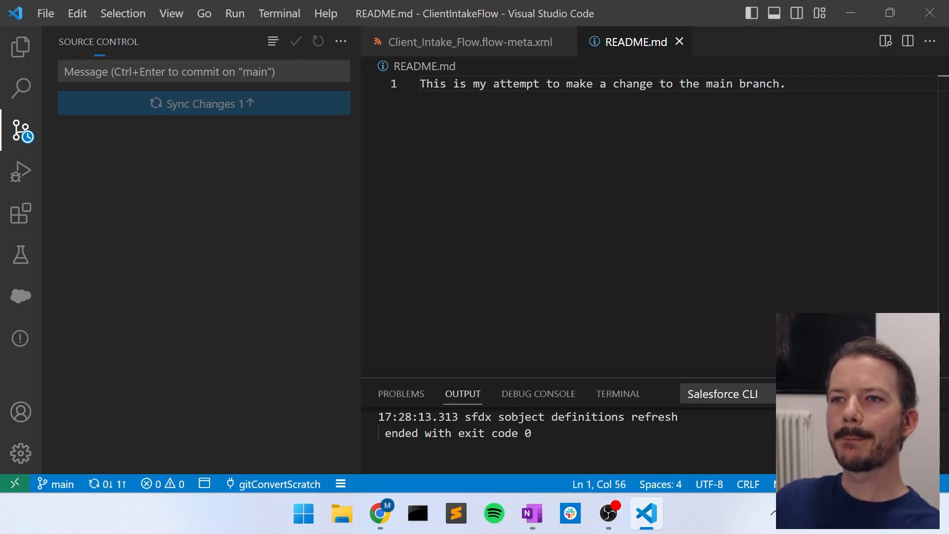
{"action": "left_click", "coordinate": [204, 104]}
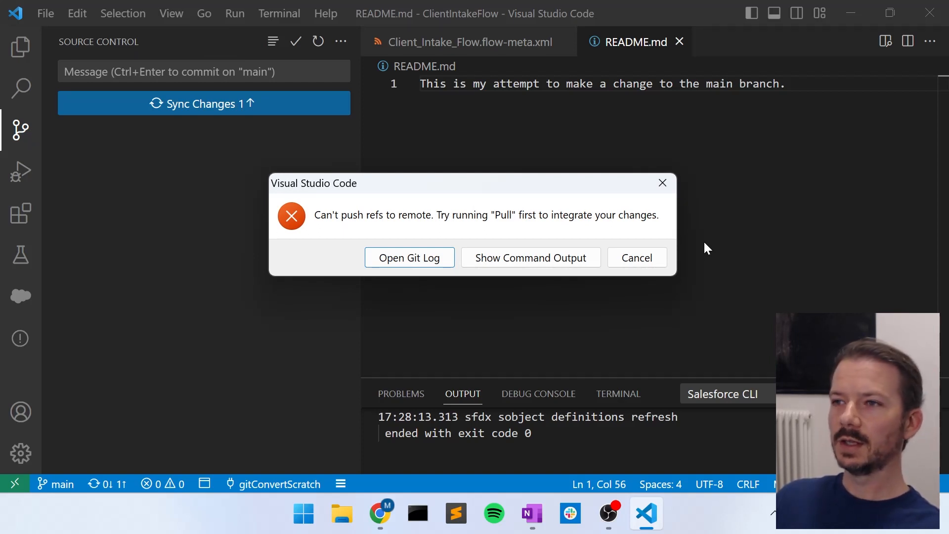
{"action": "mouse_move", "coordinate": [405, 227]}
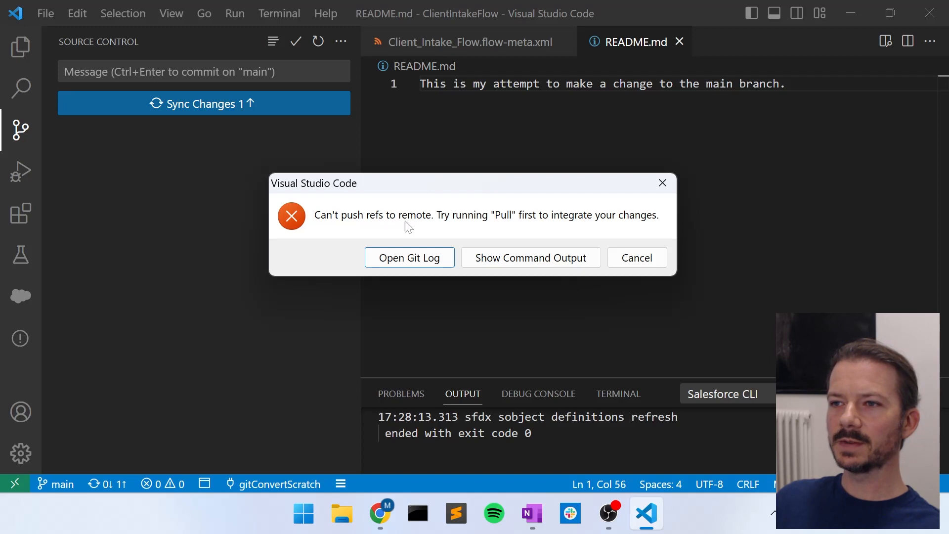
{"action": "mouse_move", "coordinate": [664, 226]}
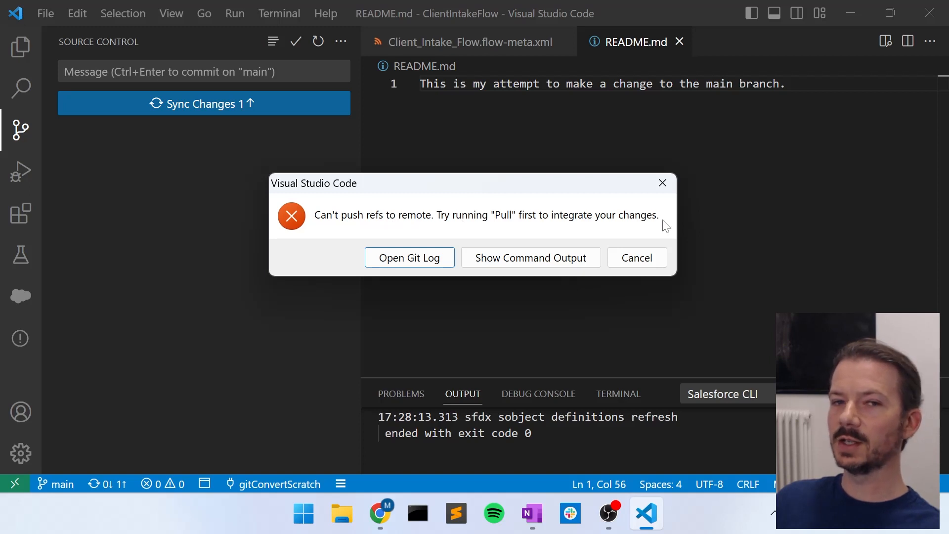
{"action": "mouse_move", "coordinate": [451, 246]}
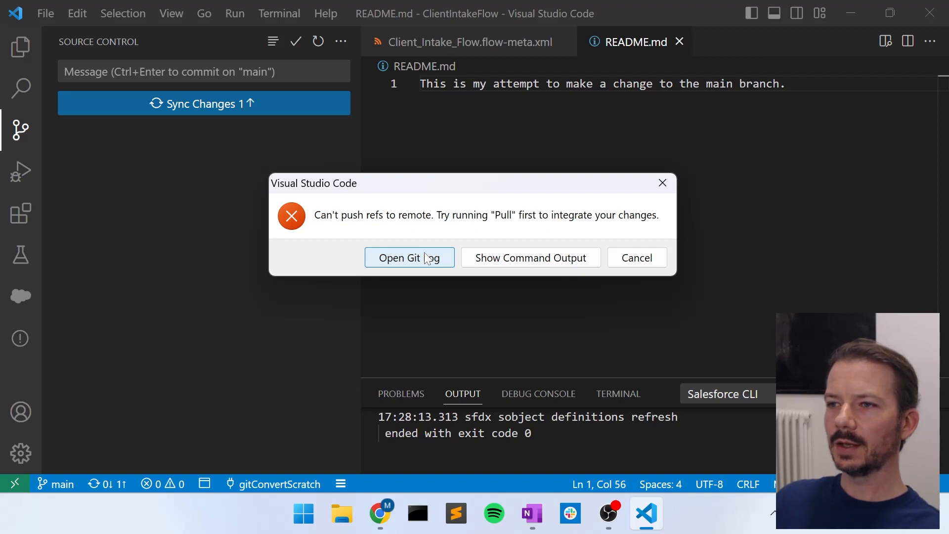
{"action": "mouse_move", "coordinate": [530, 257]}
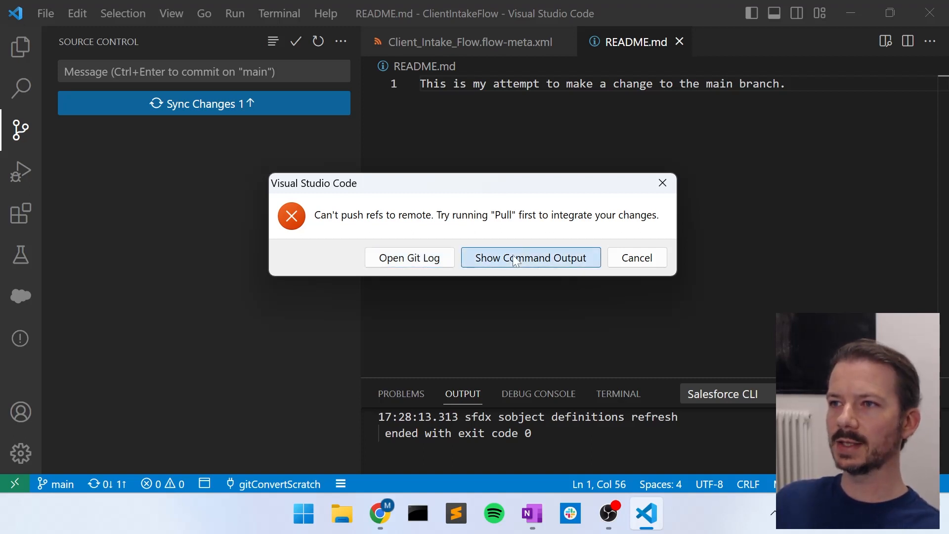
{"action": "left_click", "coordinate": [530, 257]}
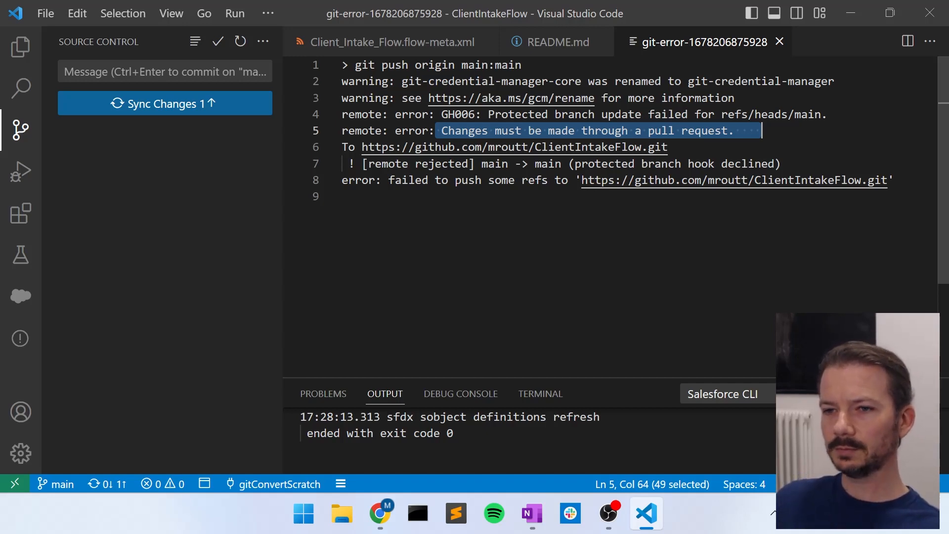
{"action": "mouse_move", "coordinate": [60, 483]}
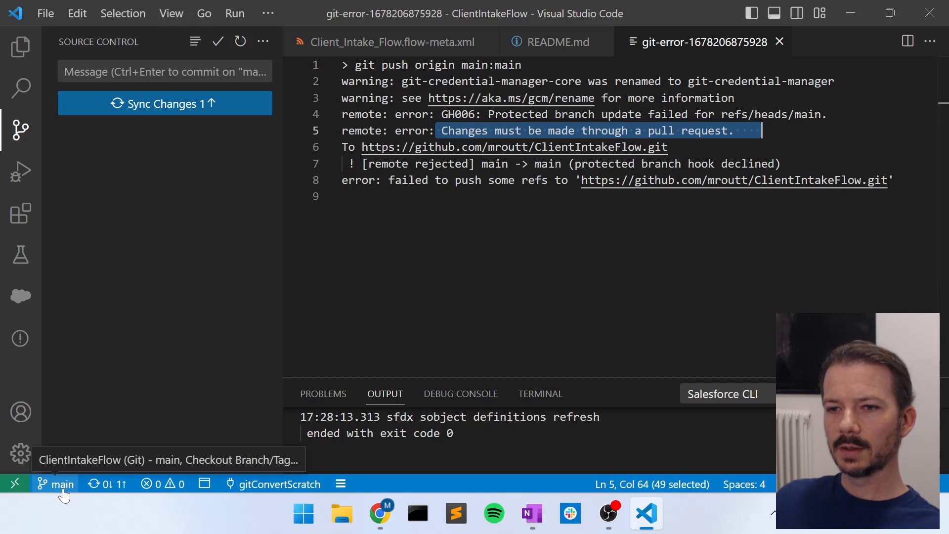
{"action": "mouse_move", "coordinate": [228, 176]}
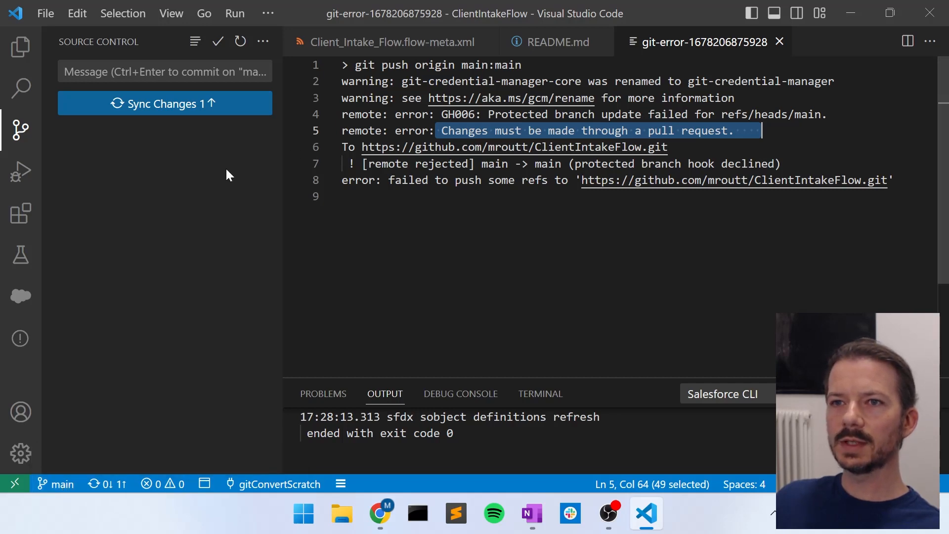
Browse the file tree and branch list, then start creating a new branch from source control actions
{"action": "left_click", "coordinate": [20, 47]}
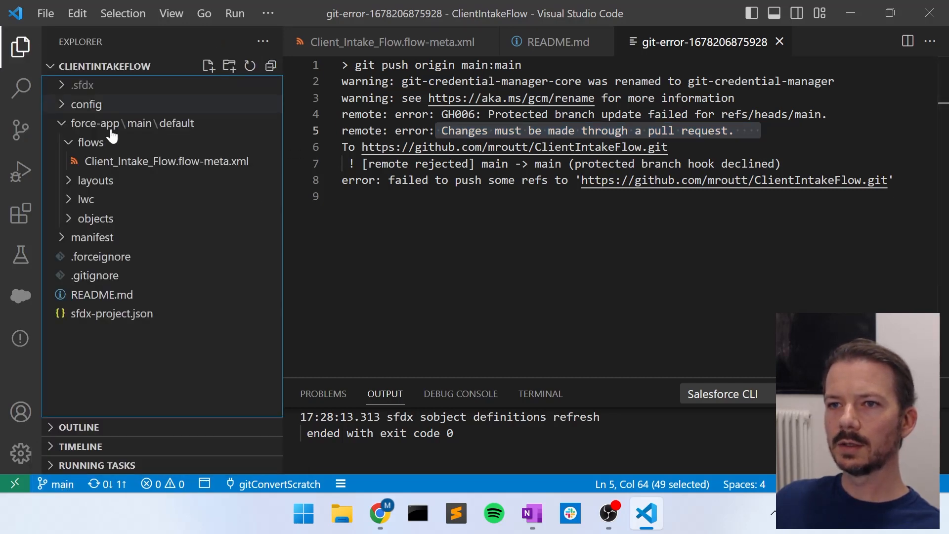
{"action": "mouse_move", "coordinate": [58, 484]}
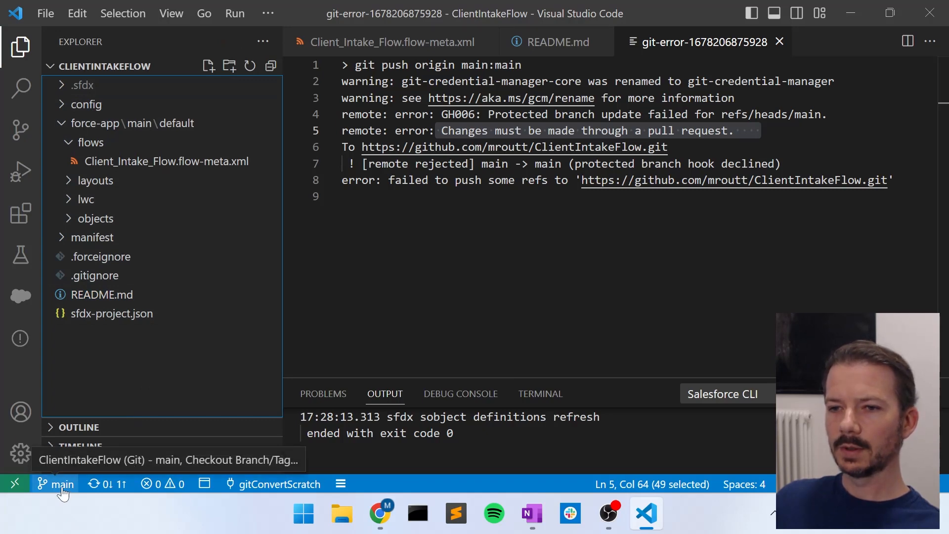
{"action": "left_click", "coordinate": [57, 484]}
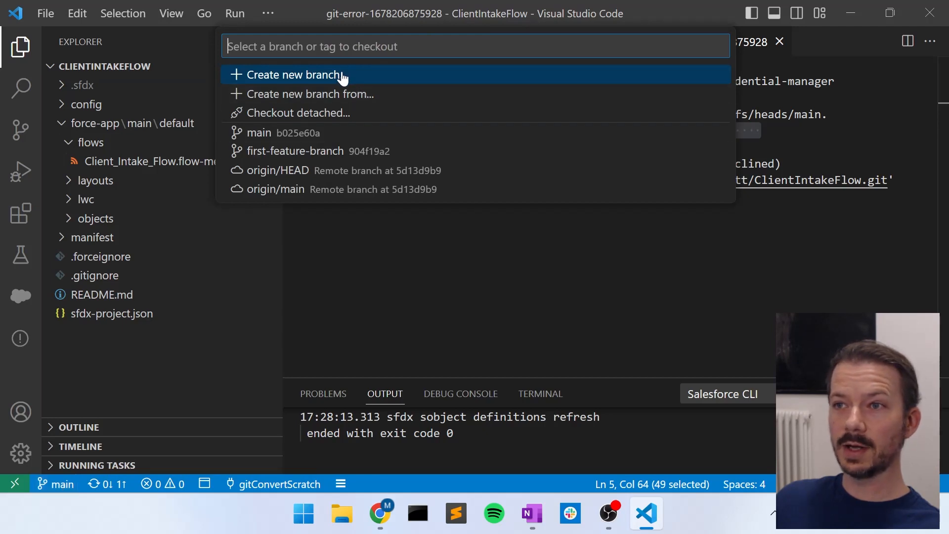
{"action": "mouse_move", "coordinate": [20, 128]}
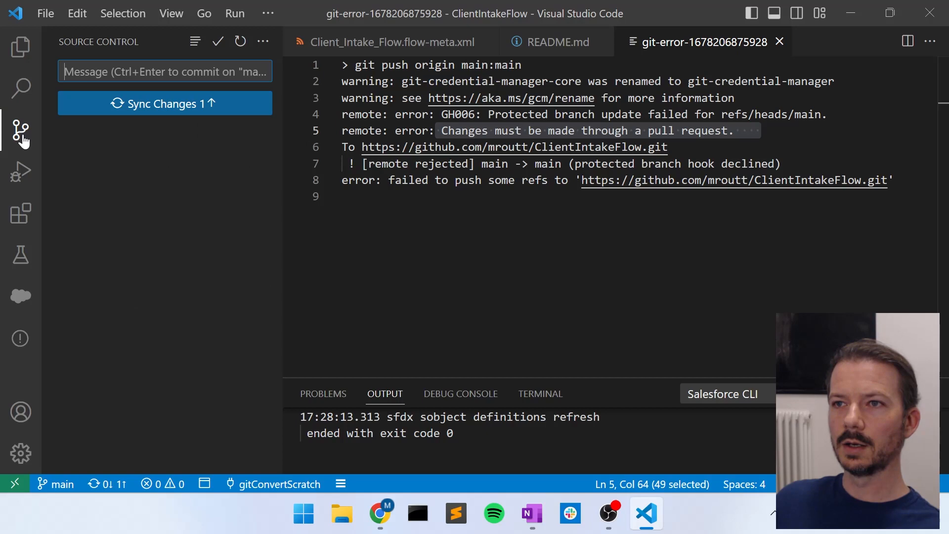
{"action": "mouse_move", "coordinate": [263, 42]}
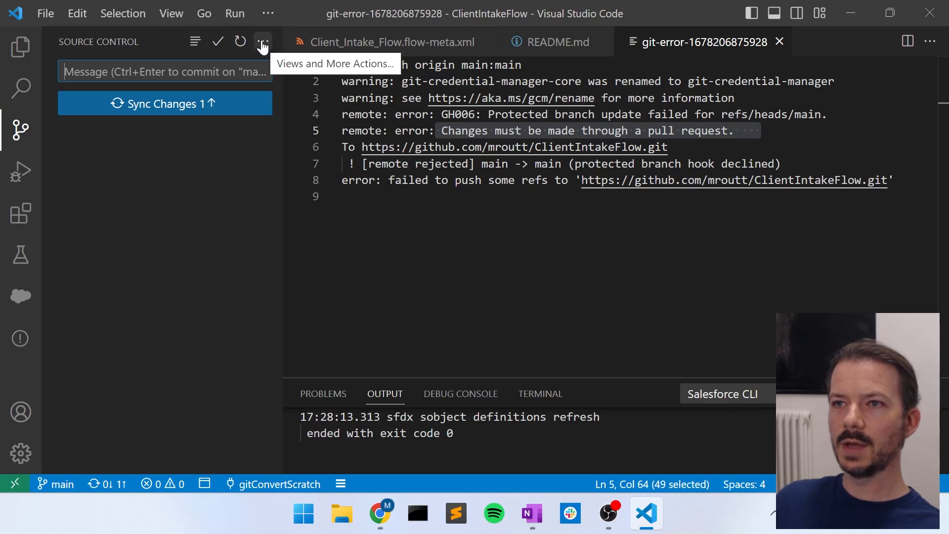
{"action": "left_click", "coordinate": [263, 41]}
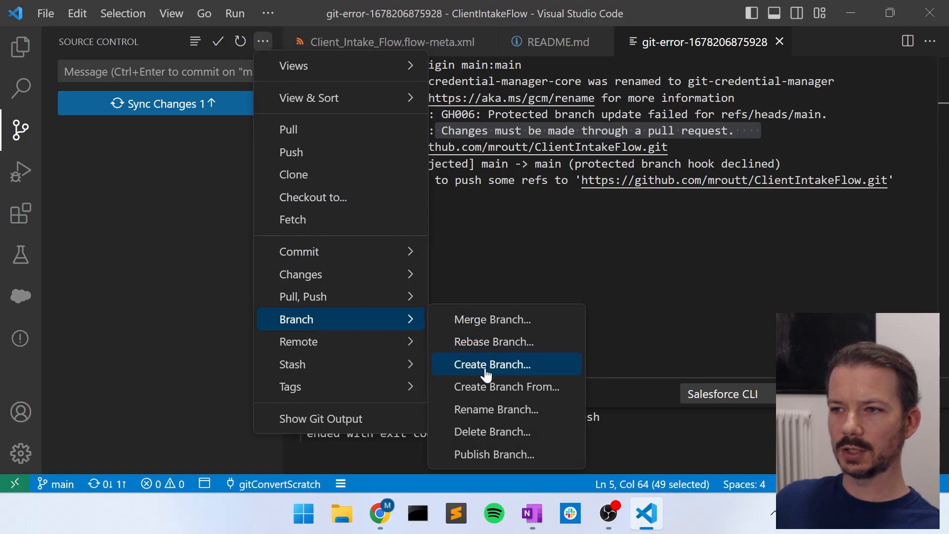
{"action": "left_click", "coordinate": [492, 364]}
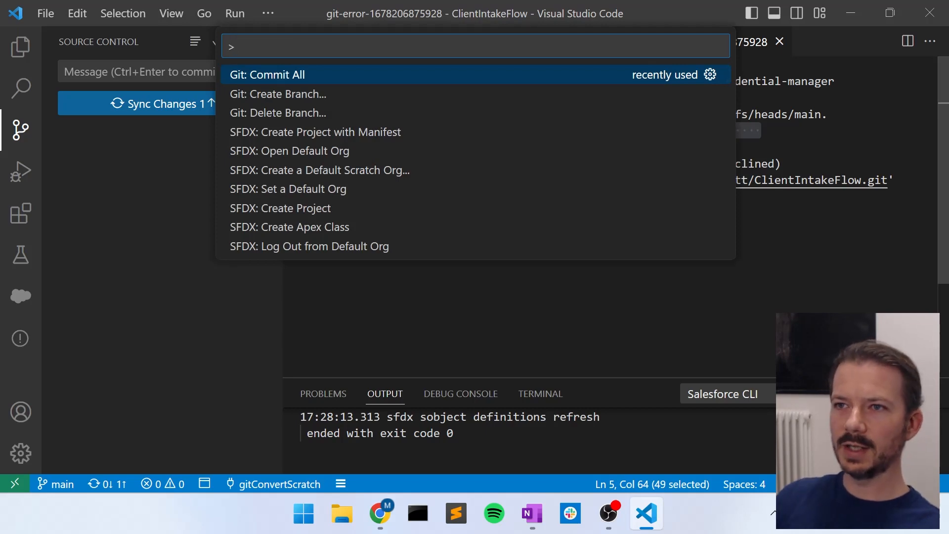
Create and check out a new local branch named more-readme-changes via Git: Create Branch
{"action": "type", "text": "git"}
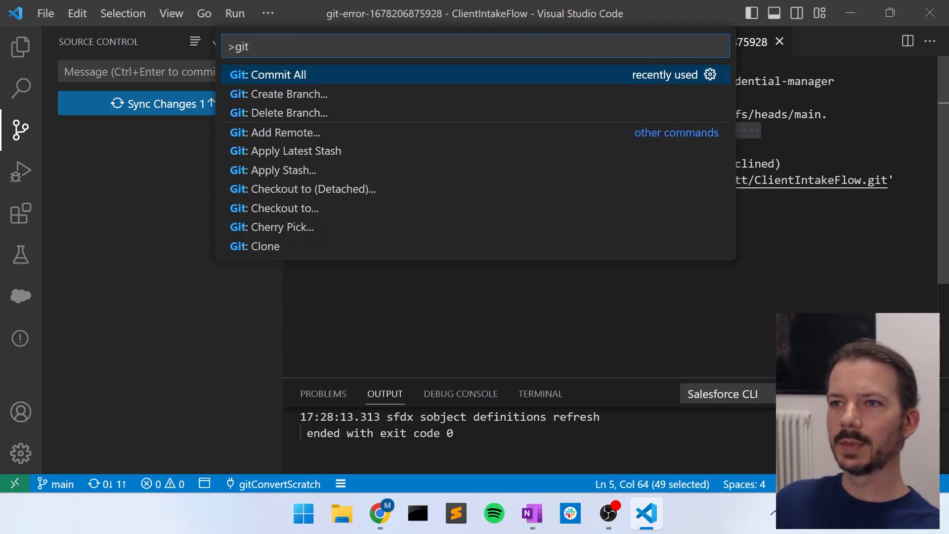
{"action": "left_click", "coordinate": [286, 94]}
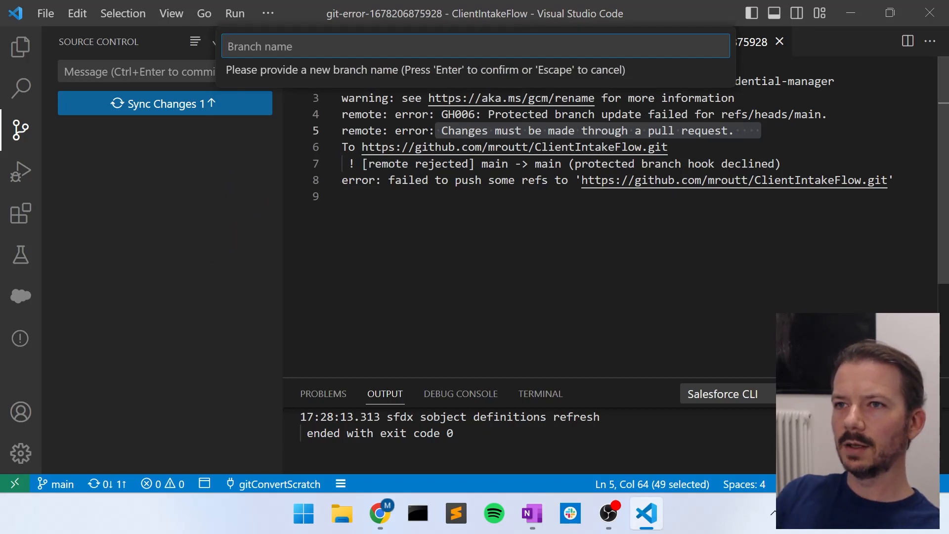
{"action": "type", "text": "more-read"}
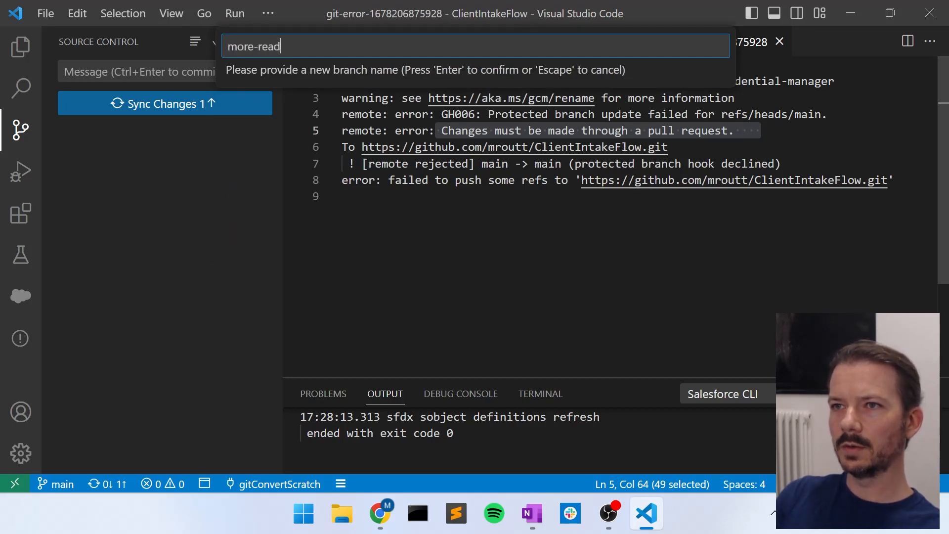
{"action": "type", "text": "me-changes"}
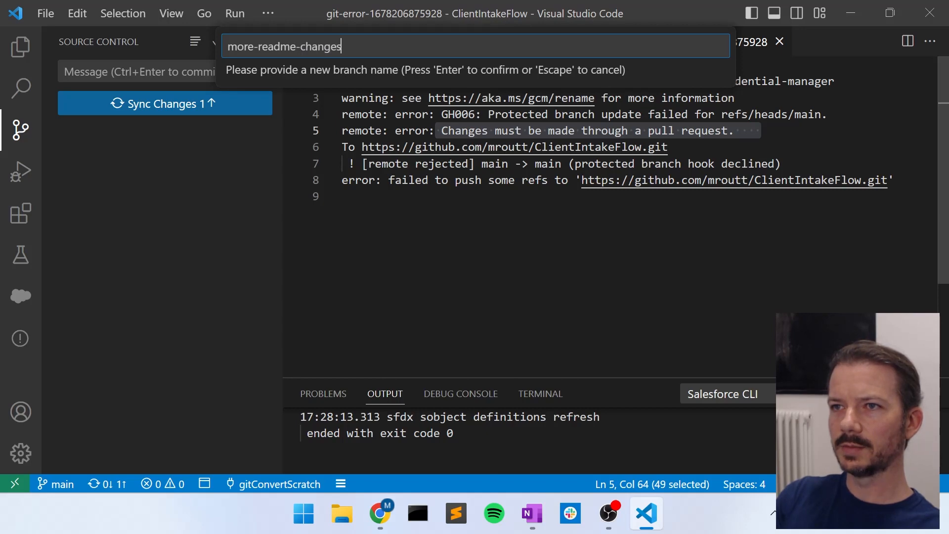
{"action": "key", "text": "Return"}
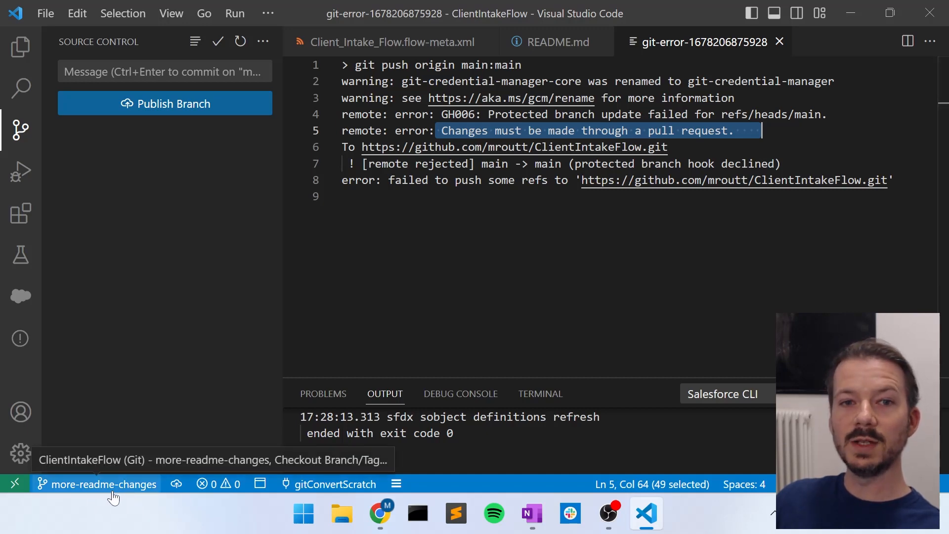
{"action": "mouse_move", "coordinate": [173, 115]}
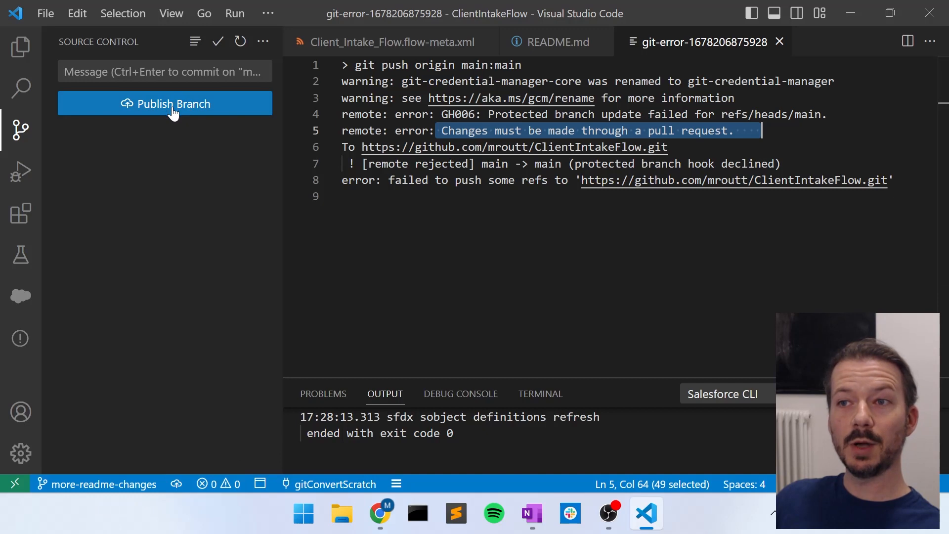
Publish the more-readme-changes branch to the GitHub remote
{"action": "left_click", "coordinate": [172, 104]}
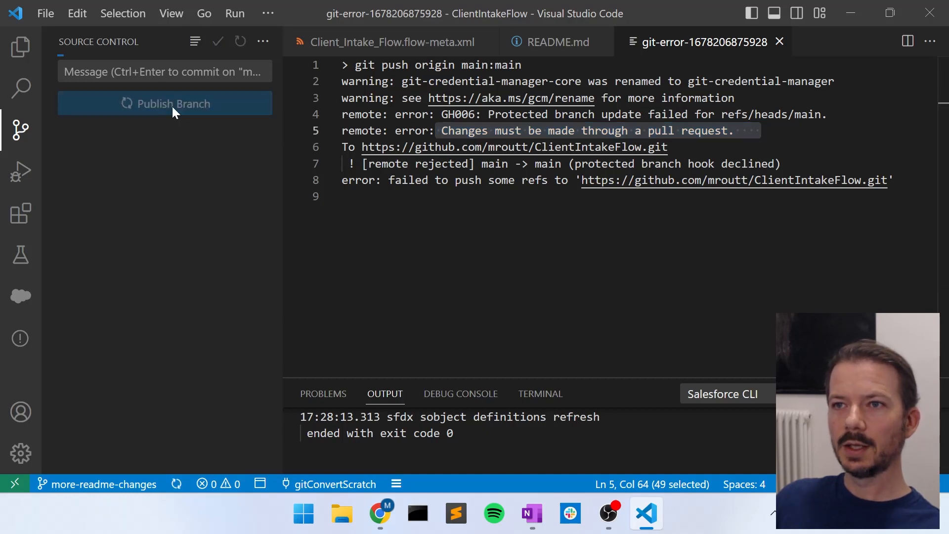
{"action": "left_click", "coordinate": [173, 103]}
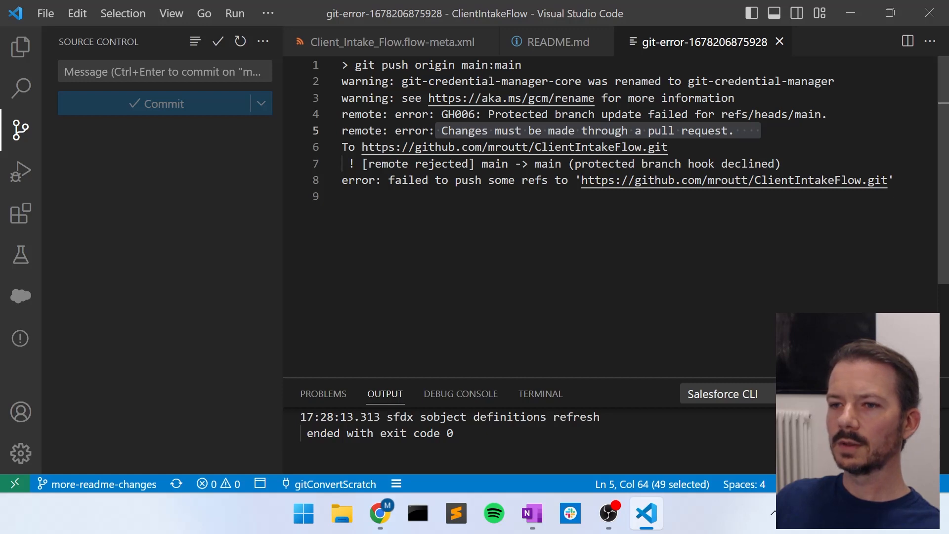
{"action": "mouse_move", "coordinate": [260, 251]}
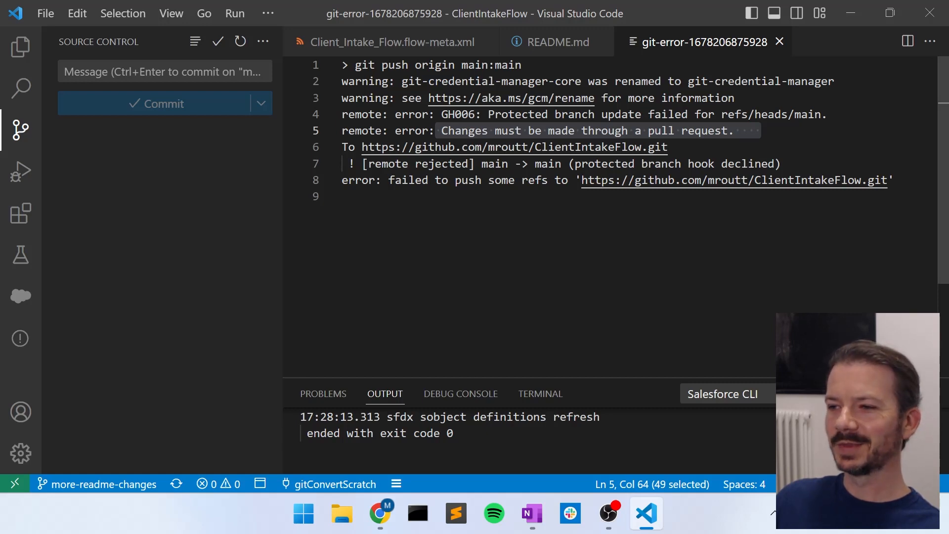
{"action": "mouse_move", "coordinate": [380, 514]}
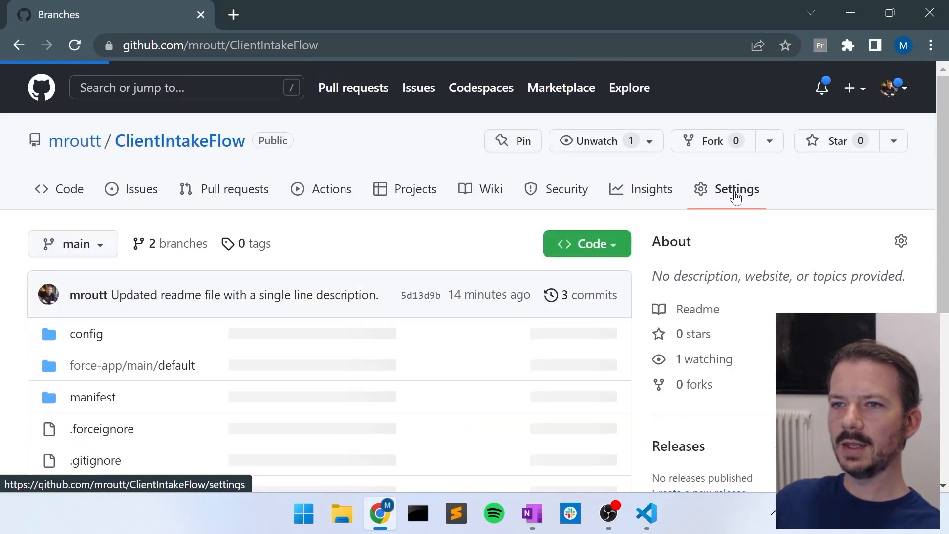
View the repository's code overview and its list of branches on GitHub
{"action": "left_click", "coordinate": [58, 189]}
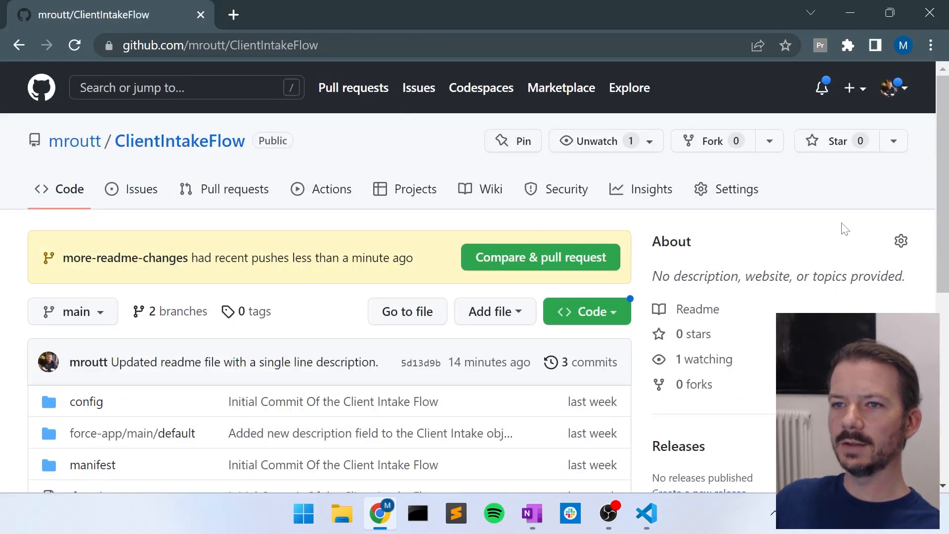
{"action": "scroll", "scroll_direction": "down", "scroll_amount": 3}
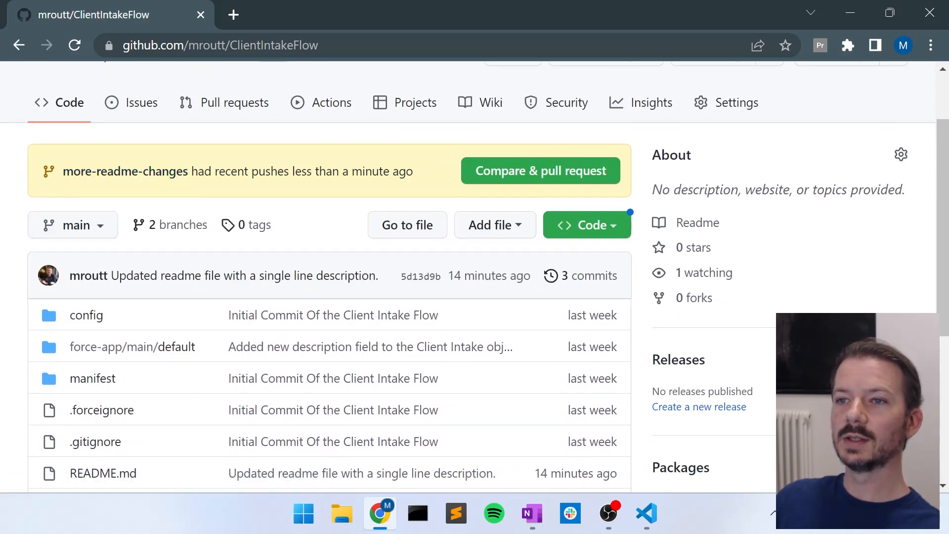
{"action": "mouse_move", "coordinate": [332, 250]}
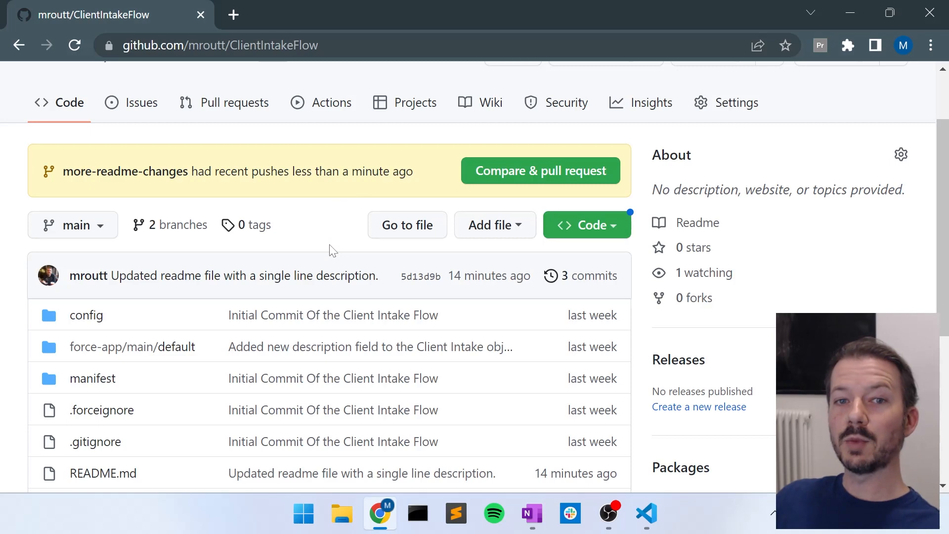
{"action": "mouse_move", "coordinate": [182, 233]}
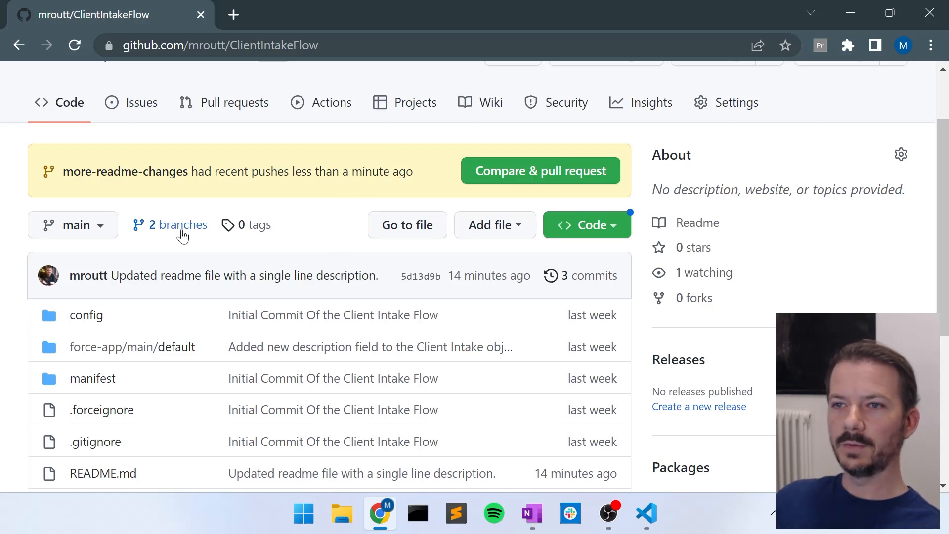
{"action": "left_click", "coordinate": [178, 224]}
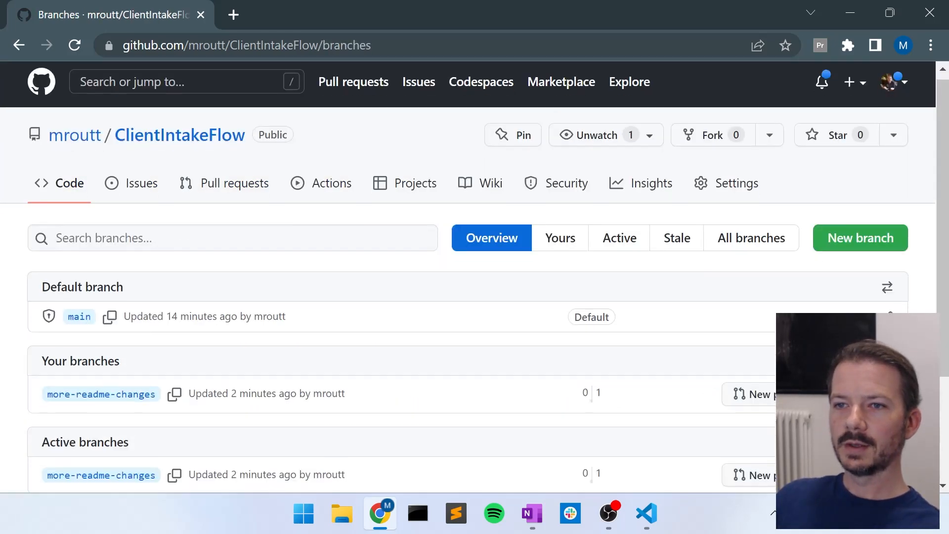
{"action": "scroll", "scroll_direction": "down", "scroll_amount": 3}
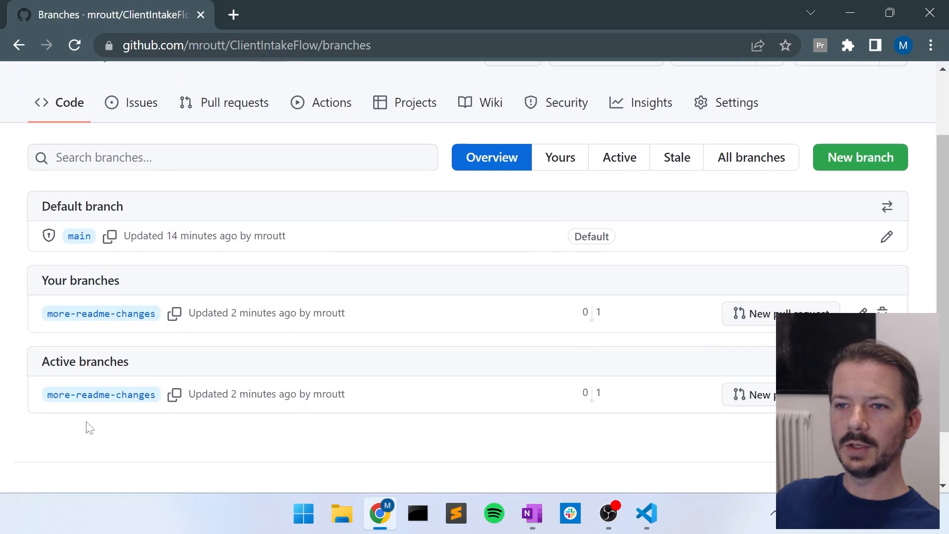
{"action": "mouse_move", "coordinate": [101, 313]}
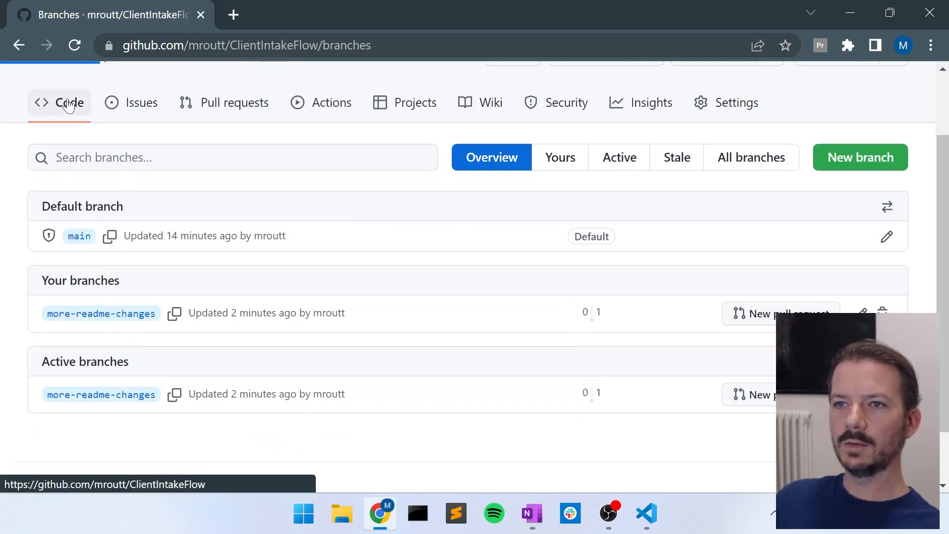
{"action": "left_click", "coordinate": [58, 102]}
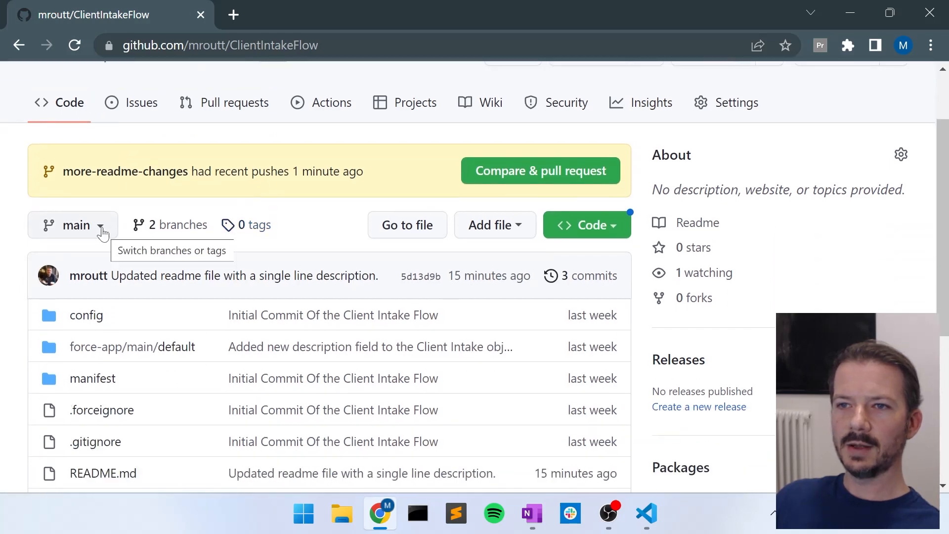
Switch to the more-readme-changes branch and inspect its updated README
{"action": "left_click", "coordinate": [72, 225]}
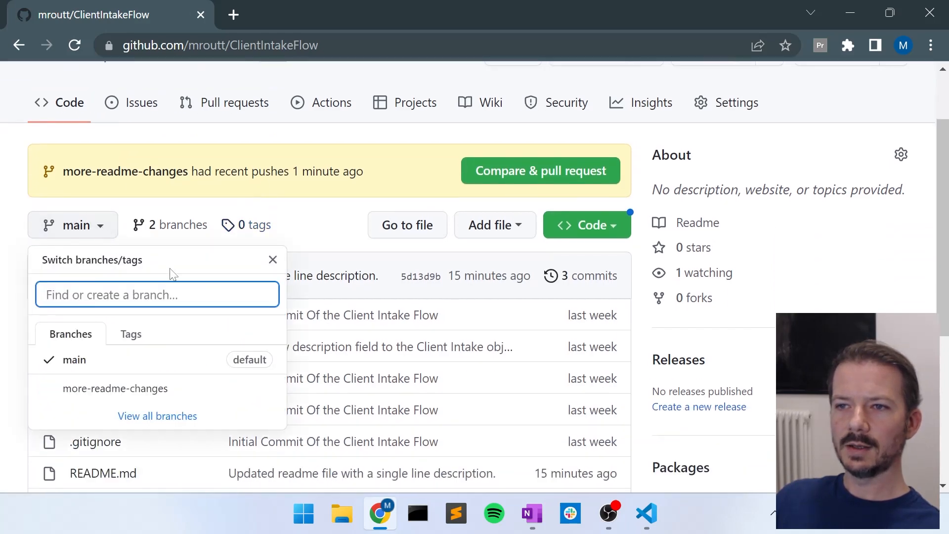
{"action": "mouse_move", "coordinate": [115, 388]}
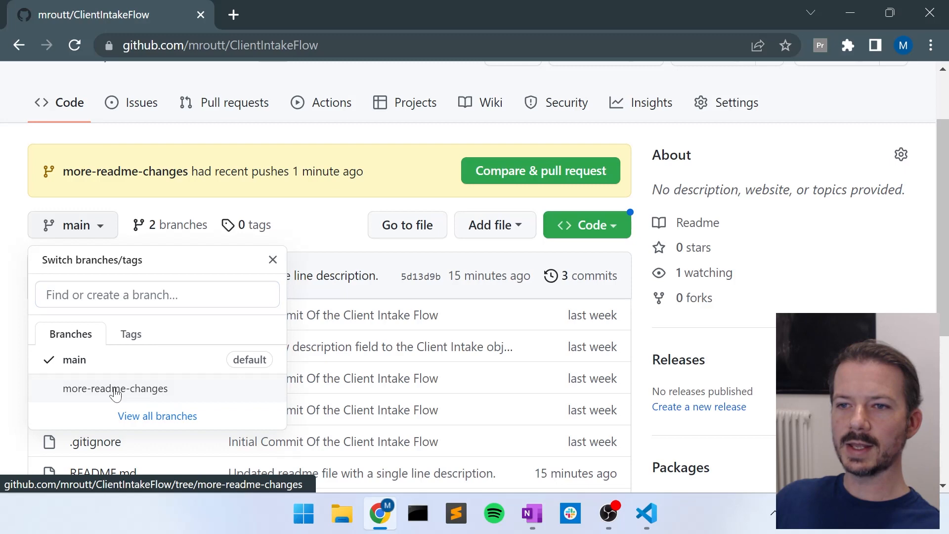
{"action": "left_click", "coordinate": [116, 389]}
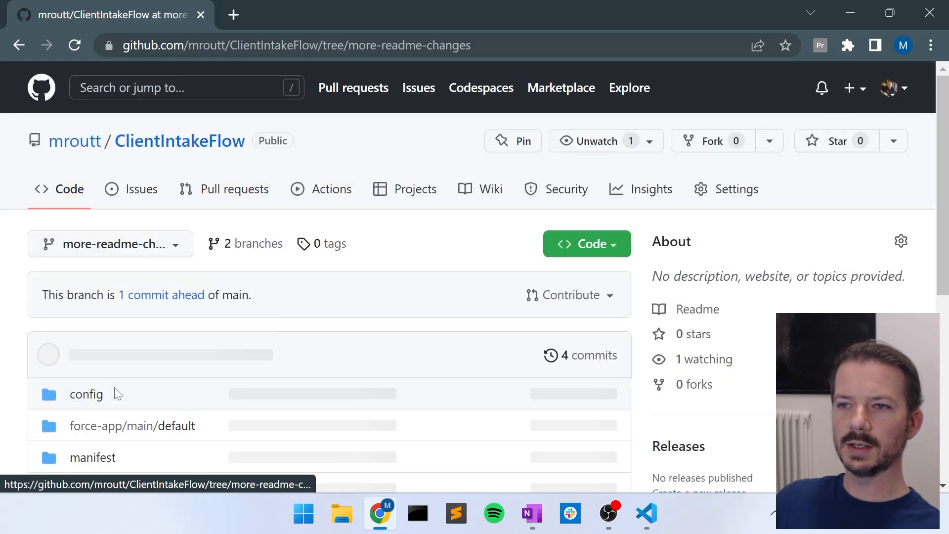
{"action": "scroll", "scroll_direction": "down", "scroll_amount": 3}
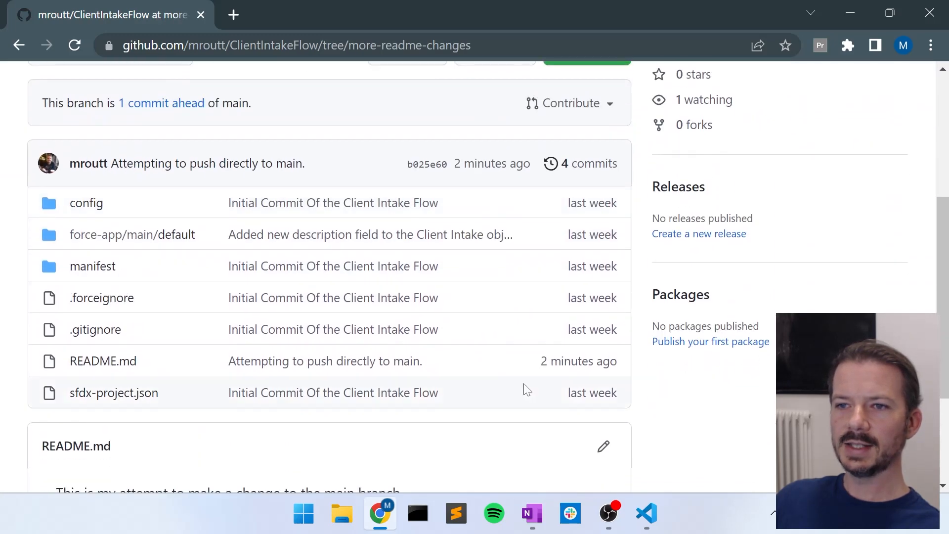
{"action": "mouse_move", "coordinate": [103, 361]}
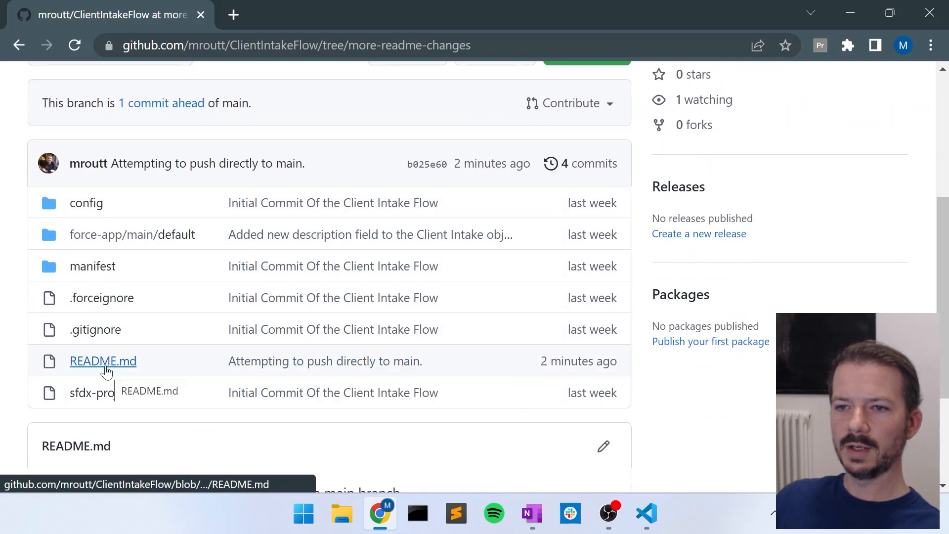
{"action": "scroll", "scroll_direction": "down", "scroll_amount": 3}
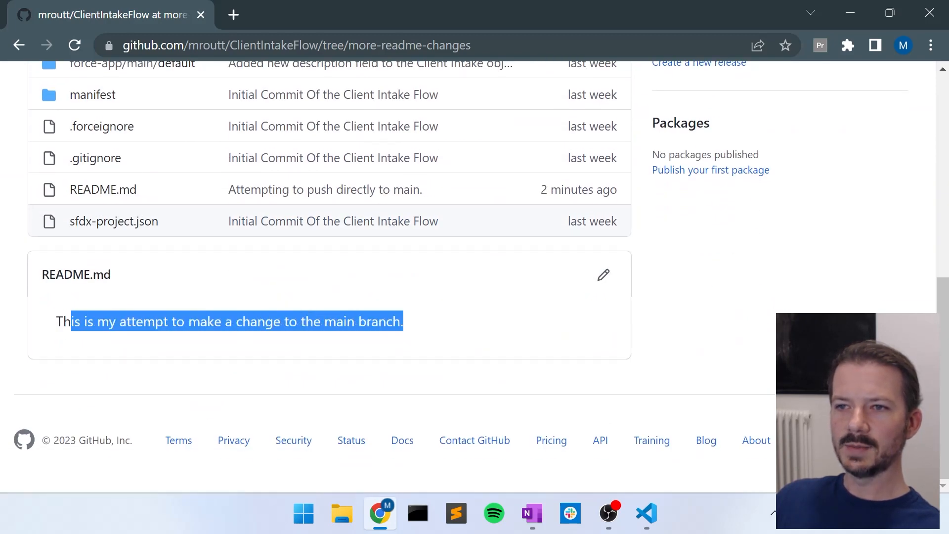
{"action": "scroll", "scroll_direction": "up", "scroll_amount": 3}
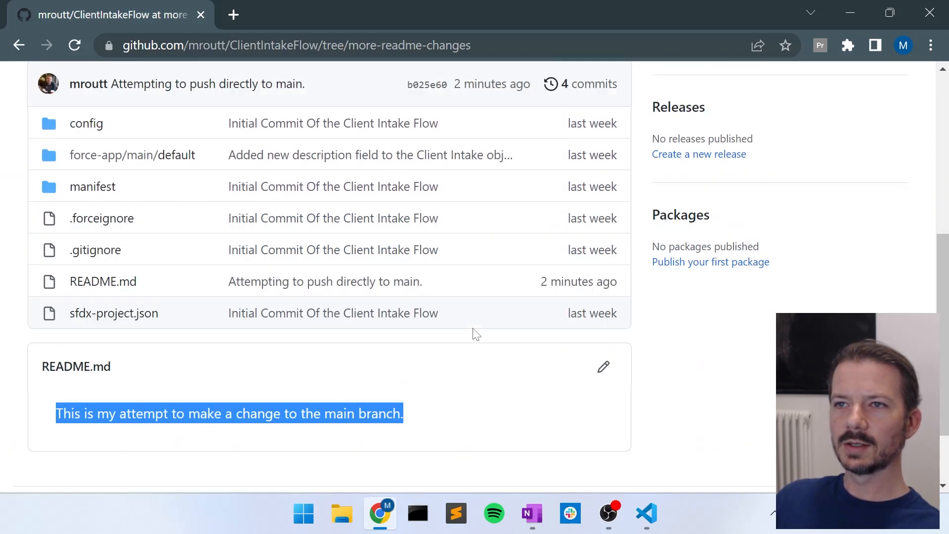
Switch back to main and check its README still reads the YouTube-tutorial text
{"action": "left_click", "coordinate": [109, 139]}
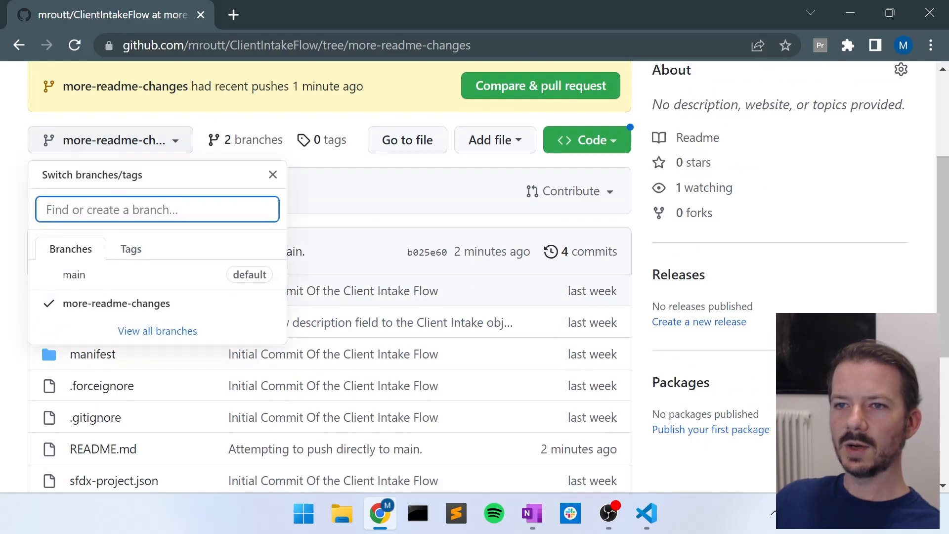
{"action": "left_click", "coordinate": [73, 274]}
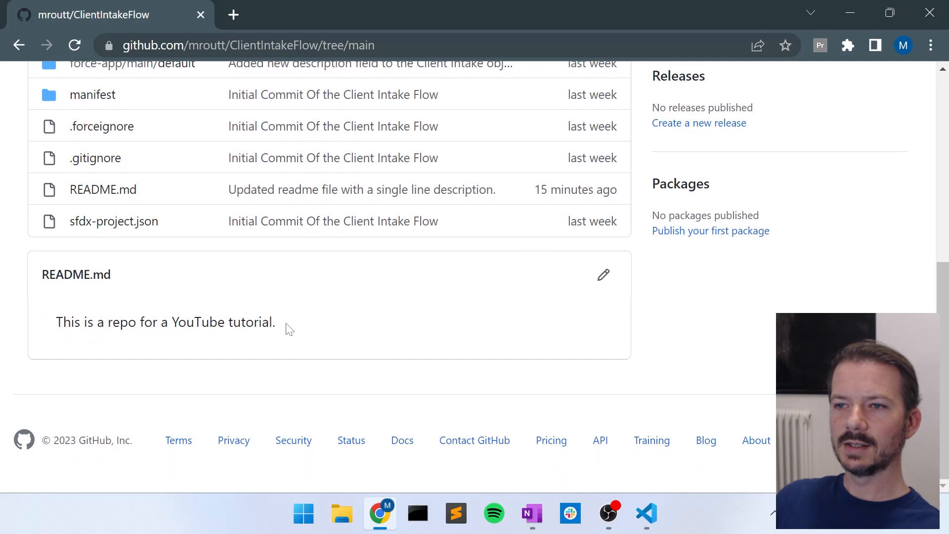
{"action": "triple_click", "coordinate": [165, 321]}
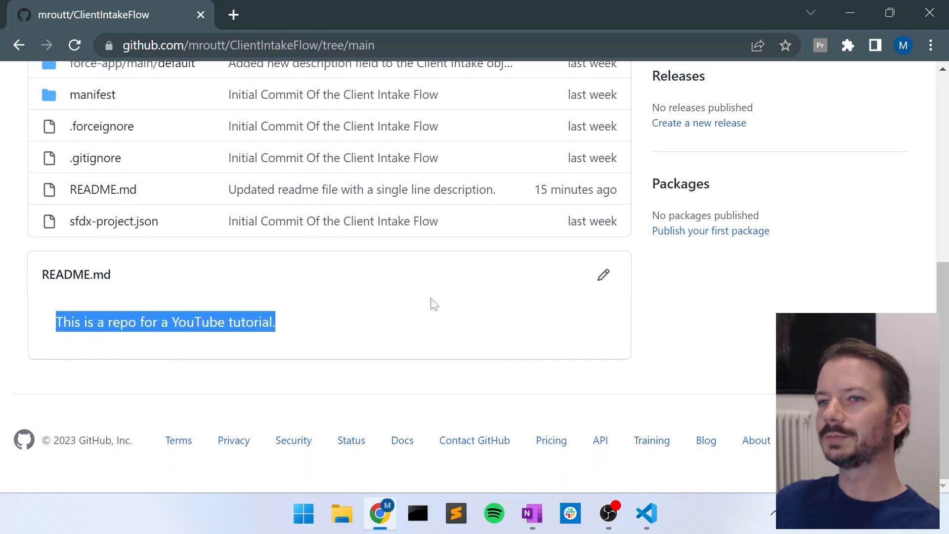
{"action": "scroll", "scroll_direction": "up", "scroll_amount": 3}
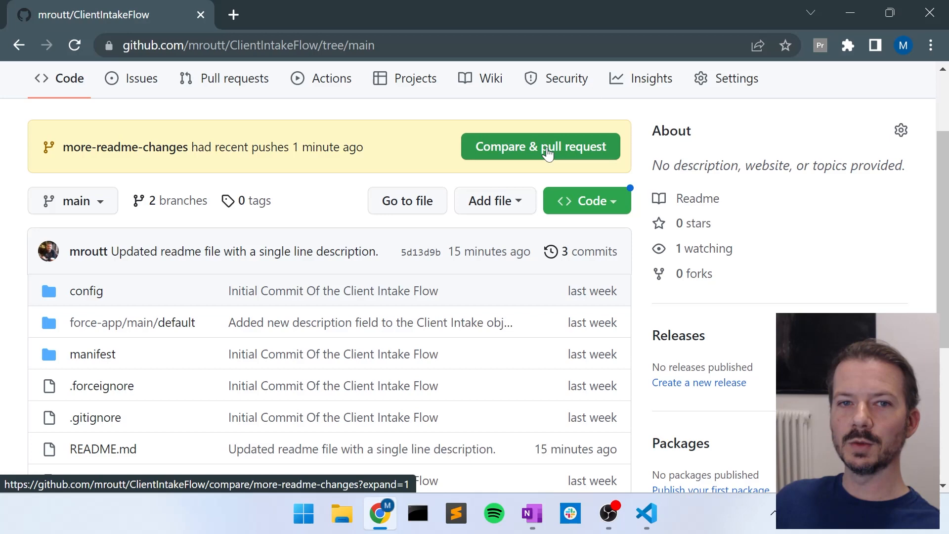
Start a pull request from more-readme-changes into main, keeping the default title
{"action": "left_click", "coordinate": [540, 146]}
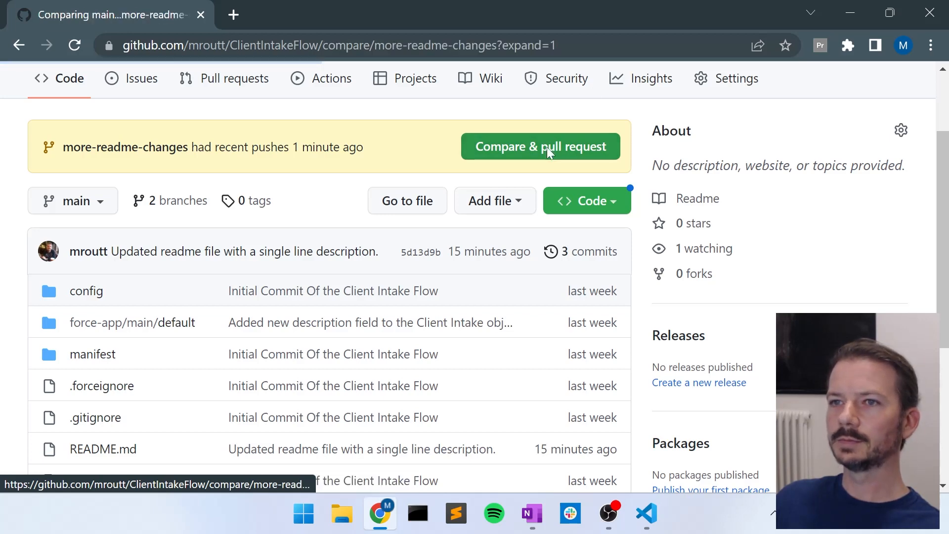
{"action": "left_click", "coordinate": [540, 146]}
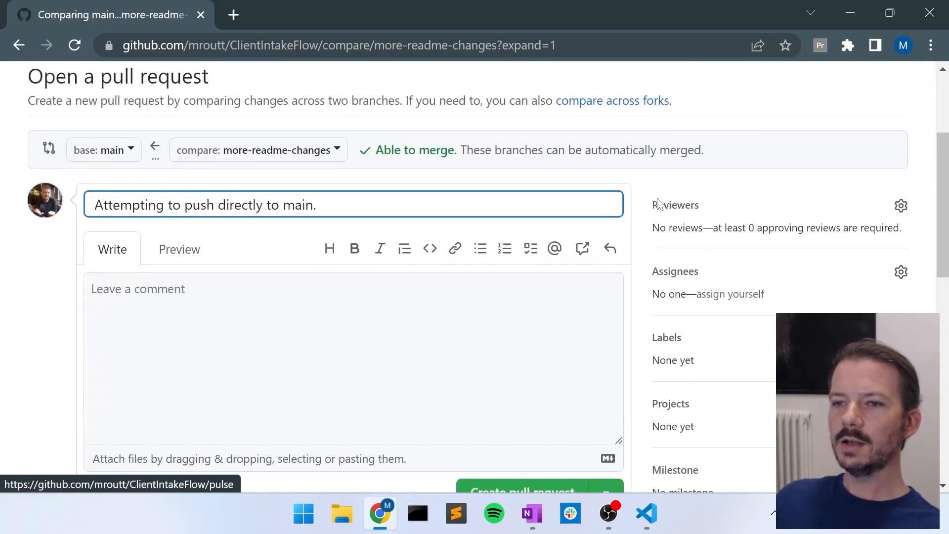
{"action": "scroll", "scroll_direction": "down", "scroll_amount": 3}
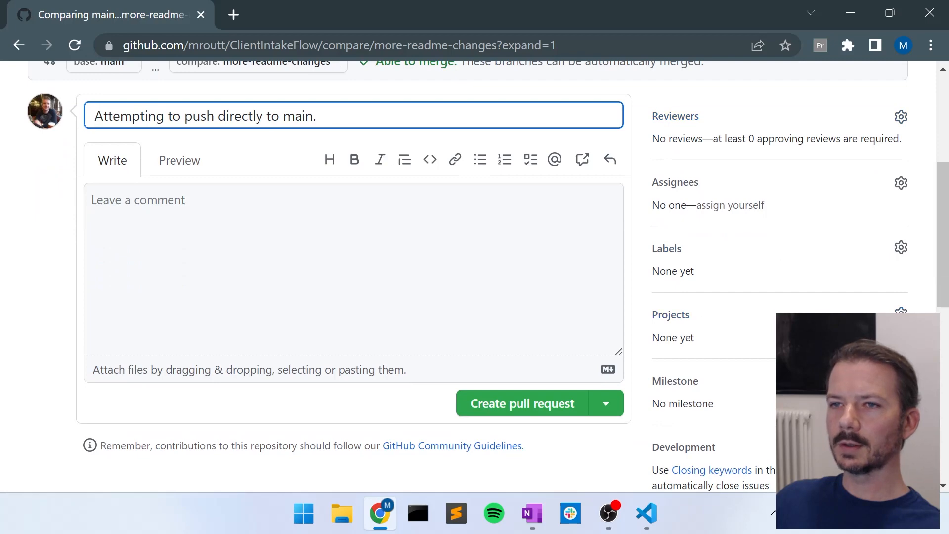
{"action": "left_click", "coordinate": [353, 269]}
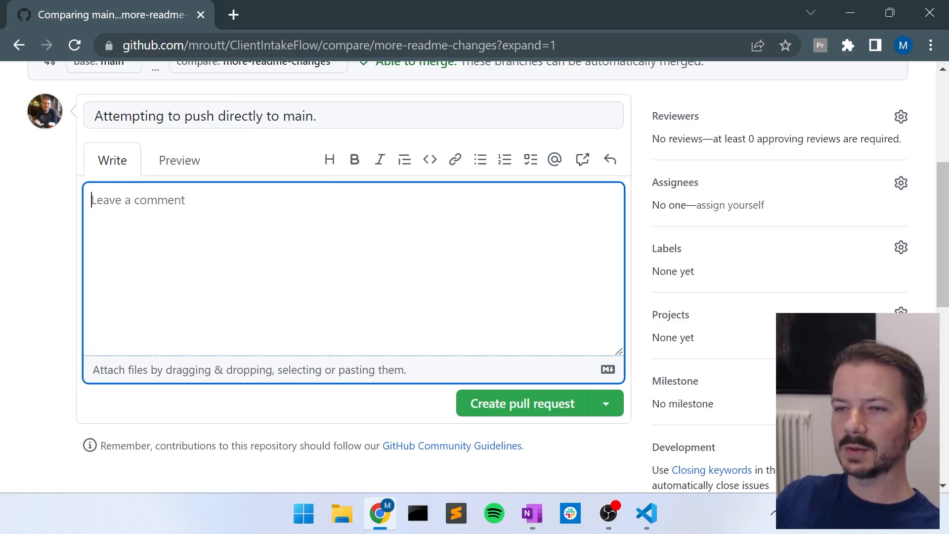
Describe it as "We are just demonstrating the usage of a pull request." and create the pull request
{"action": "type", "text": "We are just"}
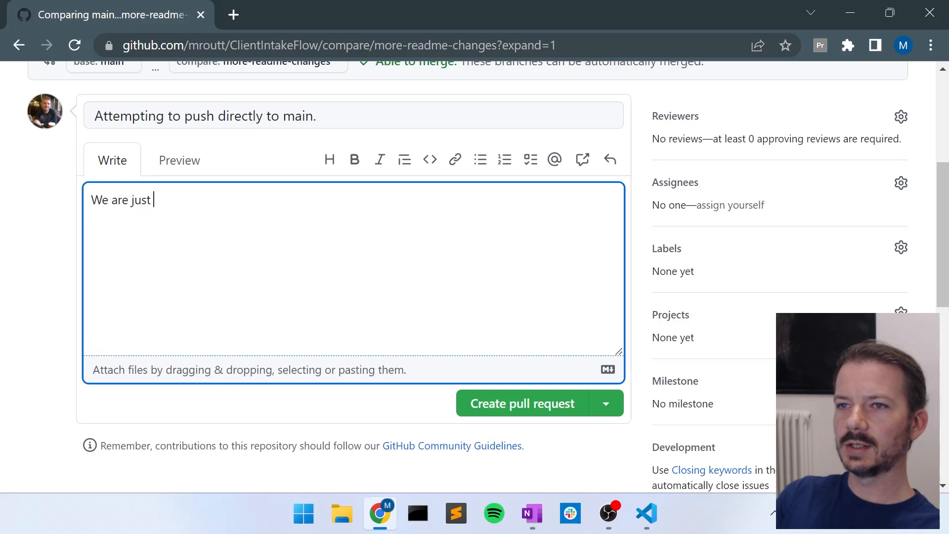
{"action": "type", "text": "demonstratio"}
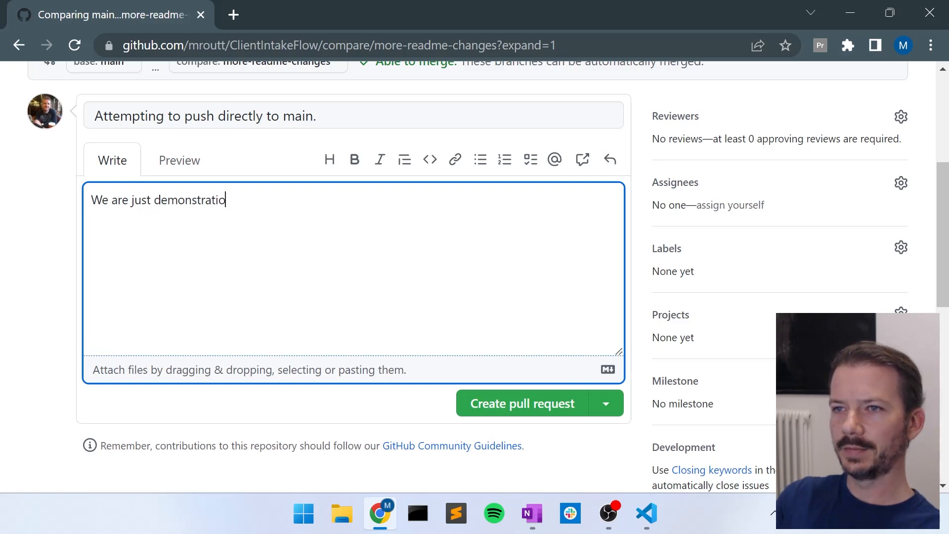
{"action": "type", "text": "ng the"}
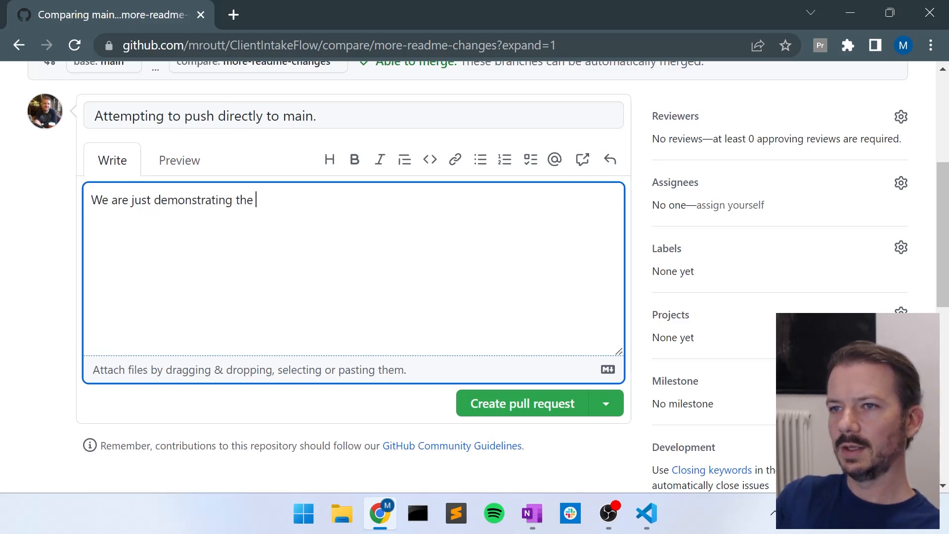
{"action": "type", "text": "usa"}
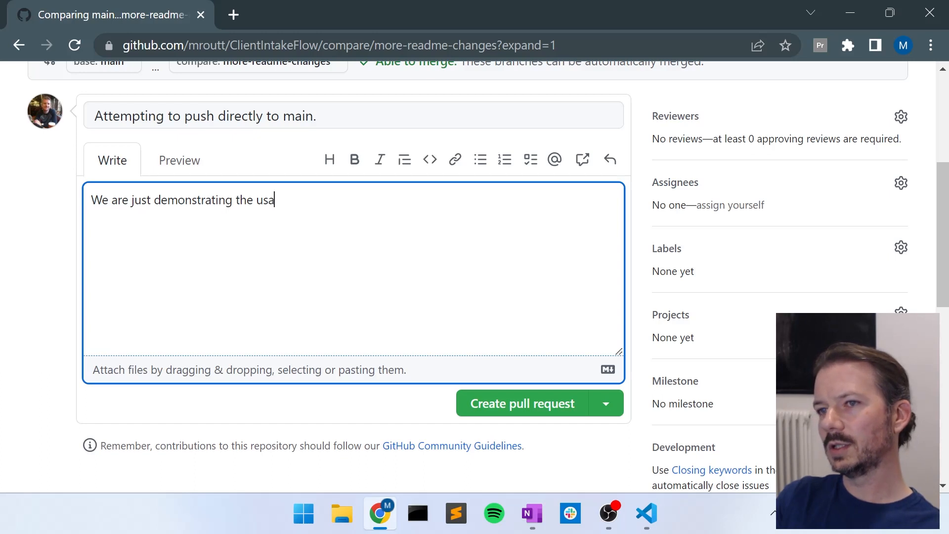
{"action": "type", "text": "ge of a pul"}
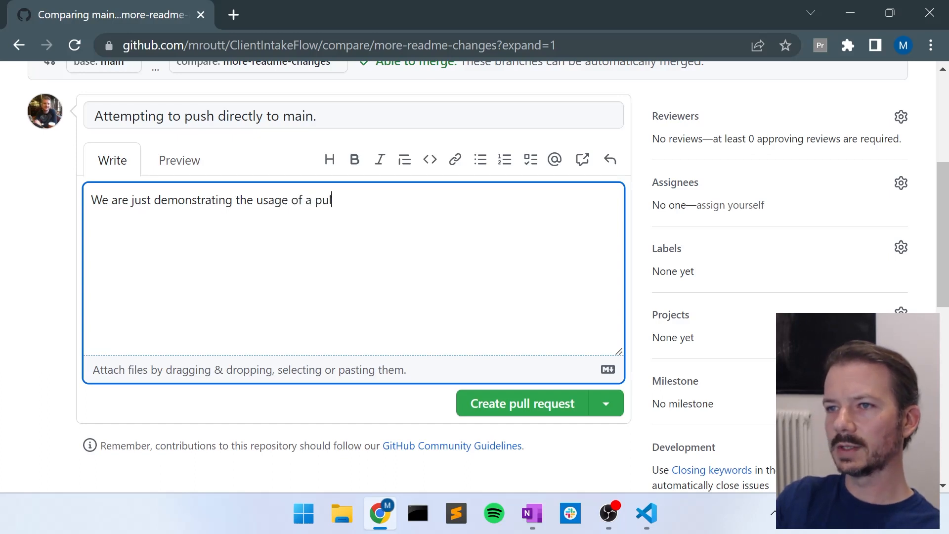
{"action": "type", "text": "ll request."}
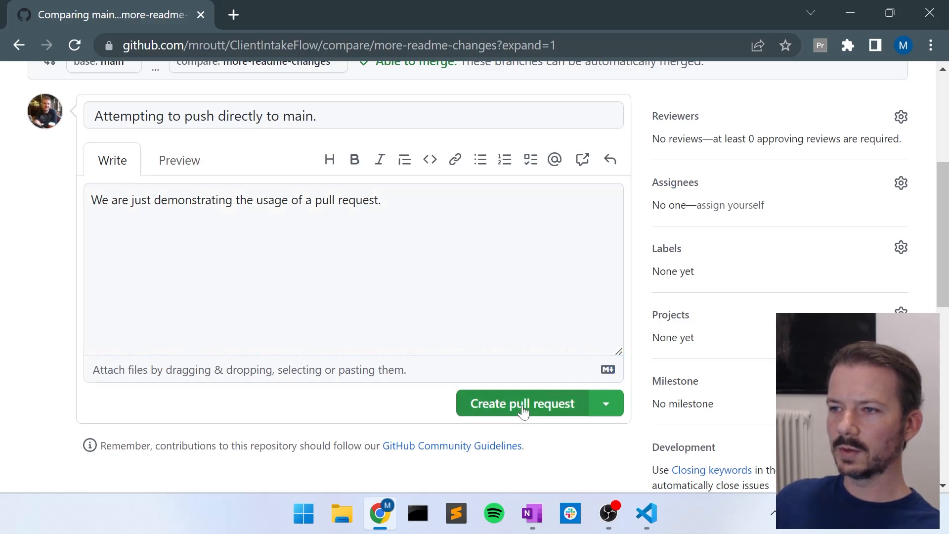
{"action": "left_click", "coordinate": [521, 404]}
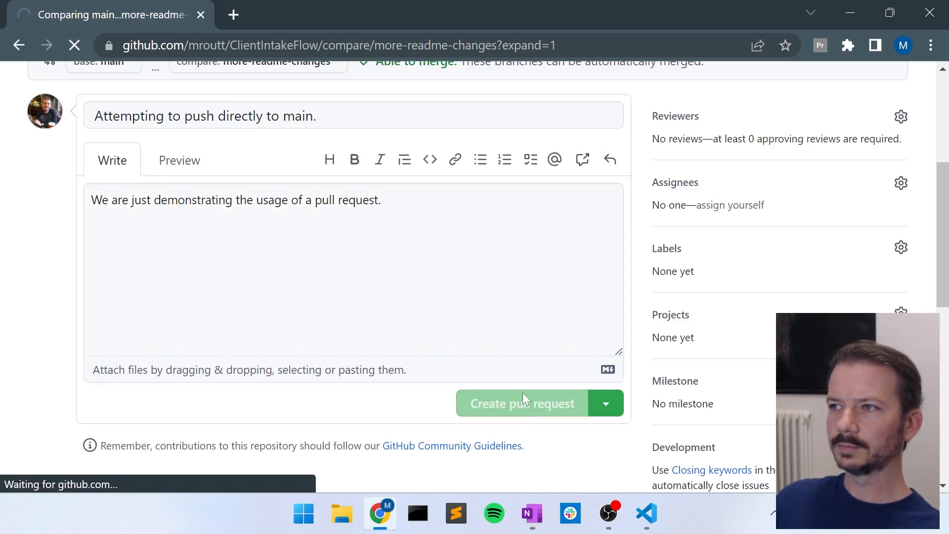
Review pull request #1's page and confirm it has no conflicts with the base branch
{"action": "left_click", "coordinate": [521, 404]}
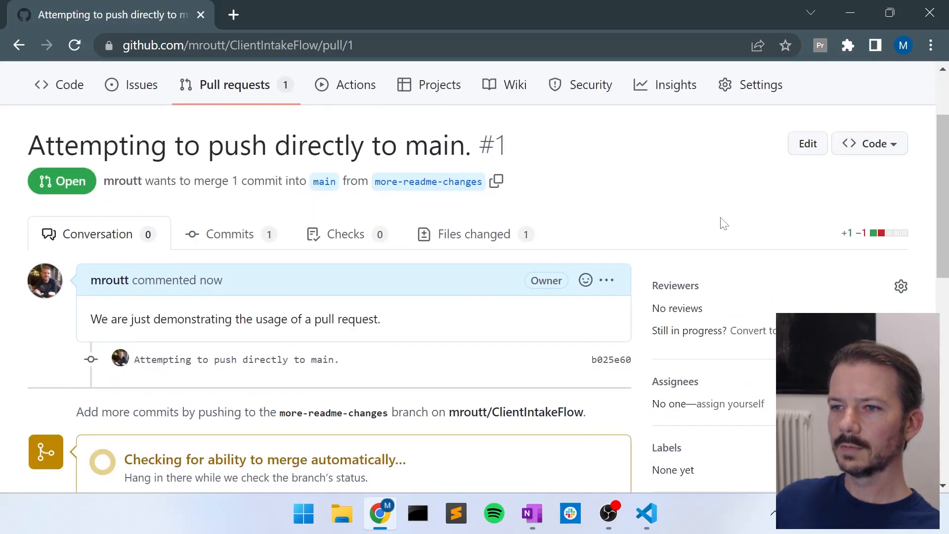
{"action": "scroll", "scroll_direction": "down", "scroll_amount": 3}
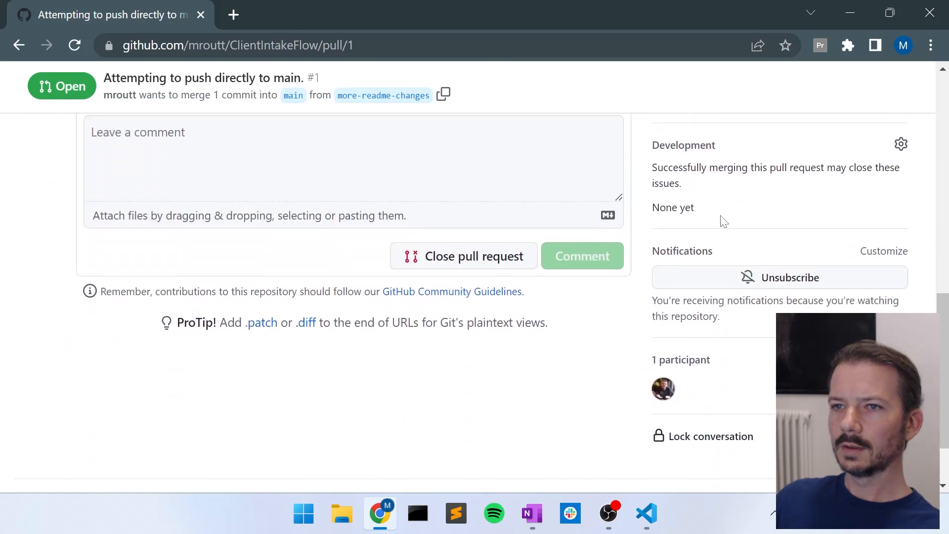
{"action": "scroll", "scroll_direction": "up", "scroll_amount": 3}
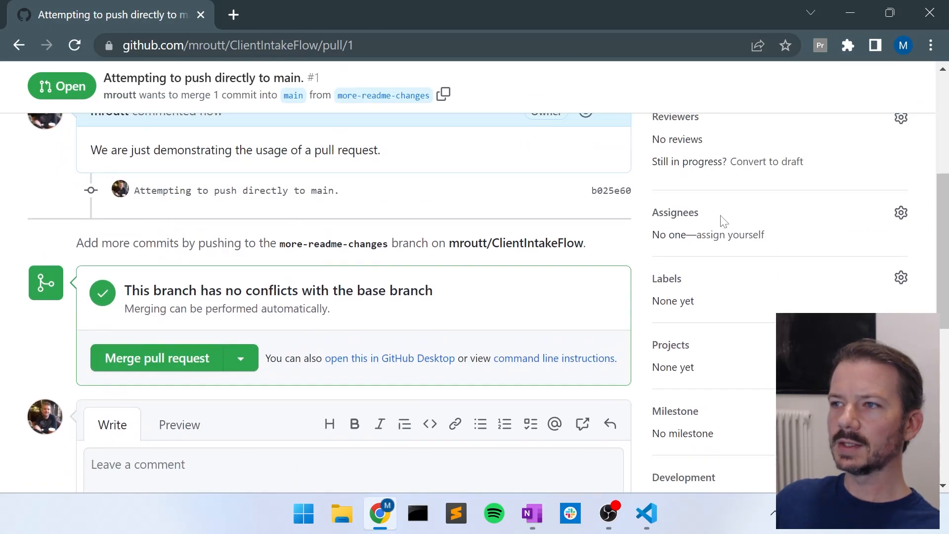
{"action": "scroll", "scroll_direction": "up", "scroll_amount": 3}
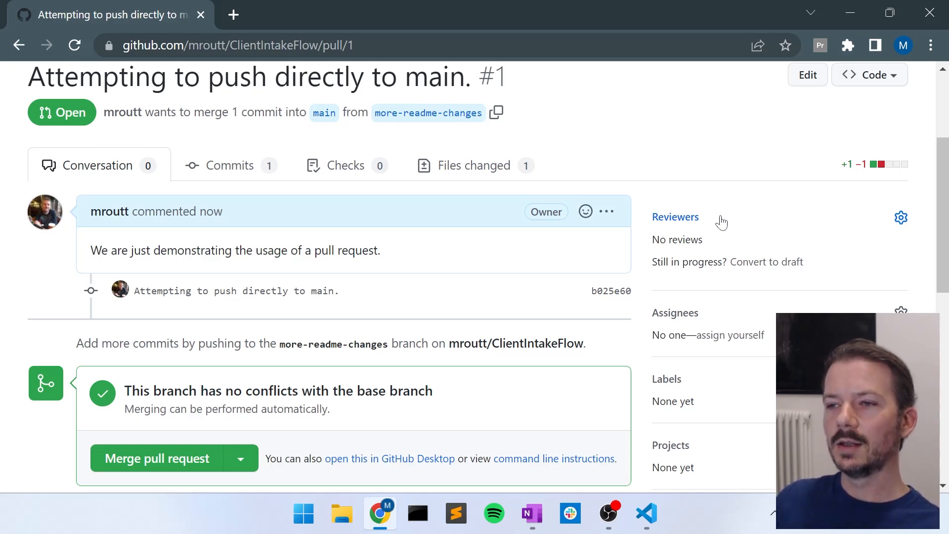
{"action": "mouse_move", "coordinate": [817, 185]}
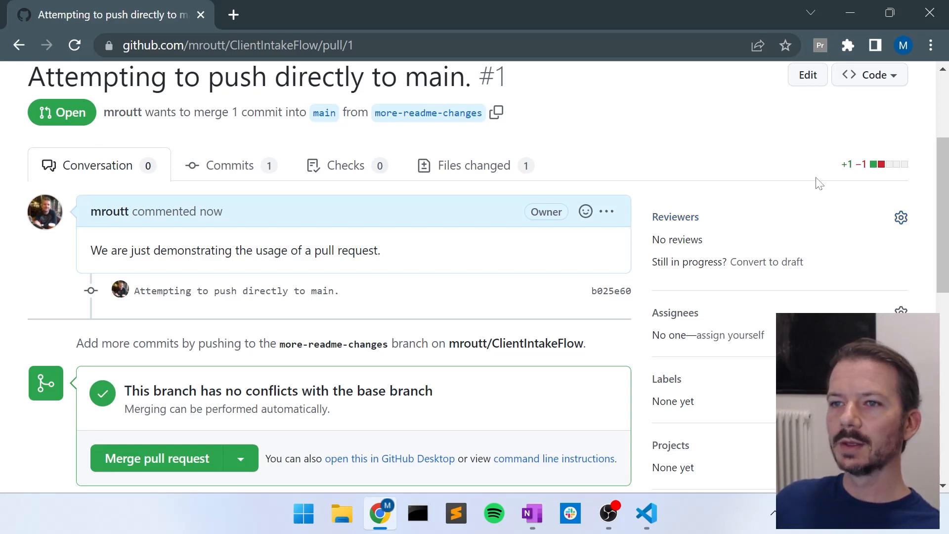
{"action": "scroll", "scroll_direction": "down", "scroll_amount": 3}
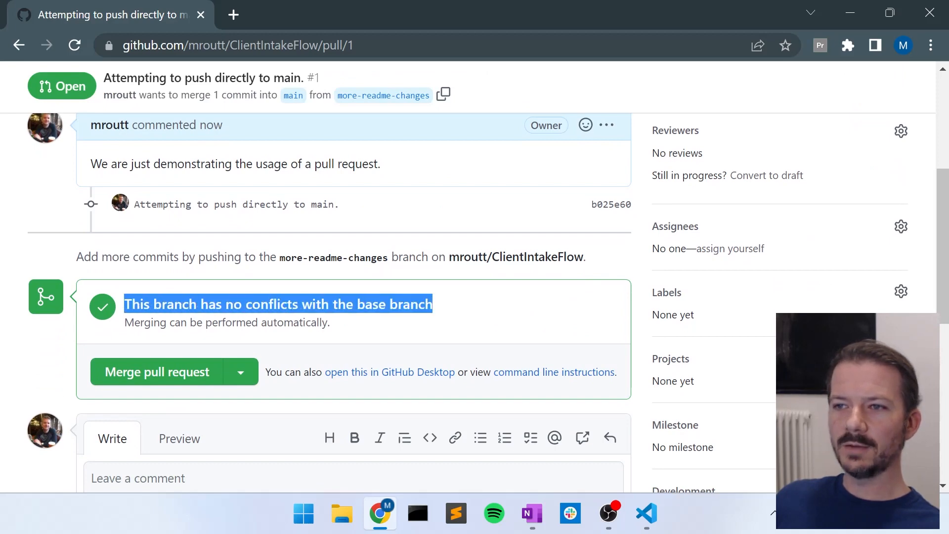
{"action": "mouse_move", "coordinate": [481, 325]}
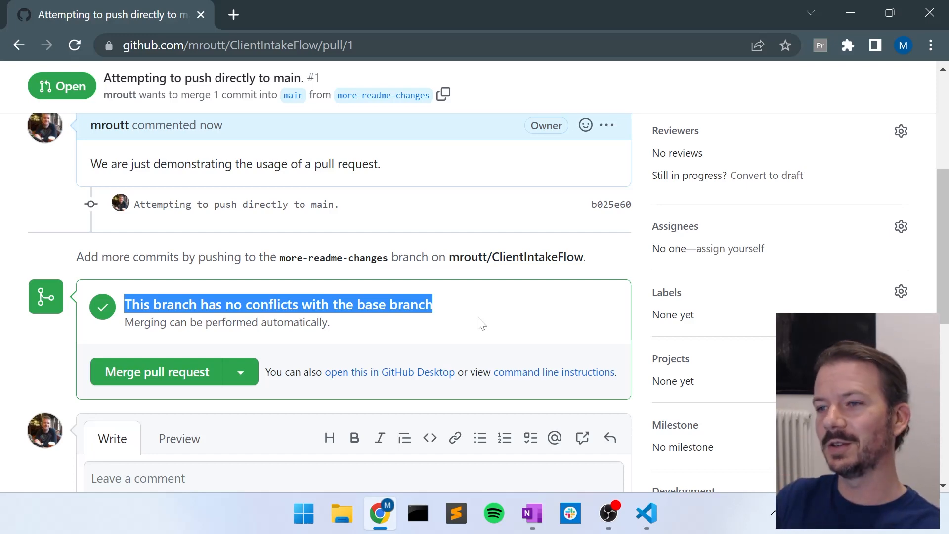
{"action": "mouse_move", "coordinate": [509, 320]}
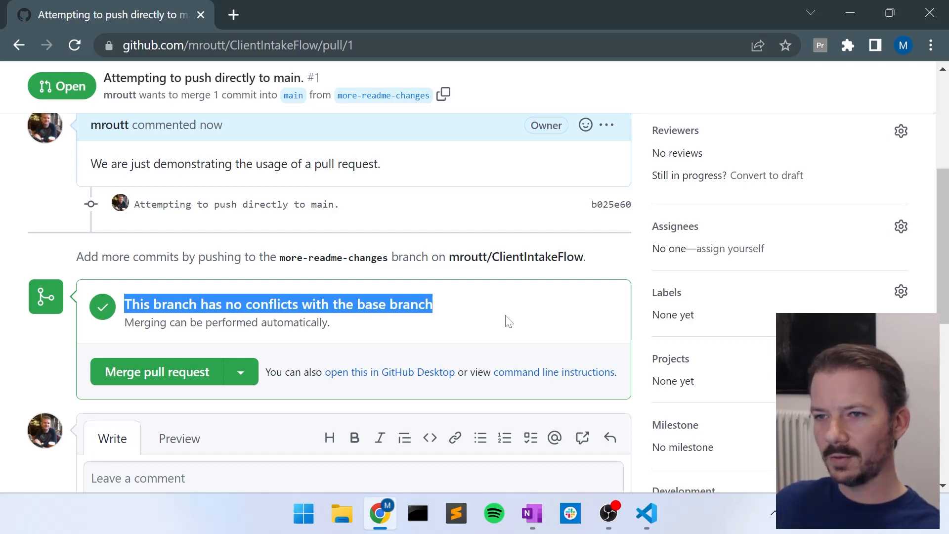
{"action": "mouse_move", "coordinate": [168, 371]}
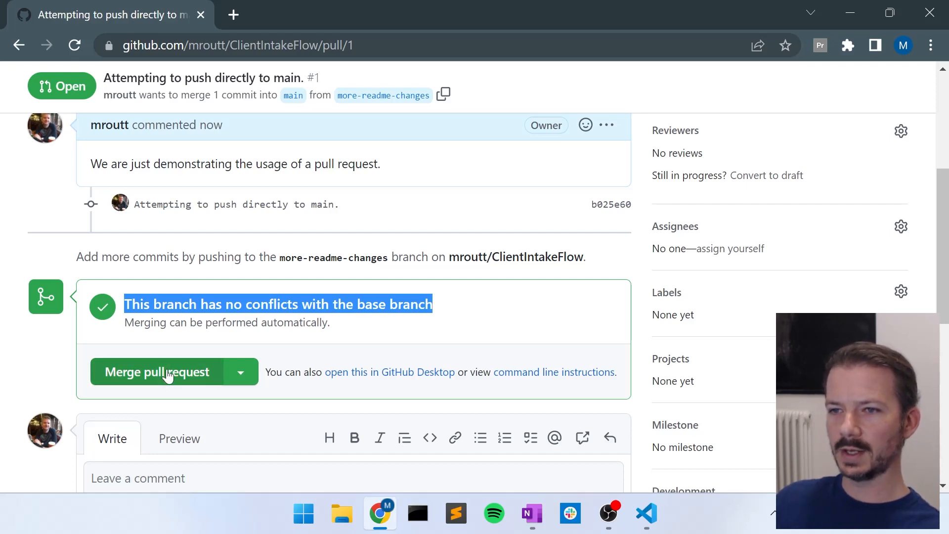
Merge pull request #1 into main and confirm the merge
{"action": "left_click", "coordinate": [155, 372]}
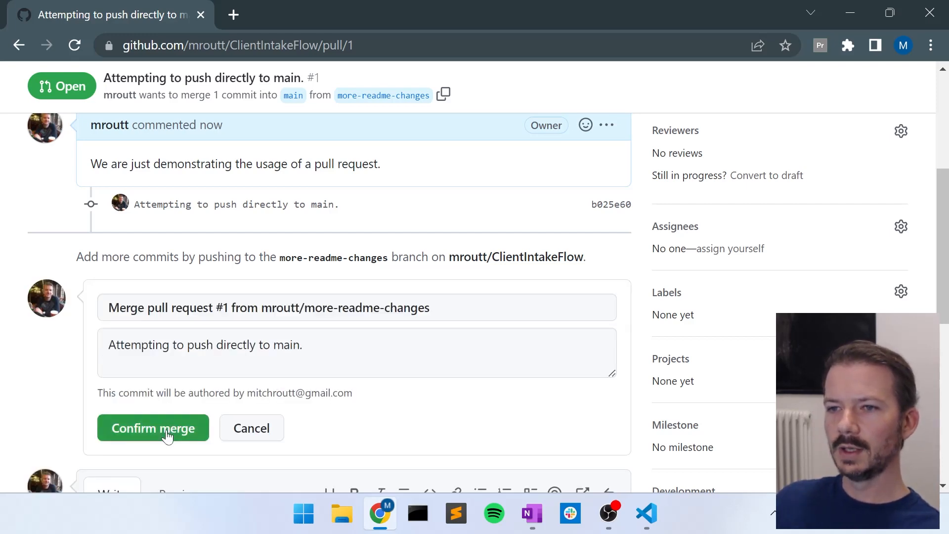
{"action": "left_click", "coordinate": [152, 429]}
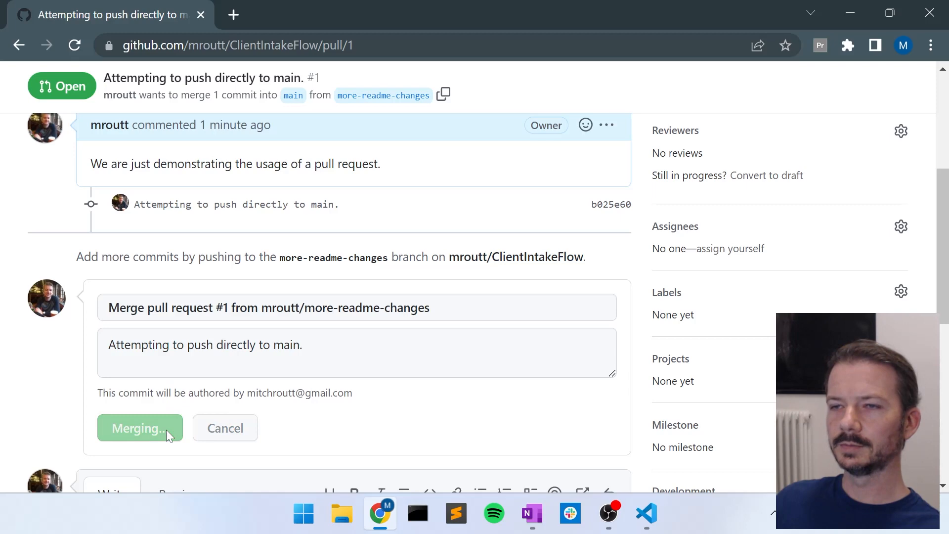
{"action": "left_click", "coordinate": [140, 428]}
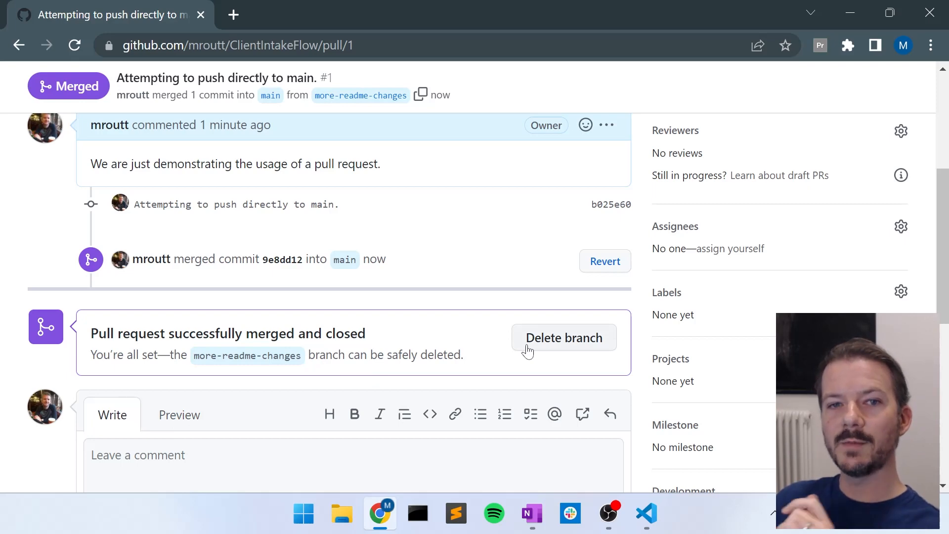
{"action": "scroll", "scroll_direction": "up", "scroll_amount": 3}
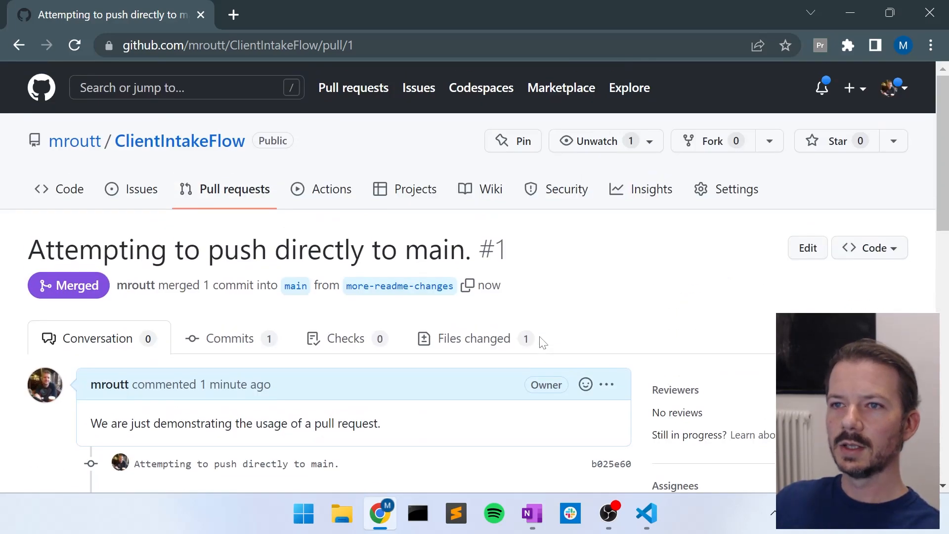
{"action": "mouse_move", "coordinate": [60, 189]}
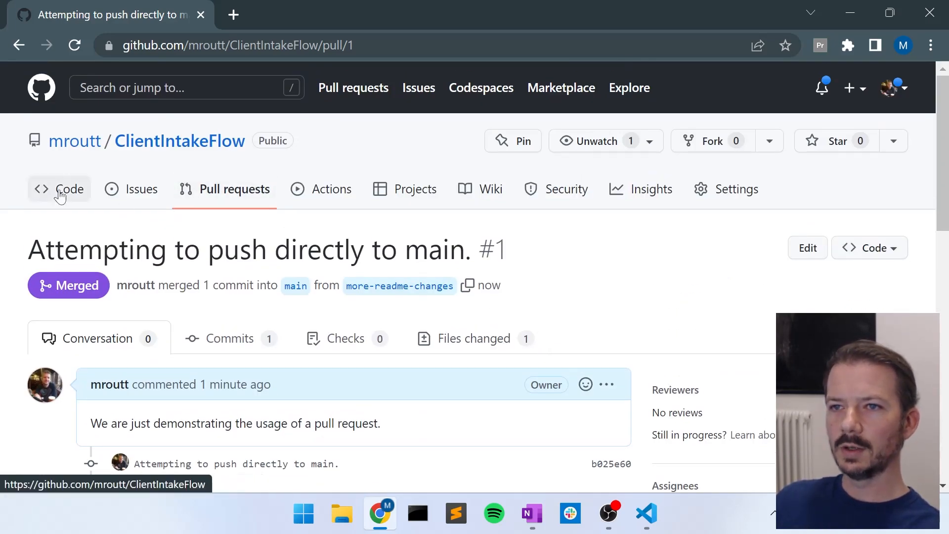
Return to the Code view and highlight main's README line 'This is my attempt to make a change to the main branch.'
{"action": "left_click", "coordinate": [59, 189]}
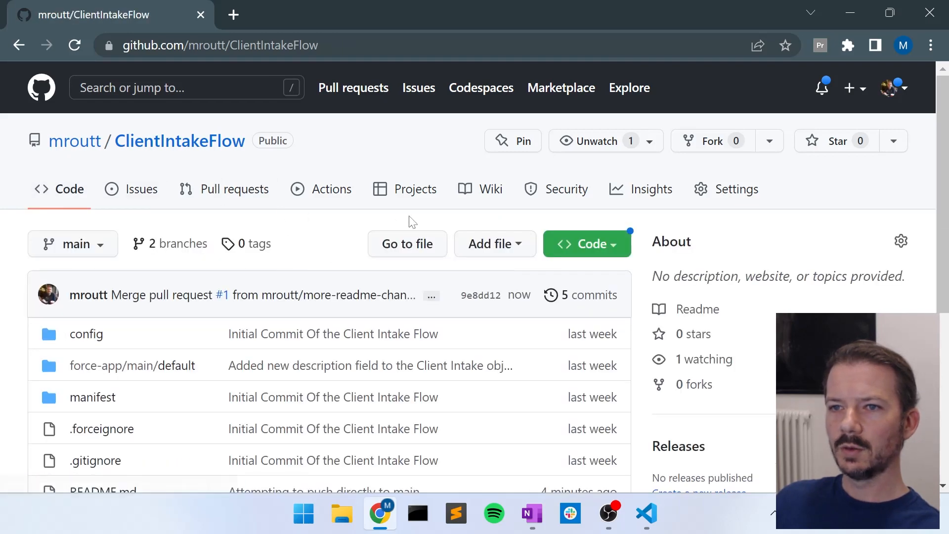
{"action": "scroll", "scroll_direction": "down", "scroll_amount": 3}
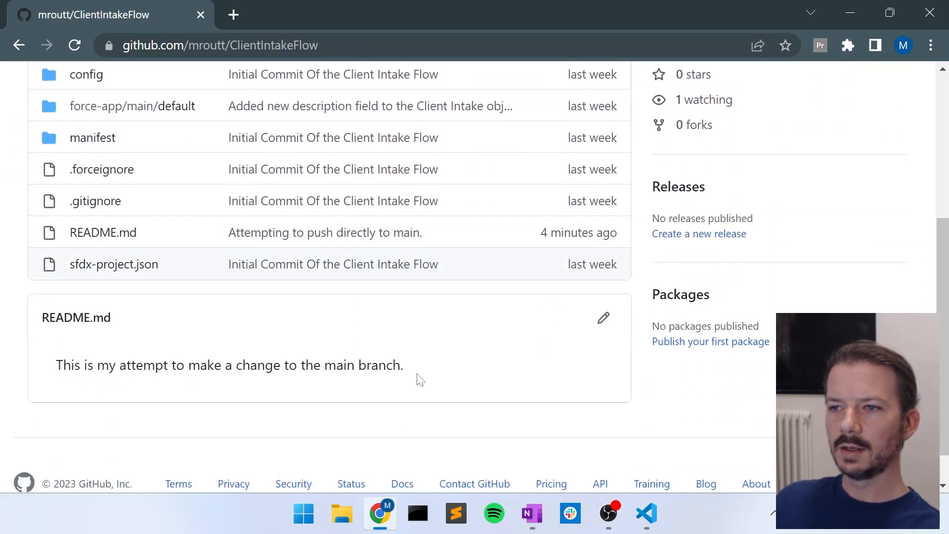
{"action": "triple_click", "coordinate": [229, 365]}
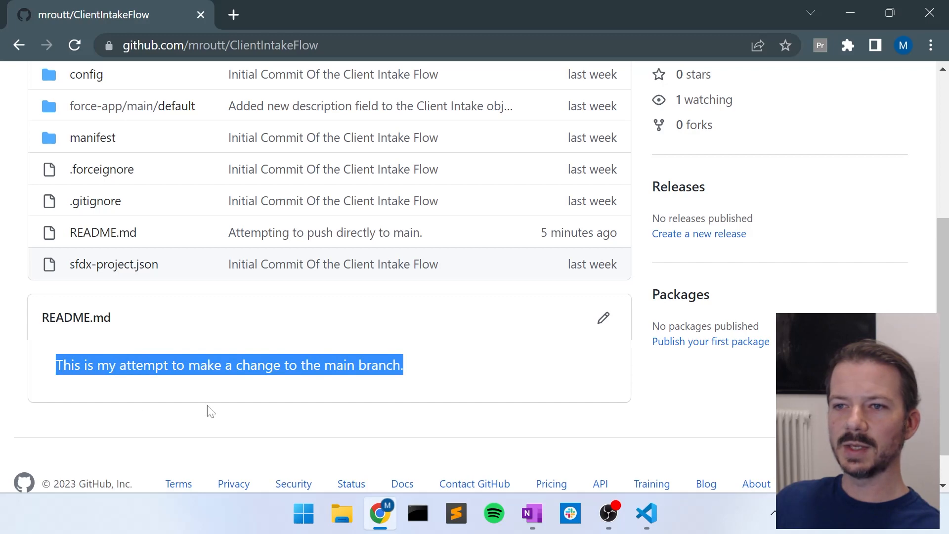
{"action": "mouse_move", "coordinate": [523, 347]}
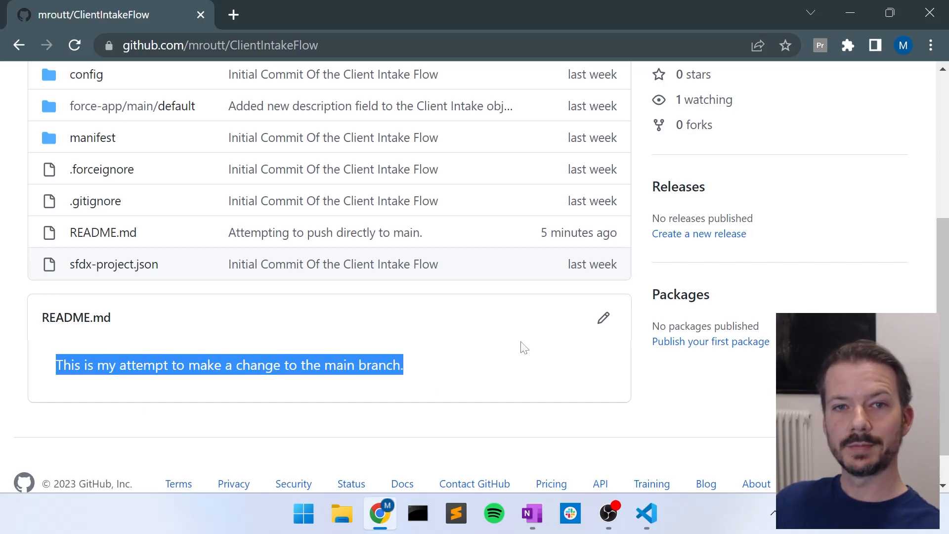